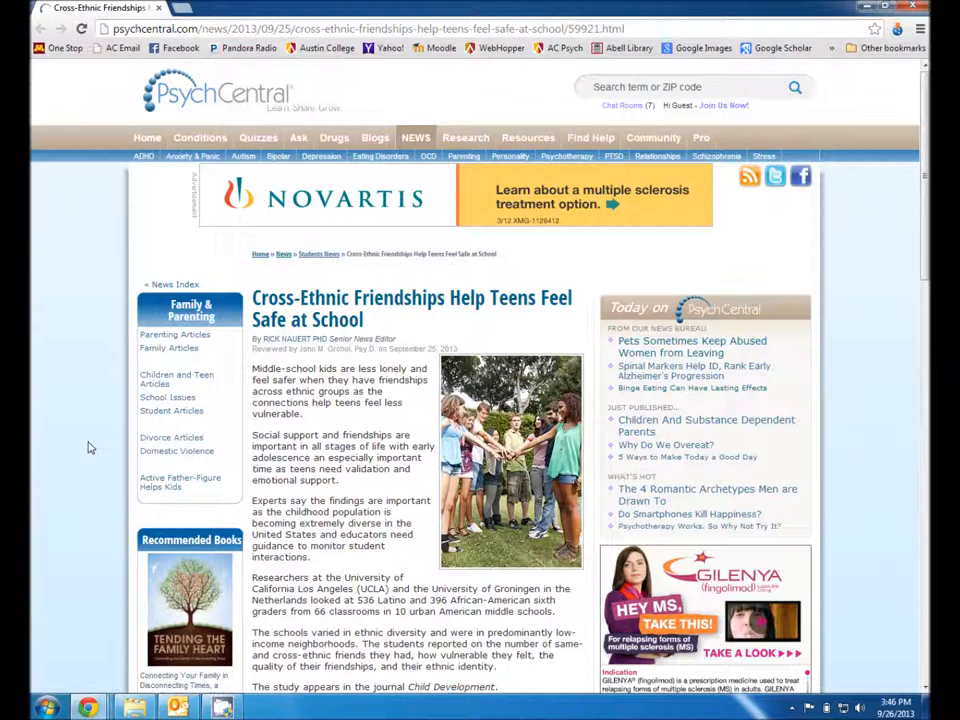
mouse_move(258, 656)
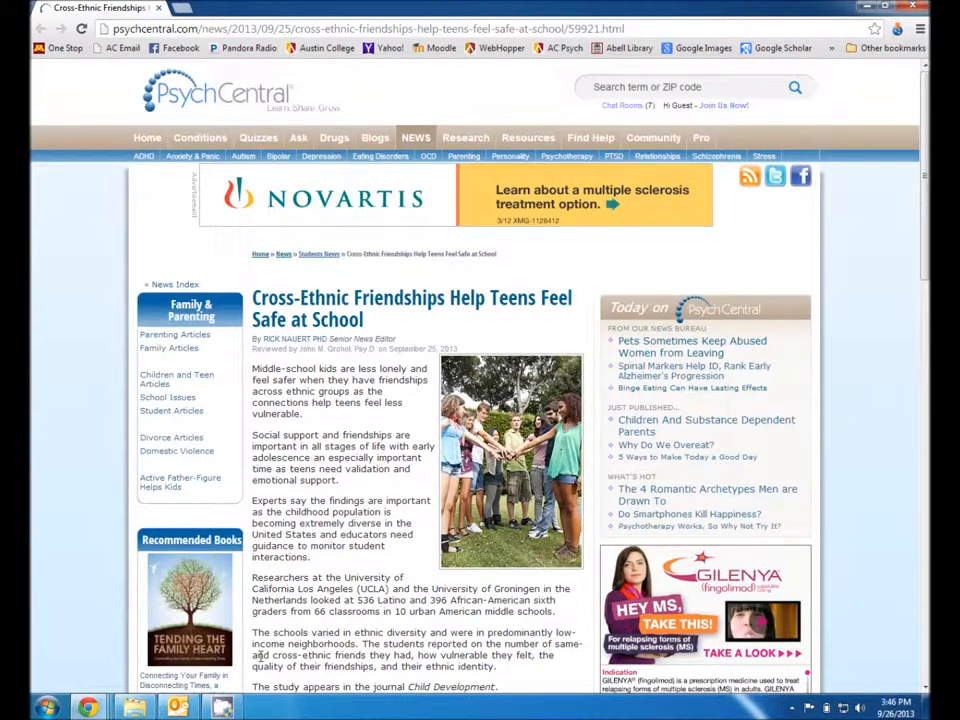
Scroll further down the PsychCentral cross-ethnic friendships article before moving to the Abell Library homepage.
scroll("down", 3)
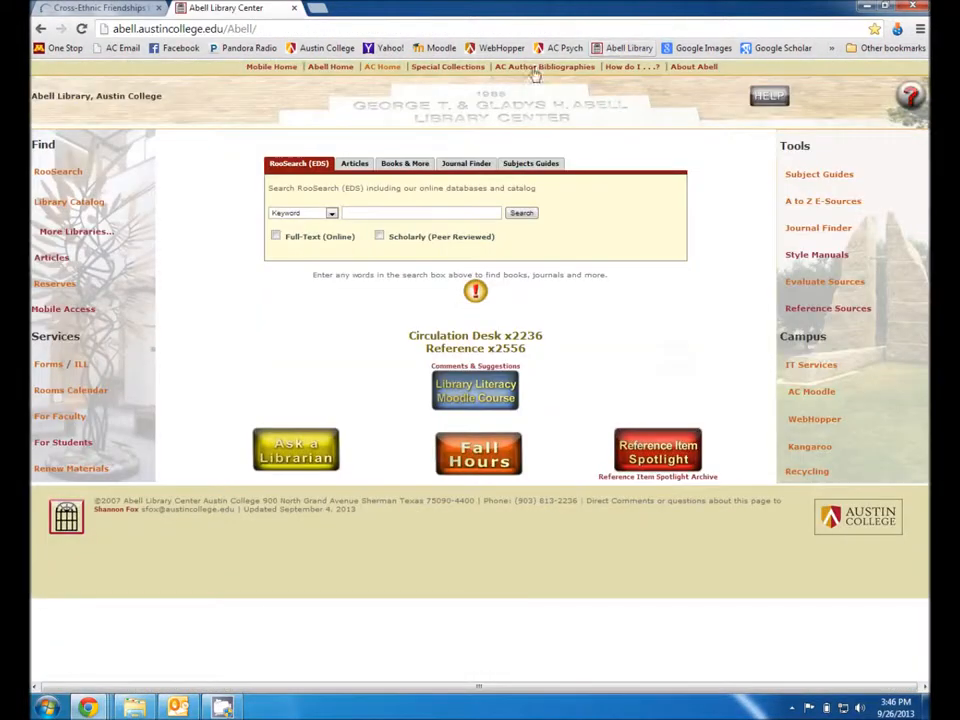
From the Abell Library homepage, bring up the Journal Finder's alphabetical title listing.
left_click(184, 28)
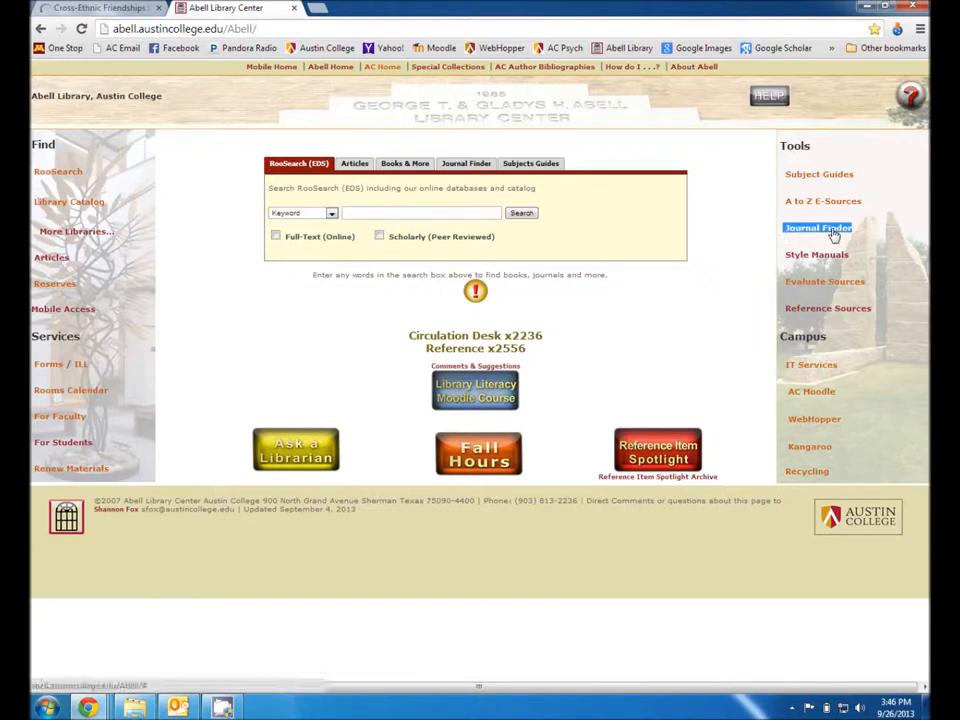
left_click(818, 228)
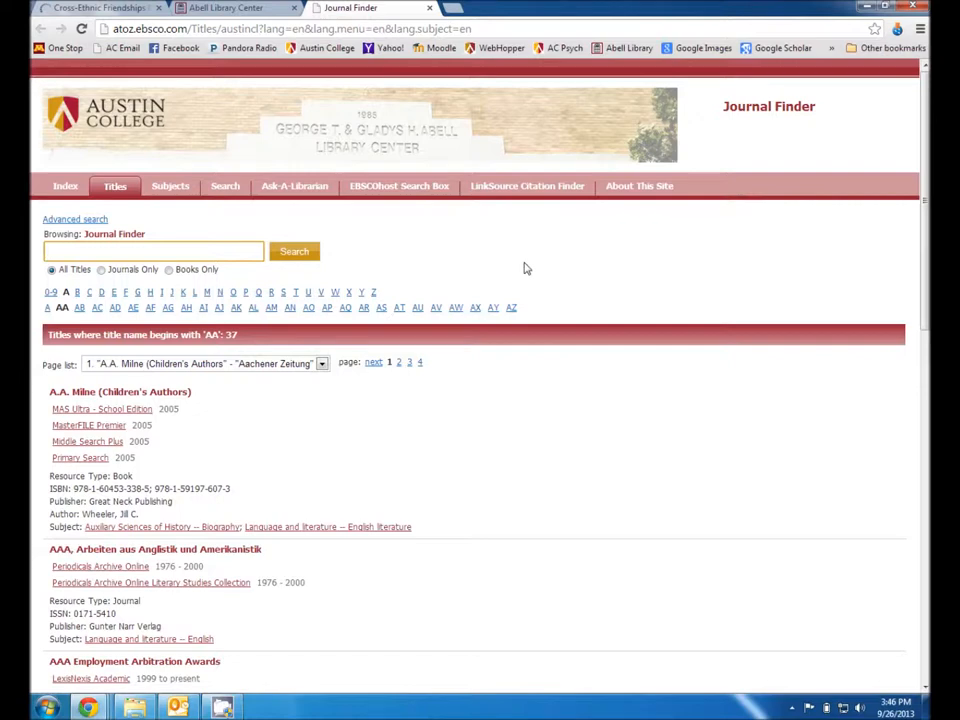
Search Journal Finder for 'child development', limited to Journals Only.
type("child development")
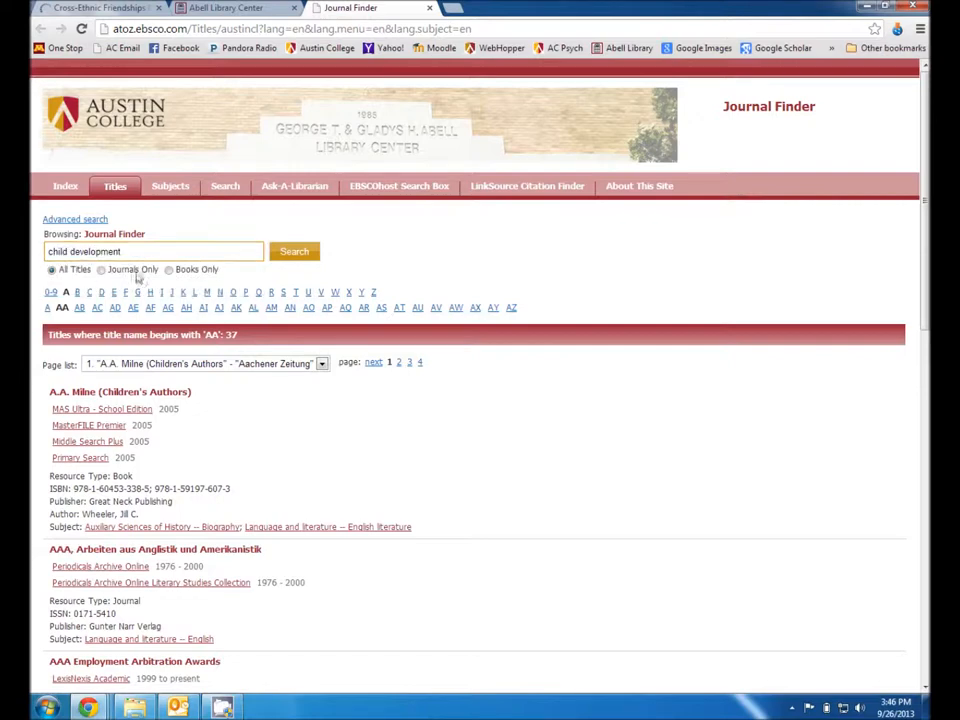
left_click(100, 270)
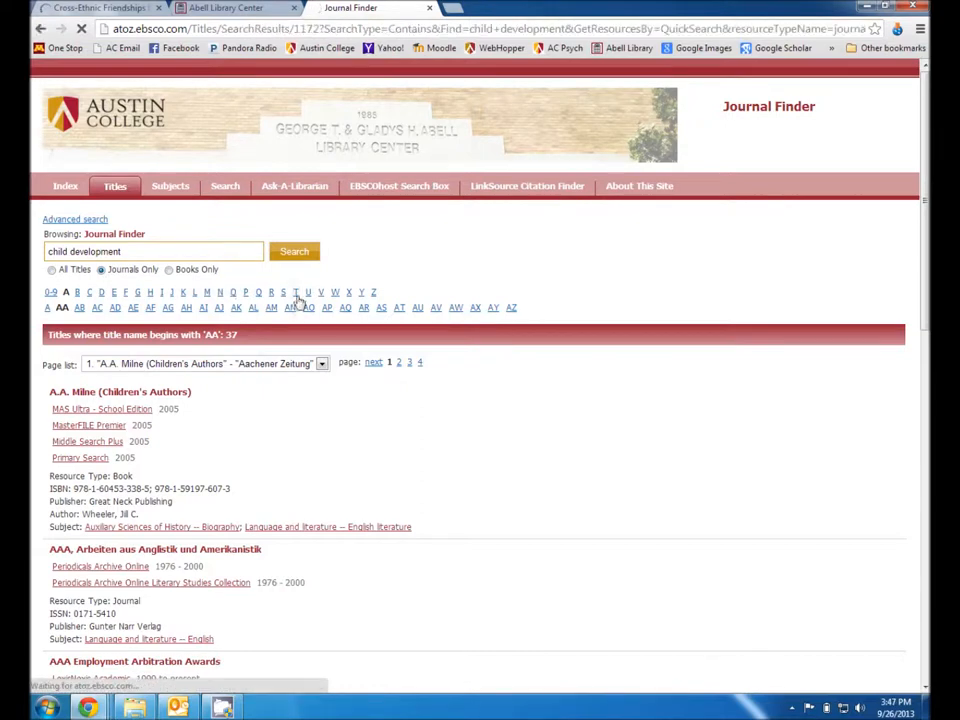
left_click(294, 252)
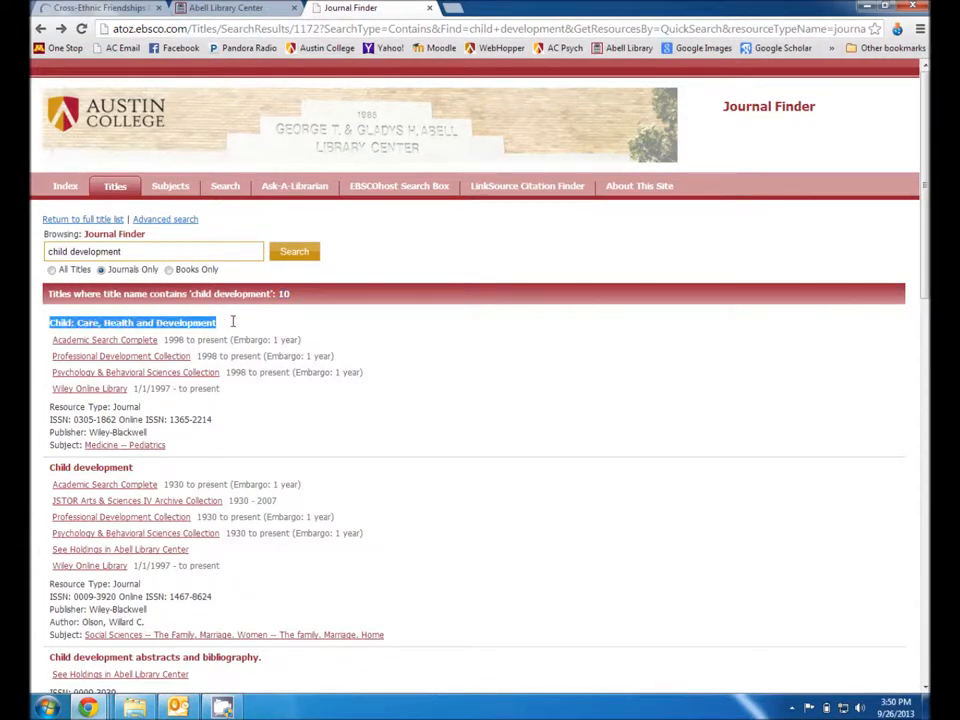
mouse_move(202, 452)
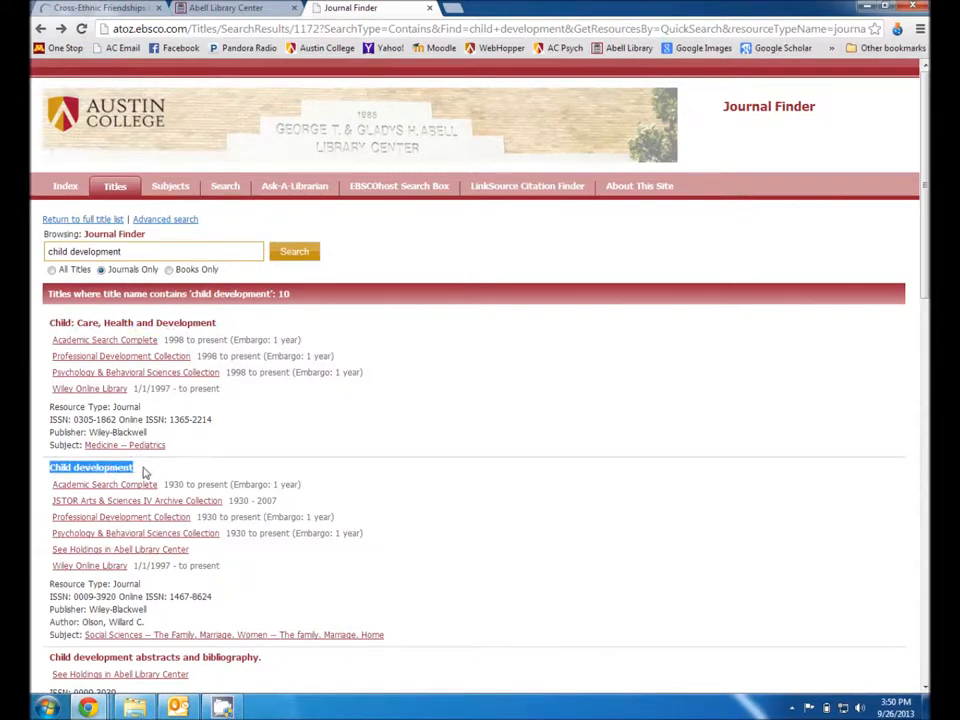
mouse_move(136, 512)
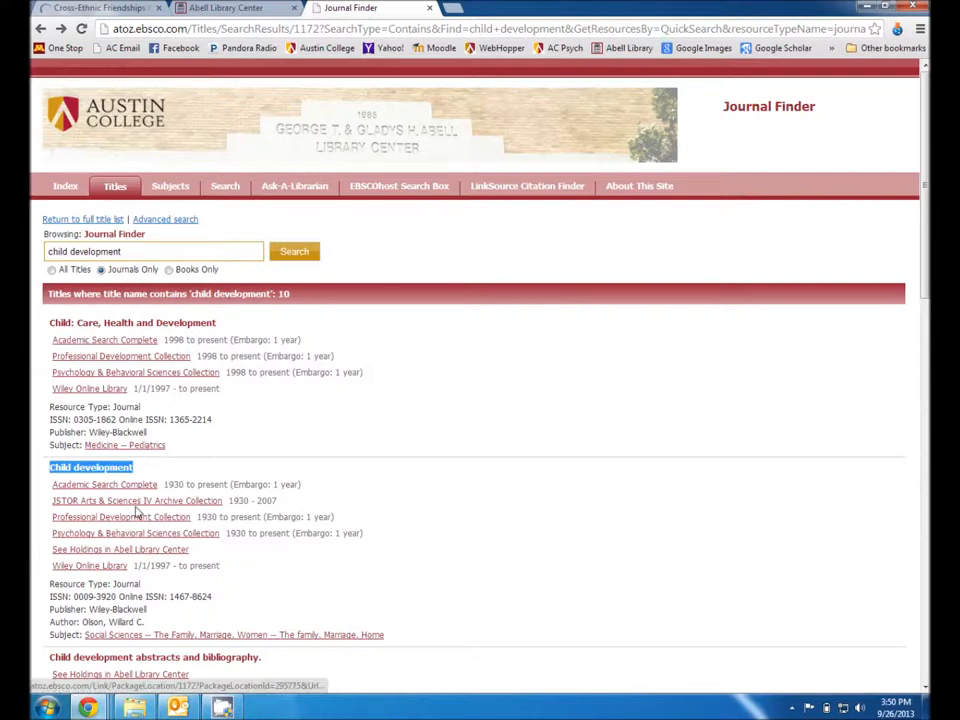
mouse_move(142, 532)
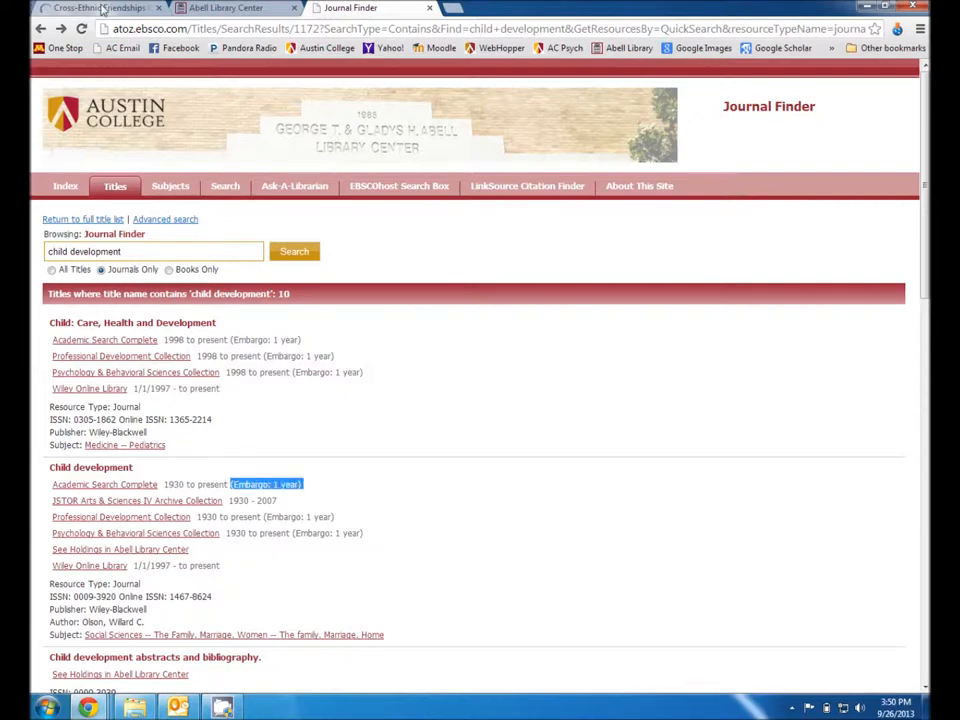
Glance back at the cross-ethnic friendships article, then review the 10 matching journal holdings.
left_click(96, 8)
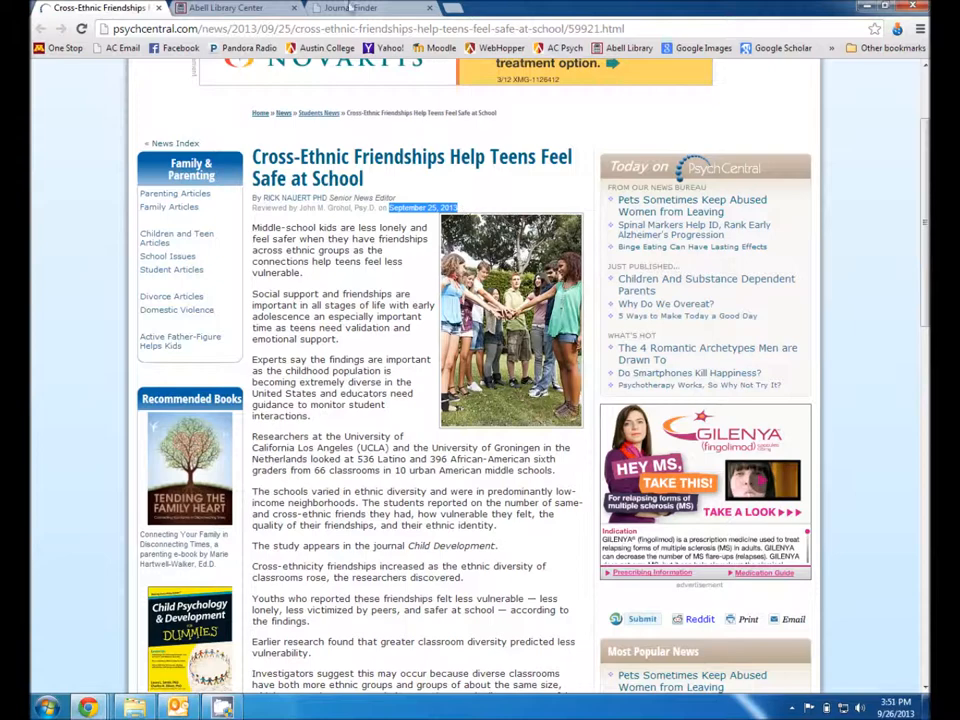
left_click(350, 8)
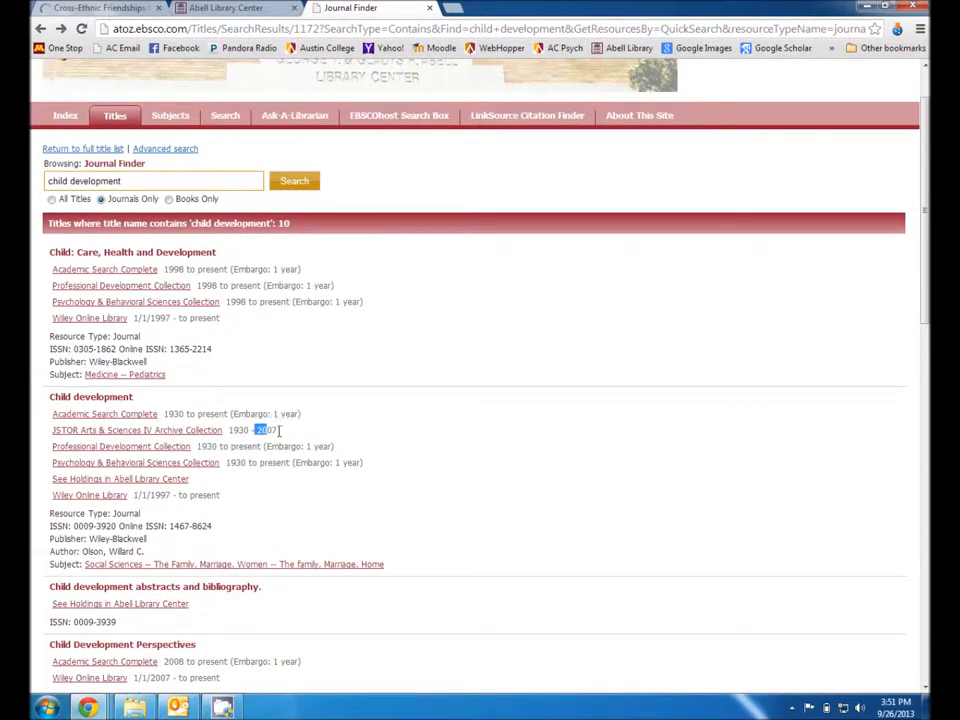
scroll("down", 3)
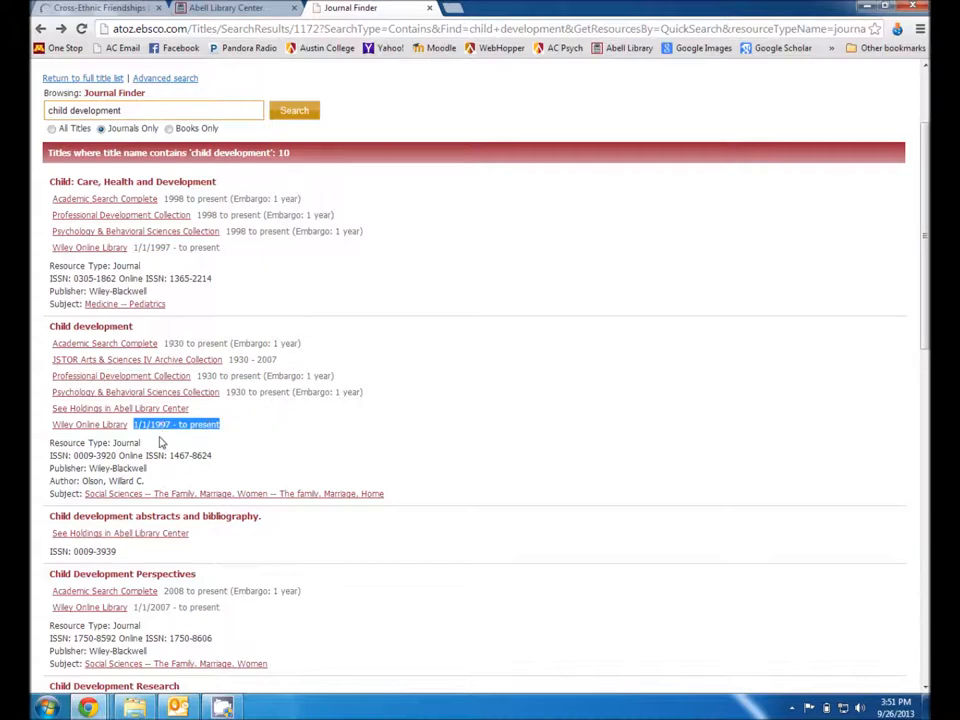
mouse_move(90, 424)
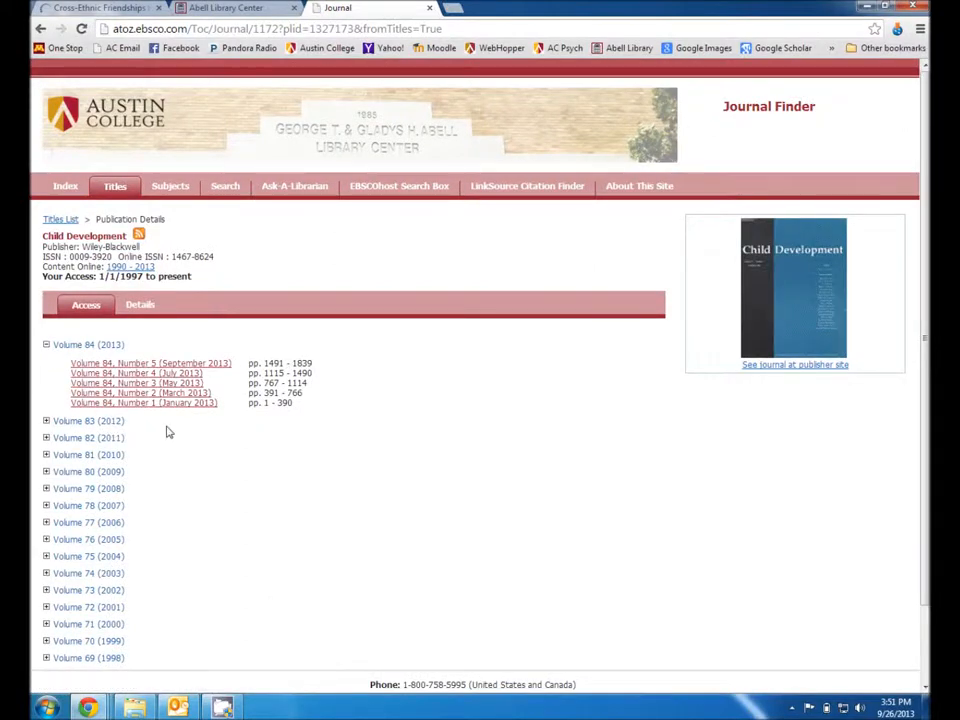
mouse_move(260, 424)
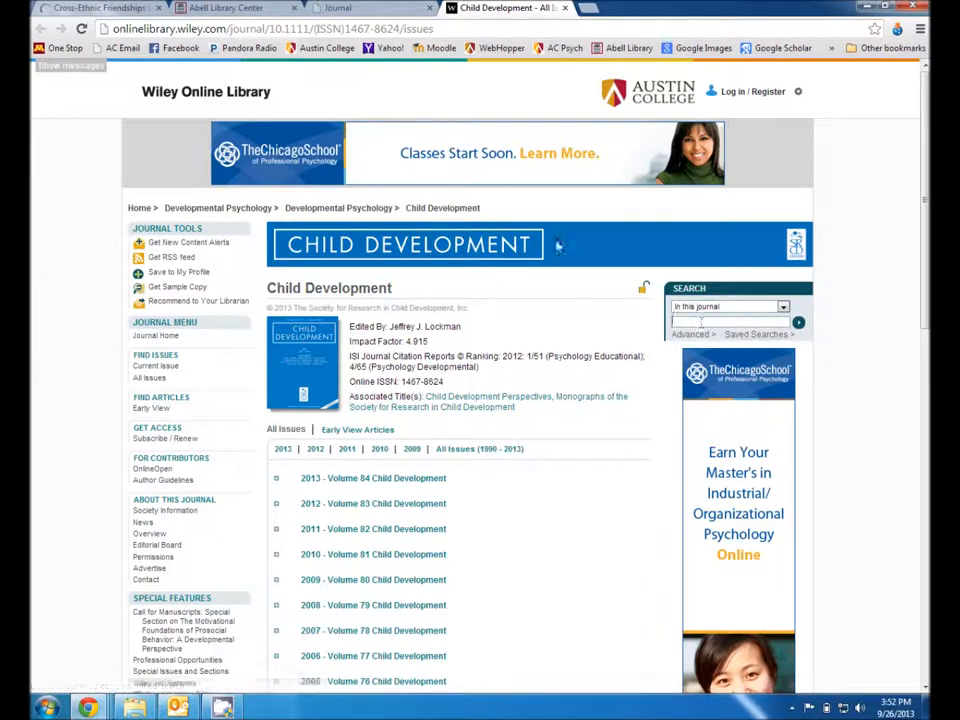
Highlight lead researcher Graham's name in the PsychCentral article, then enter 'graham' in the Child Development search box.
left_click(96, 8)
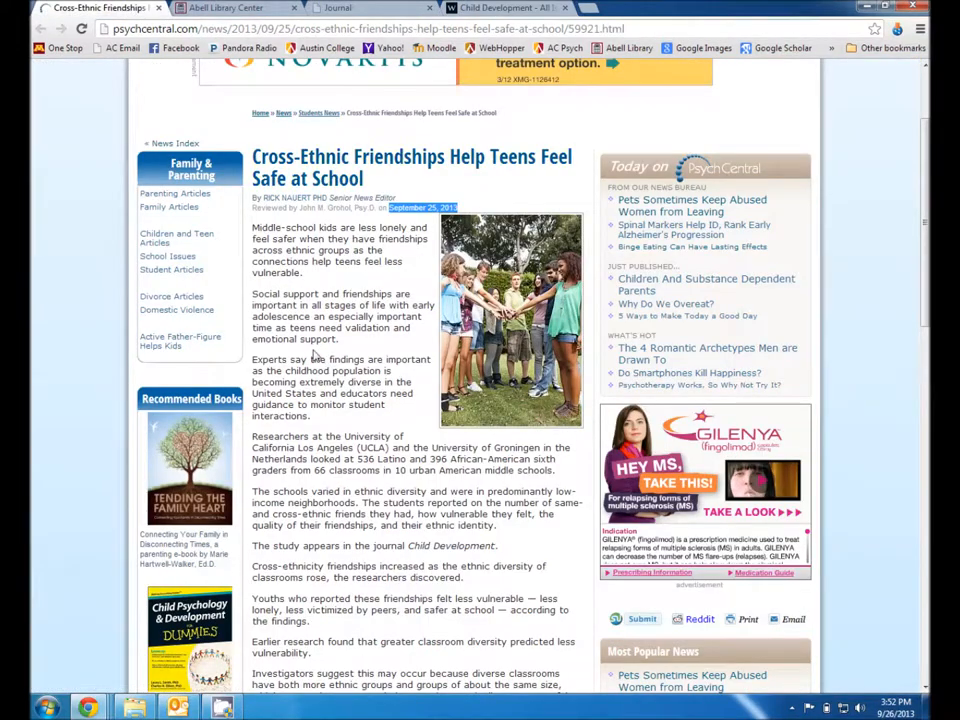
scroll("down", 3)
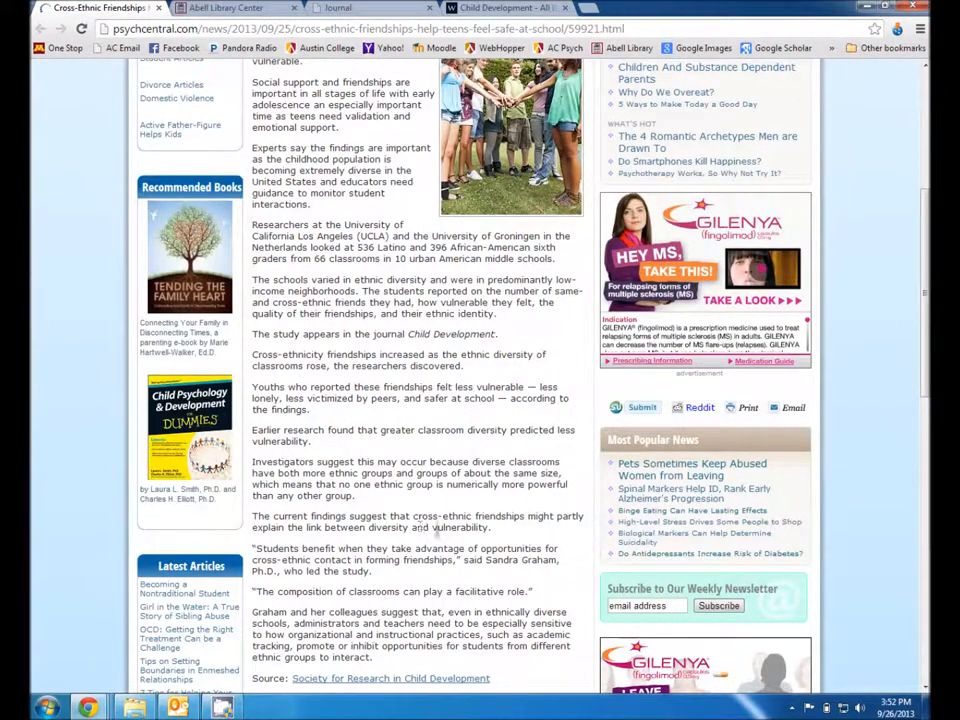
left_click_drag(486, 560, 376, 572)
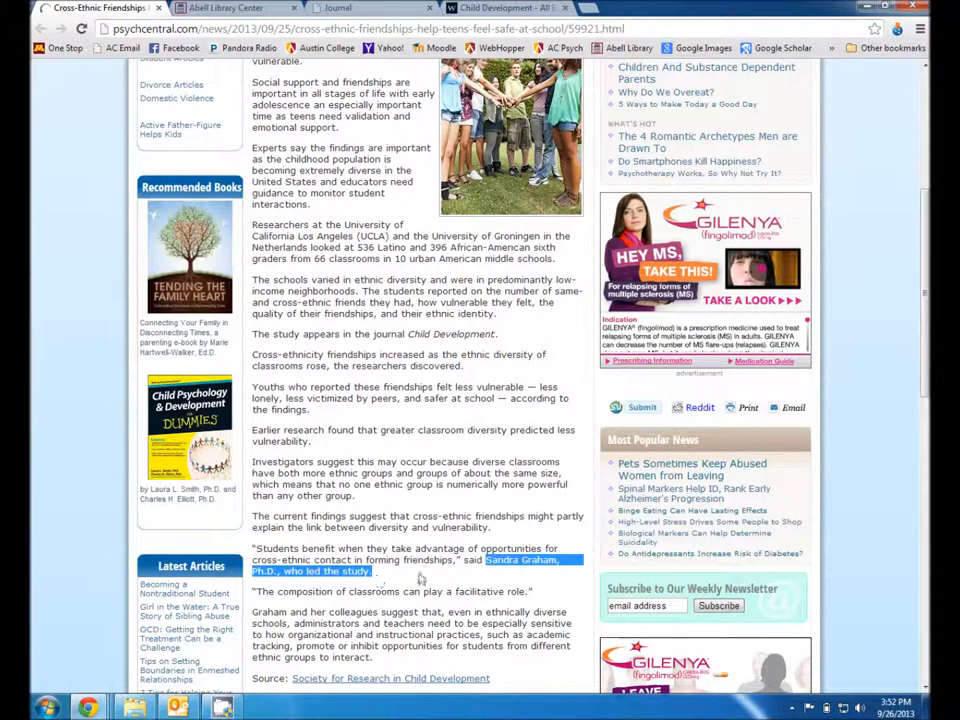
mouse_move(422, 70)
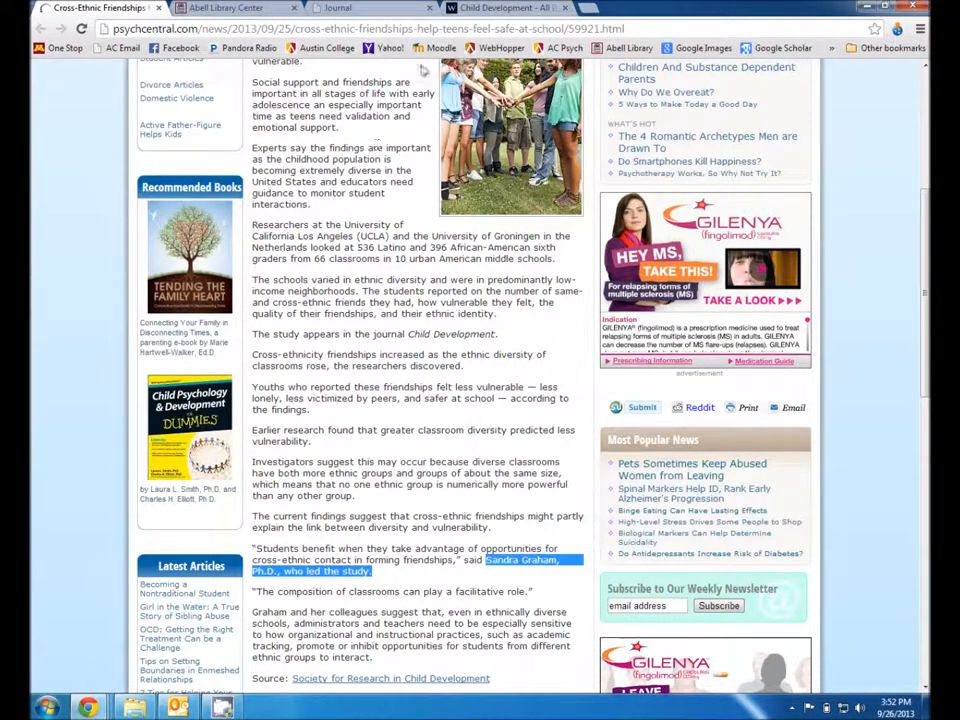
left_click(504, 8)
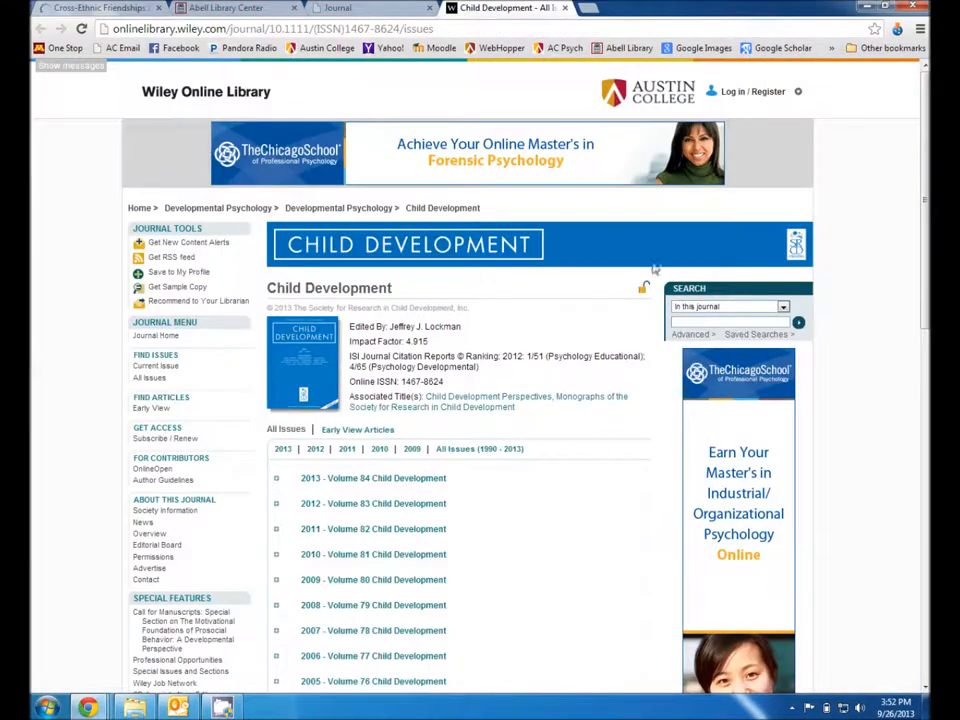
type("graham cross ethnic friendships")
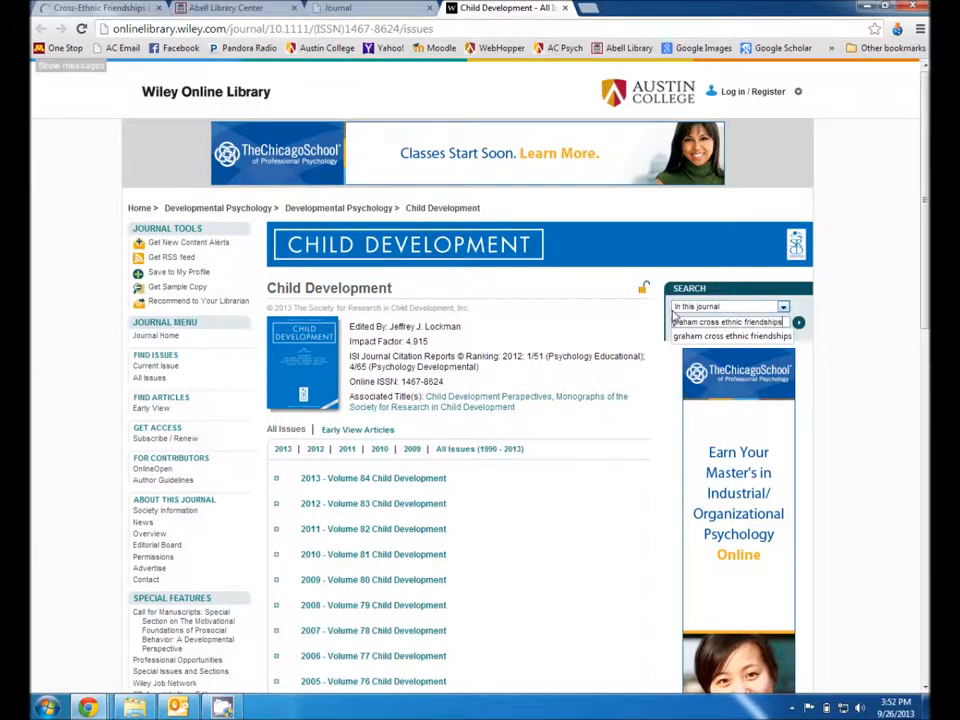
Run the search, note the top result's authors, and load the PDF of Psychosocial Benefits of Cross-Ethnic Friendships in Urban Middle Schools.
left_click(798, 322)
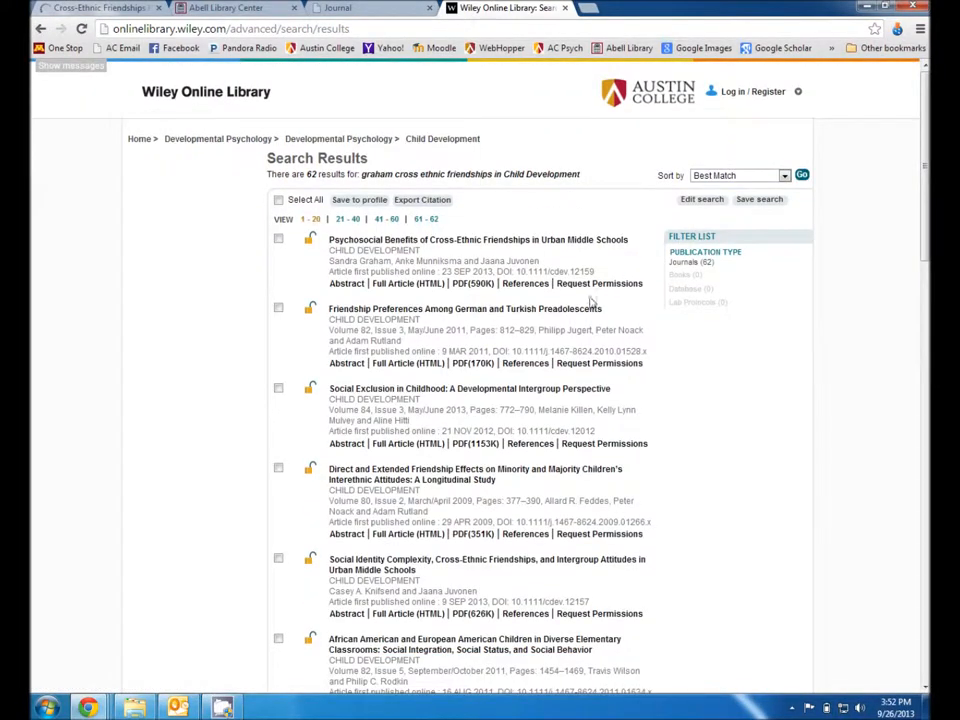
mouse_move(330, 264)
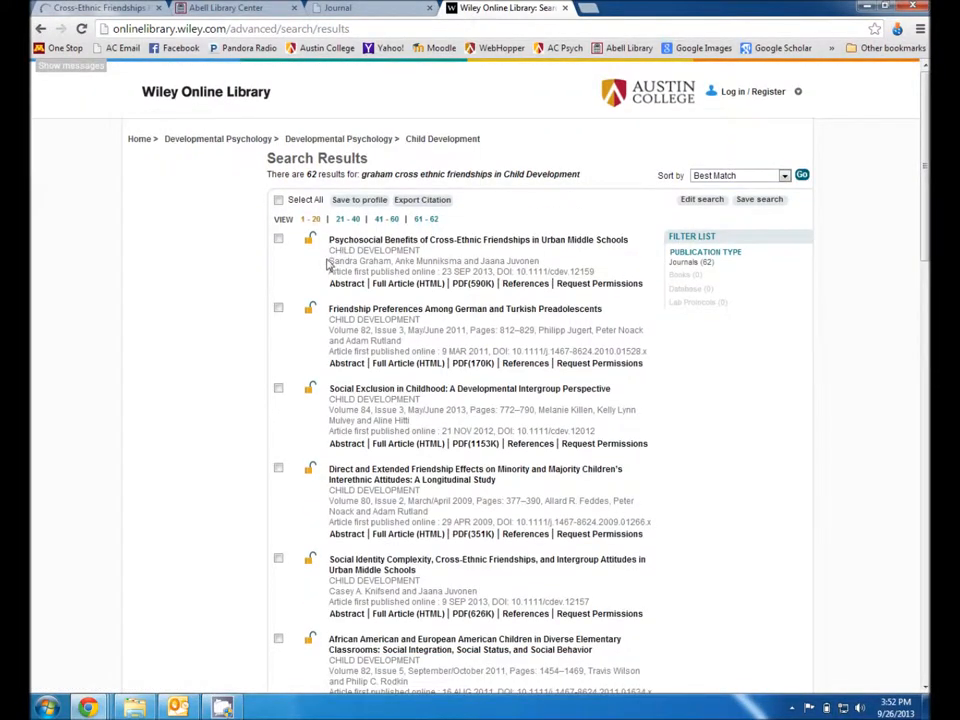
left_click_drag(328, 260, 540, 260)
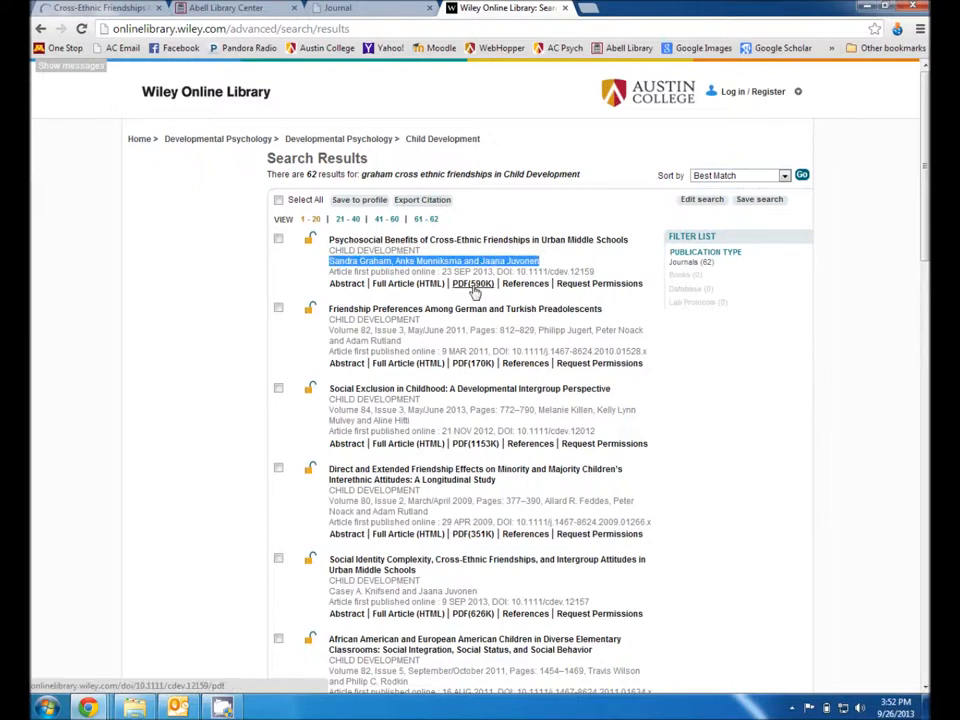
left_click(472, 284)
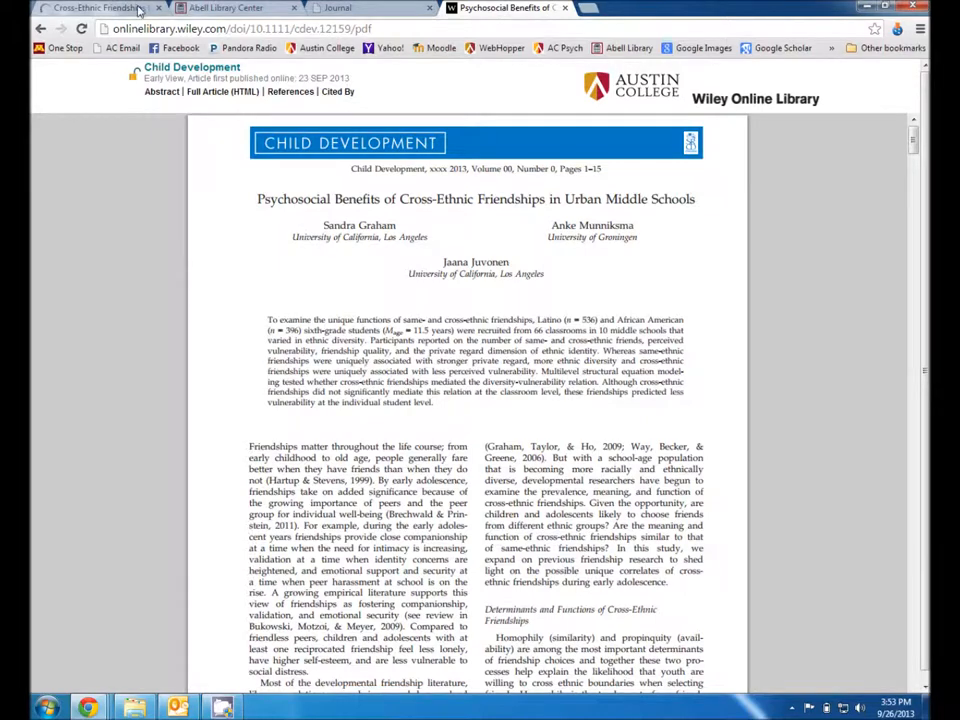
Read through the cross-ethnic friendships PDF and bring up its Save As dialog.
left_click(96, 8)
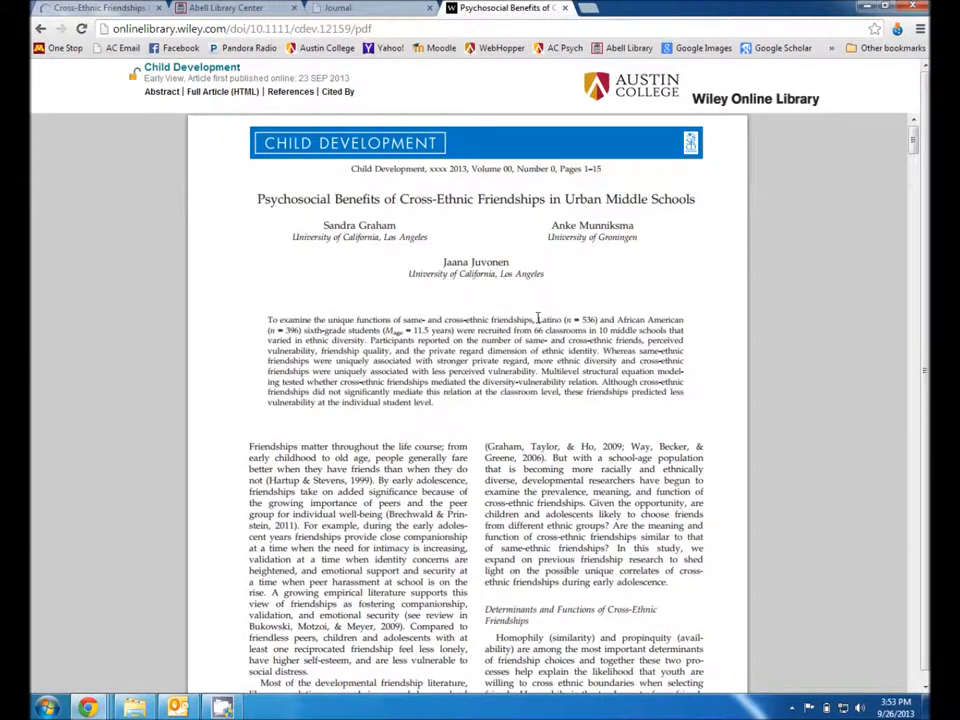
left_click_drag(536, 320, 680, 330)
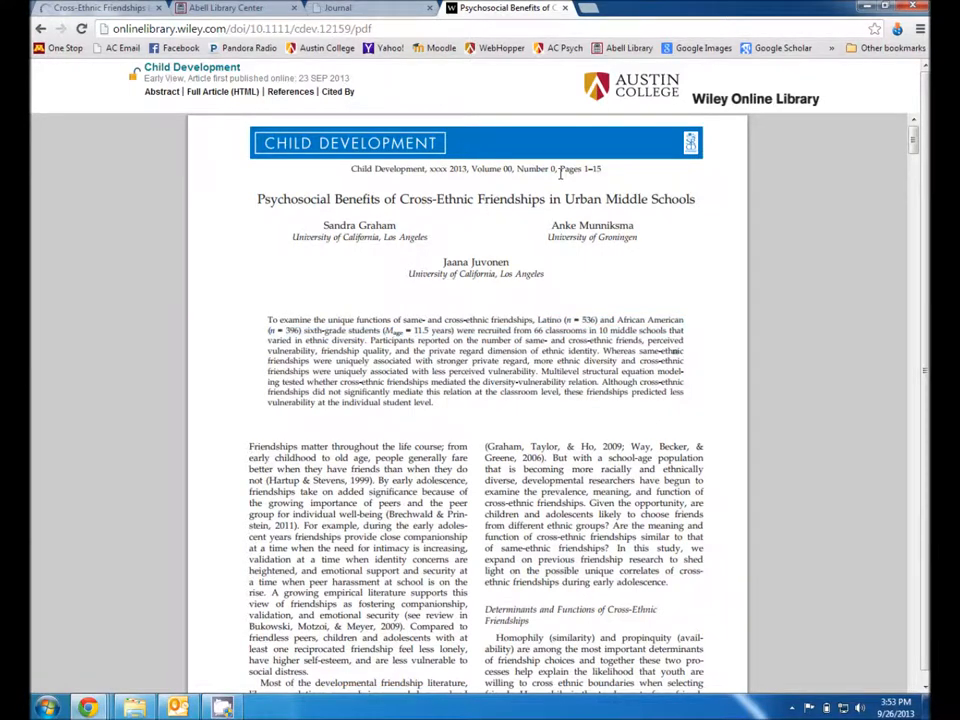
scroll("down", 3)
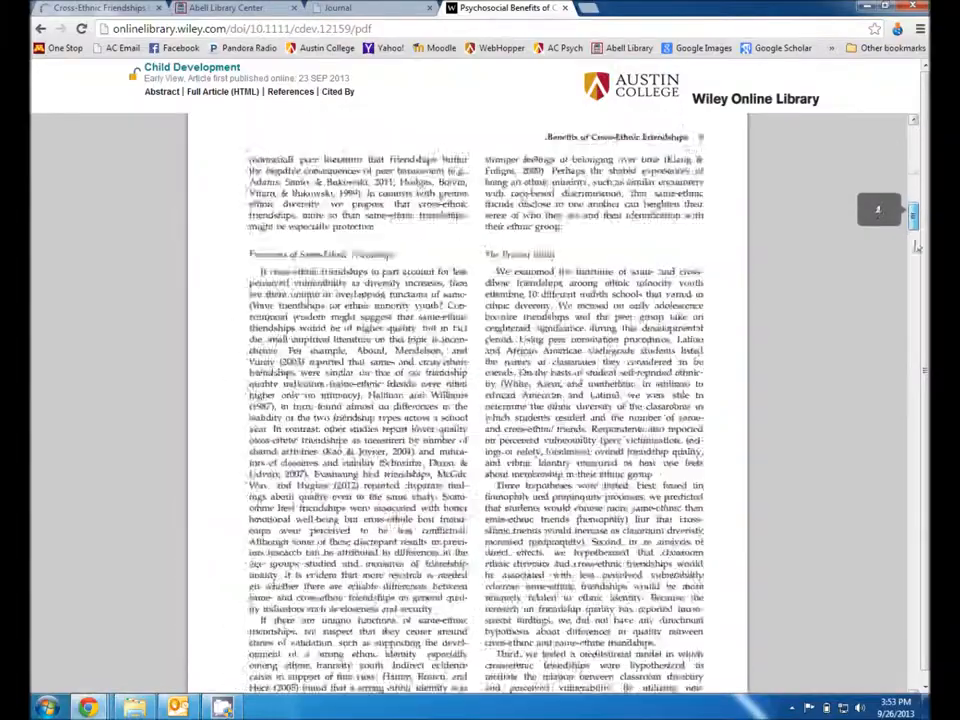
scroll("down", 3)
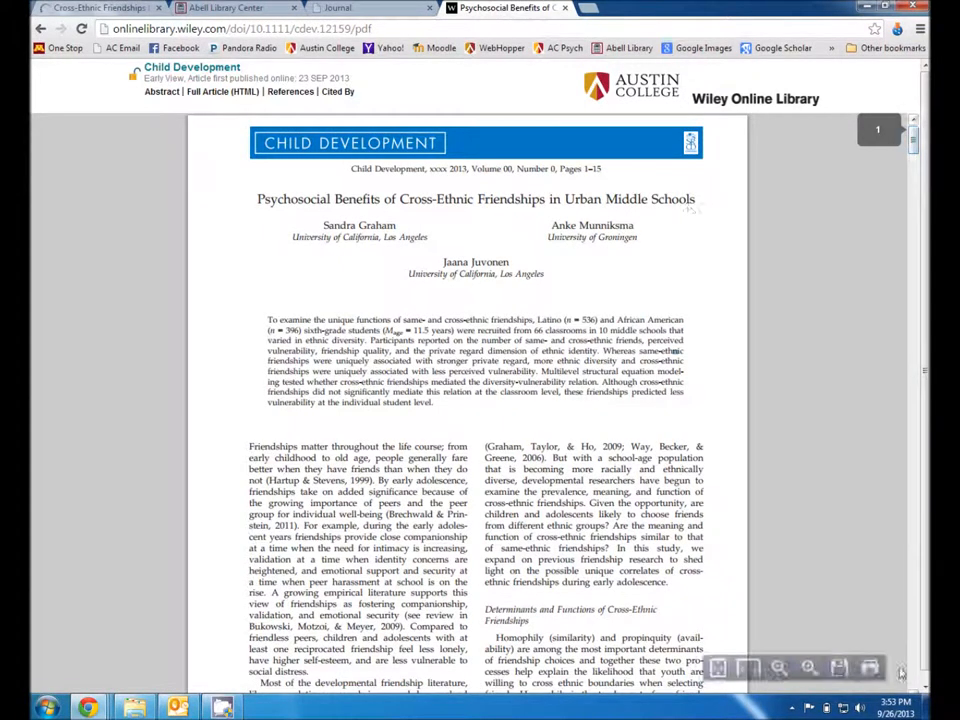
left_click(840, 668)
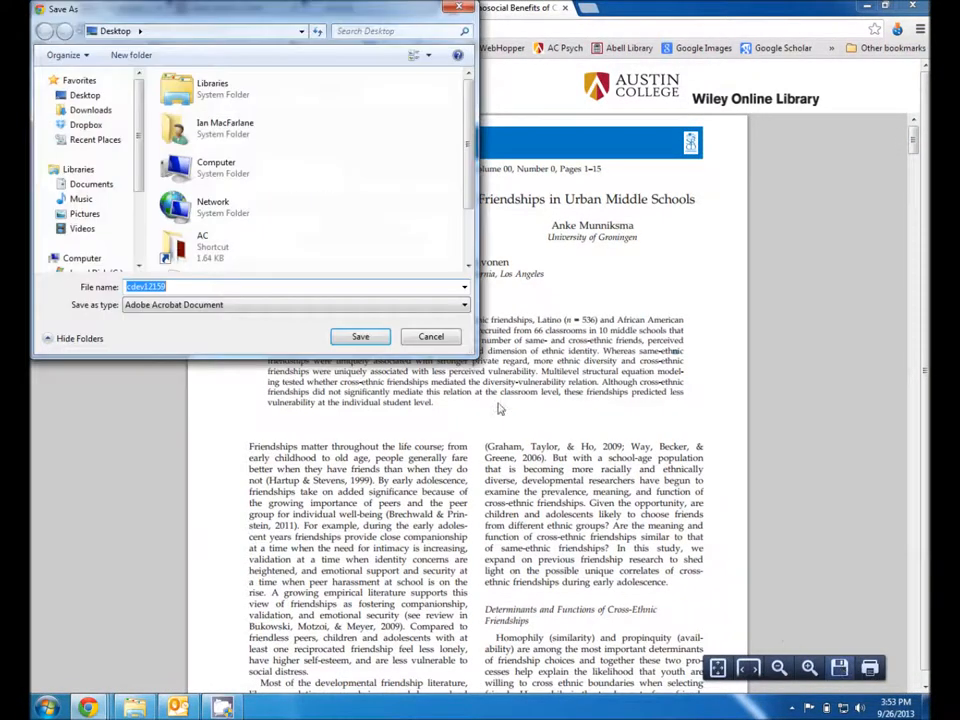
Save the article PDF to the Desktop as 'My article'.
type("M")
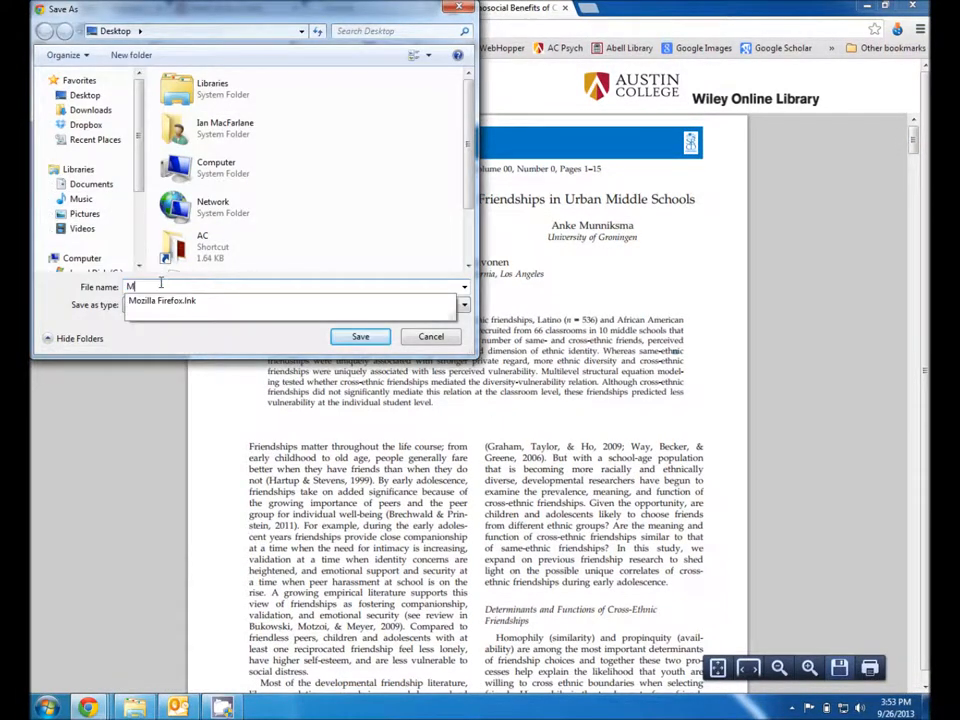
type("y article")
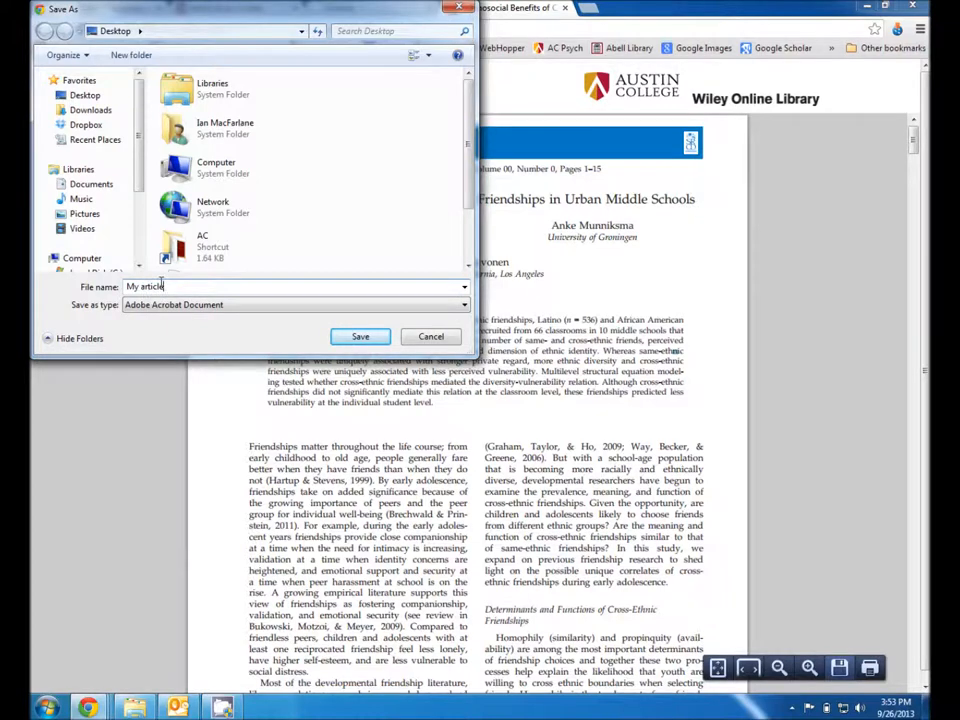
left_click(360, 336)
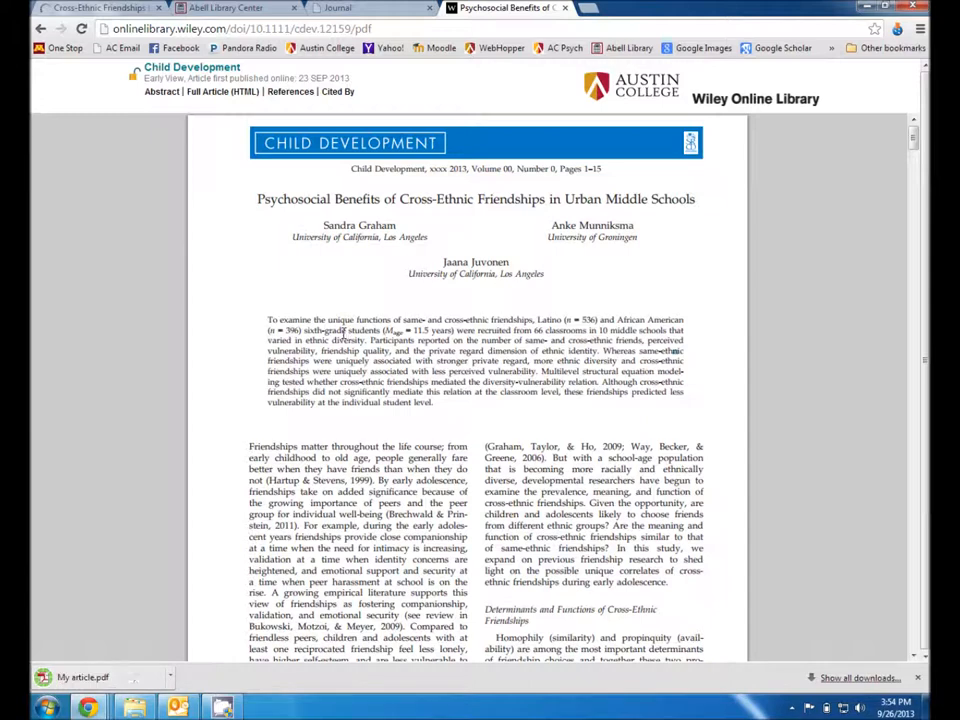
mouse_move(238, 376)
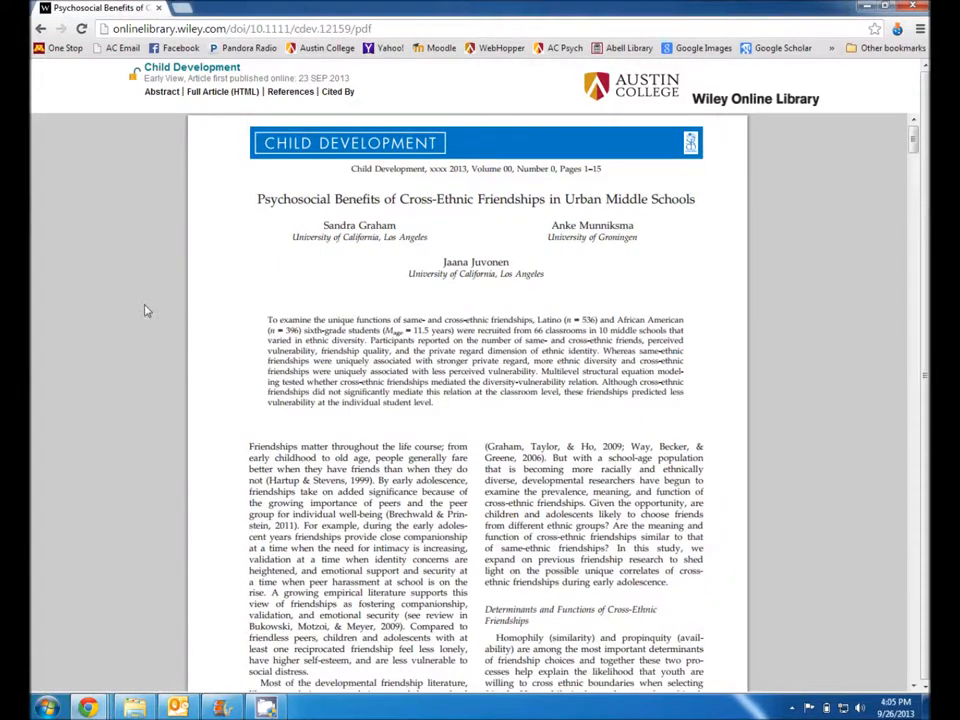
mouse_move(638, 294)
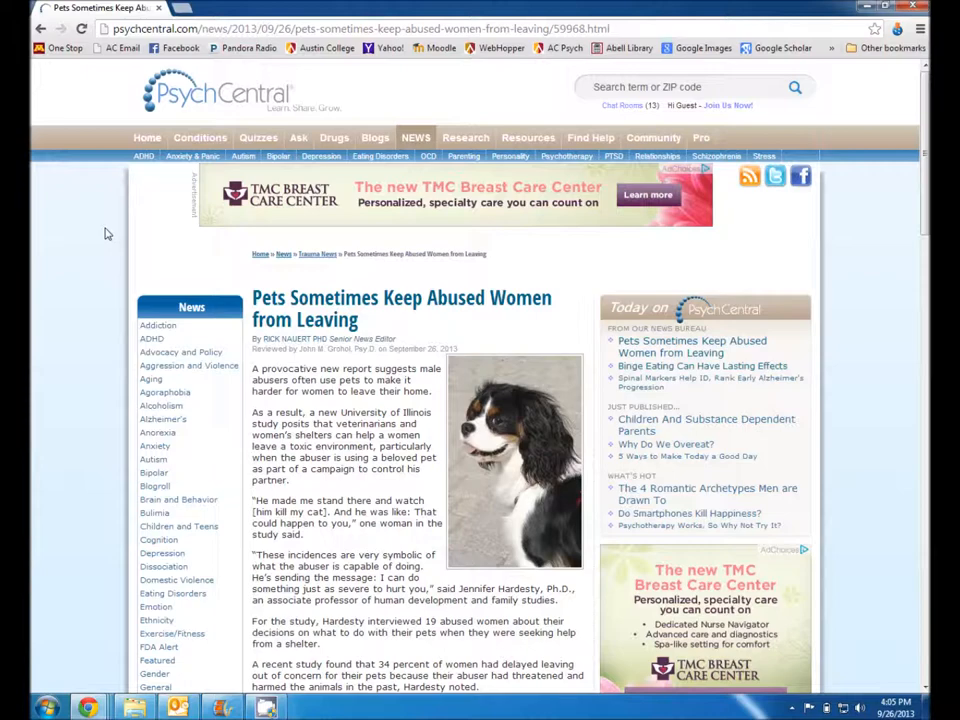
Scroll through the 'Pets Sometimes Keep Abused Women from Leaving' article to its end and back up.
scroll("down", 3)
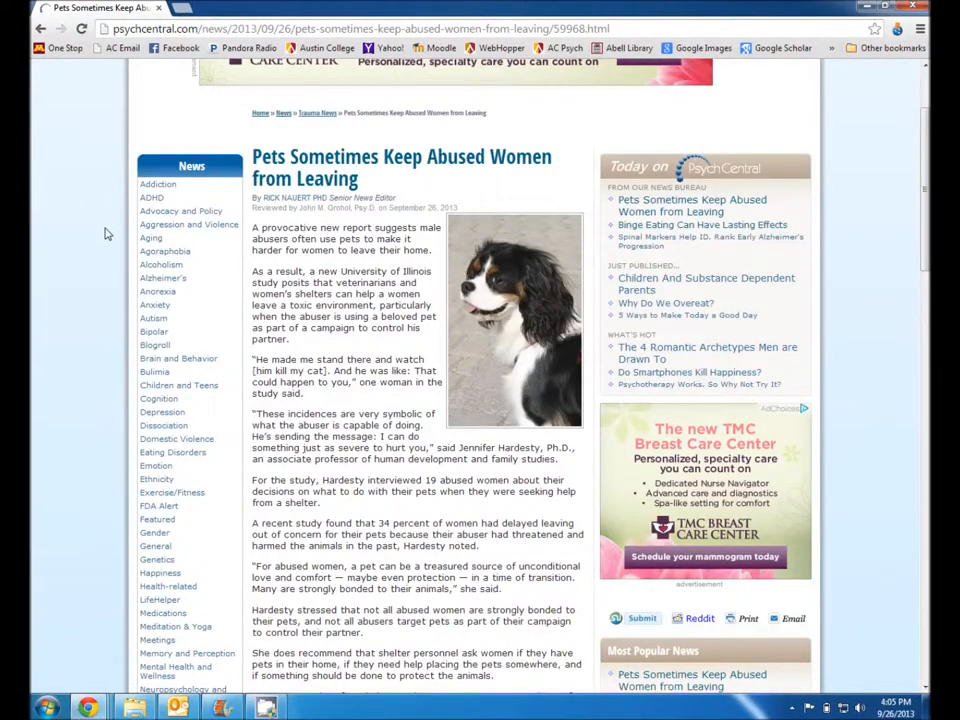
scroll("down", 3)
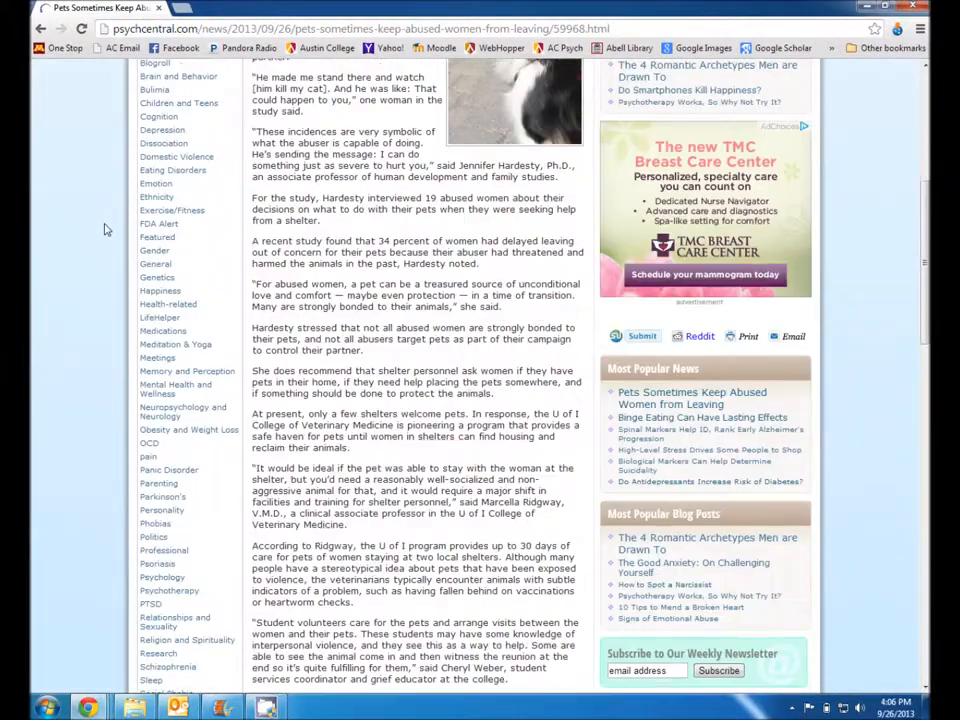
scroll("down", 3)
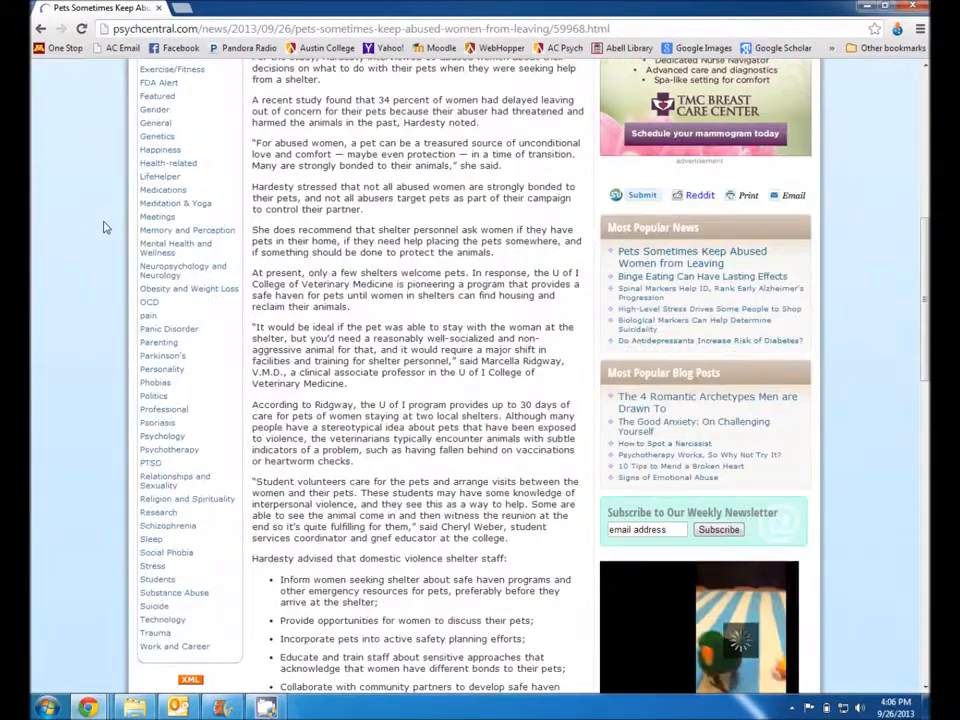
scroll("down", 3)
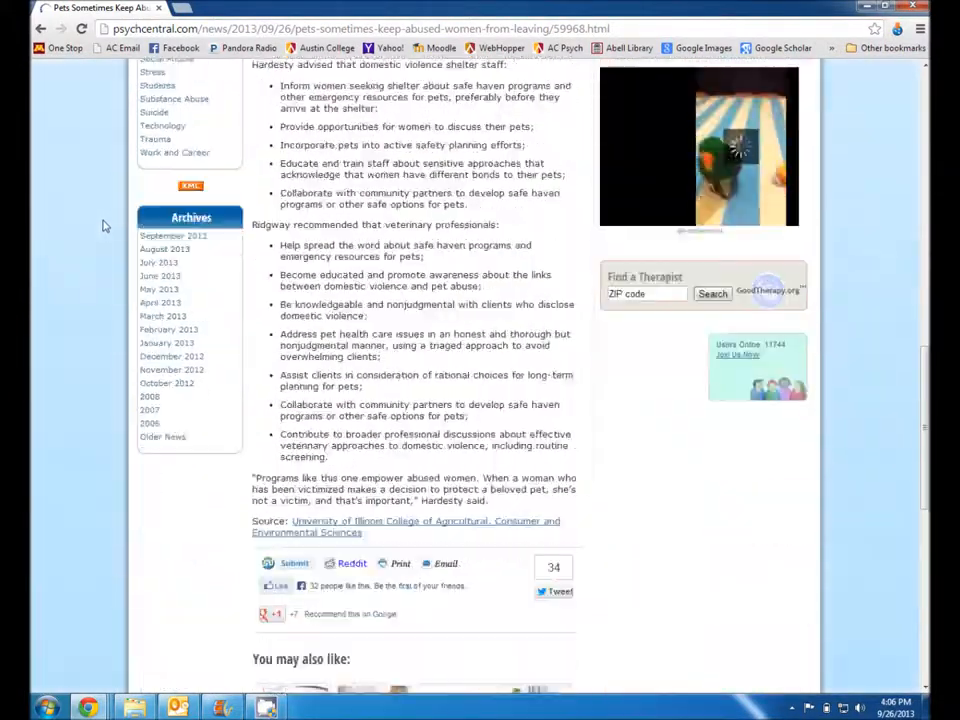
scroll("up", 3)
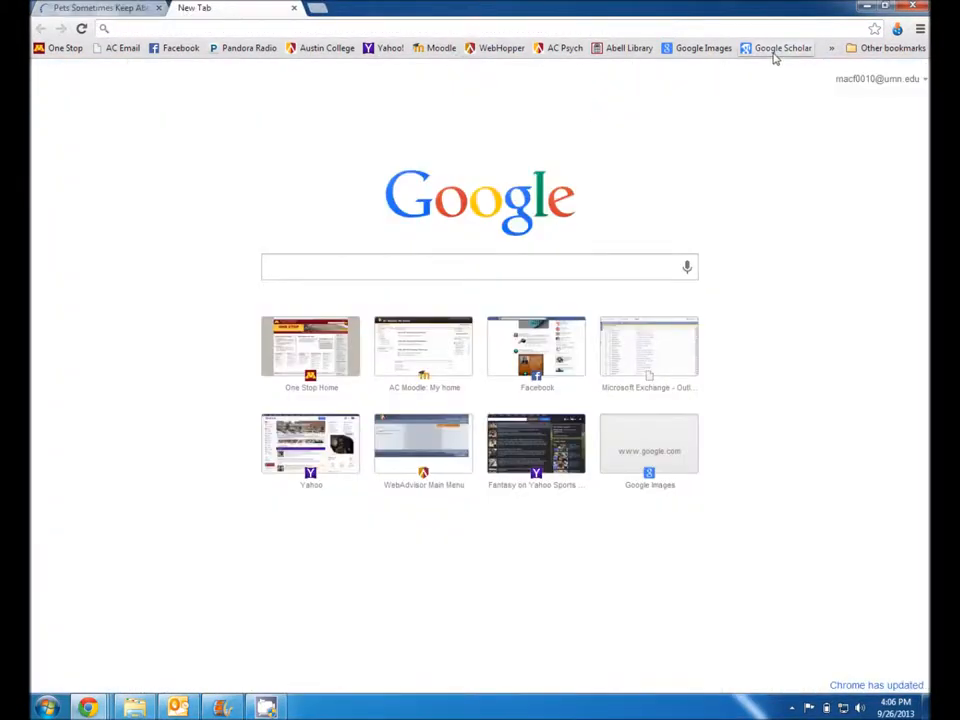
Load Google Scholar in the new tab and focus its search box.
left_click(782, 48)
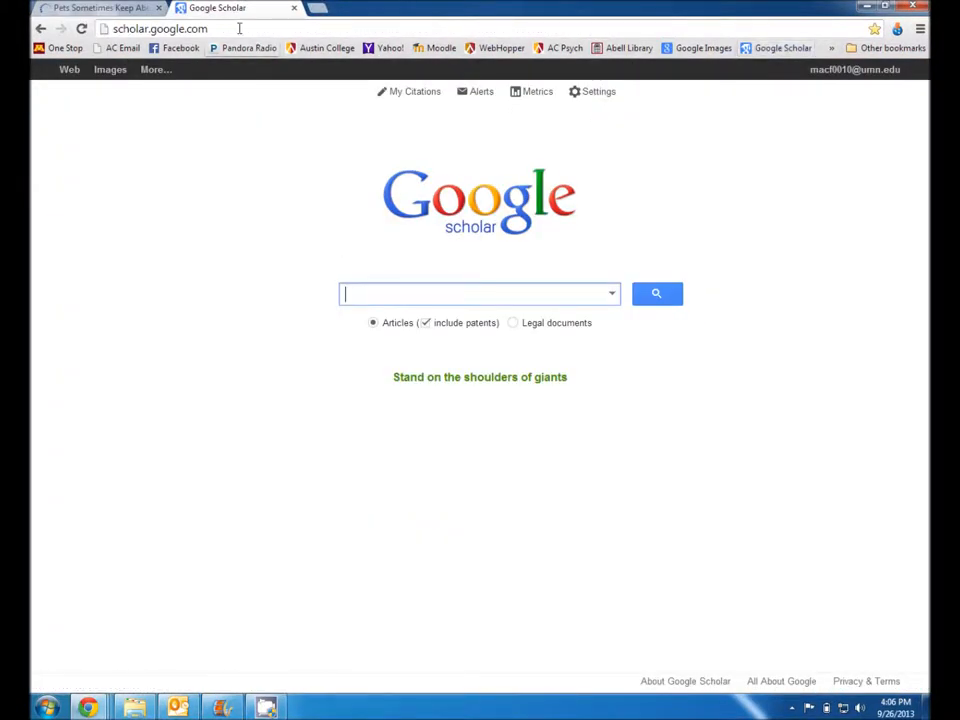
left_click(160, 28)
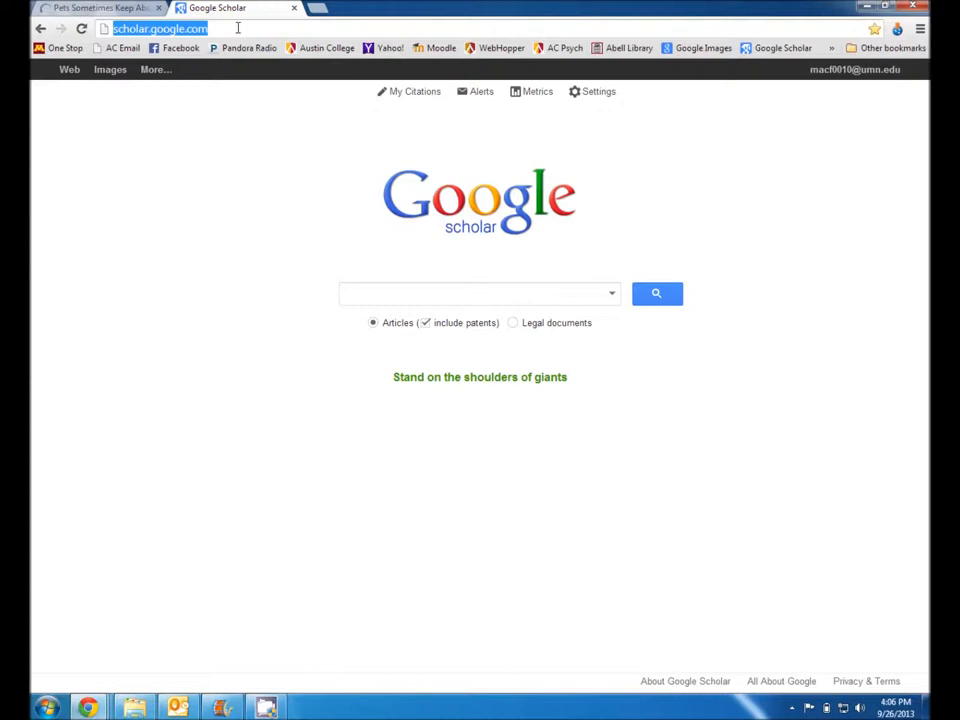
left_click(480, 292)
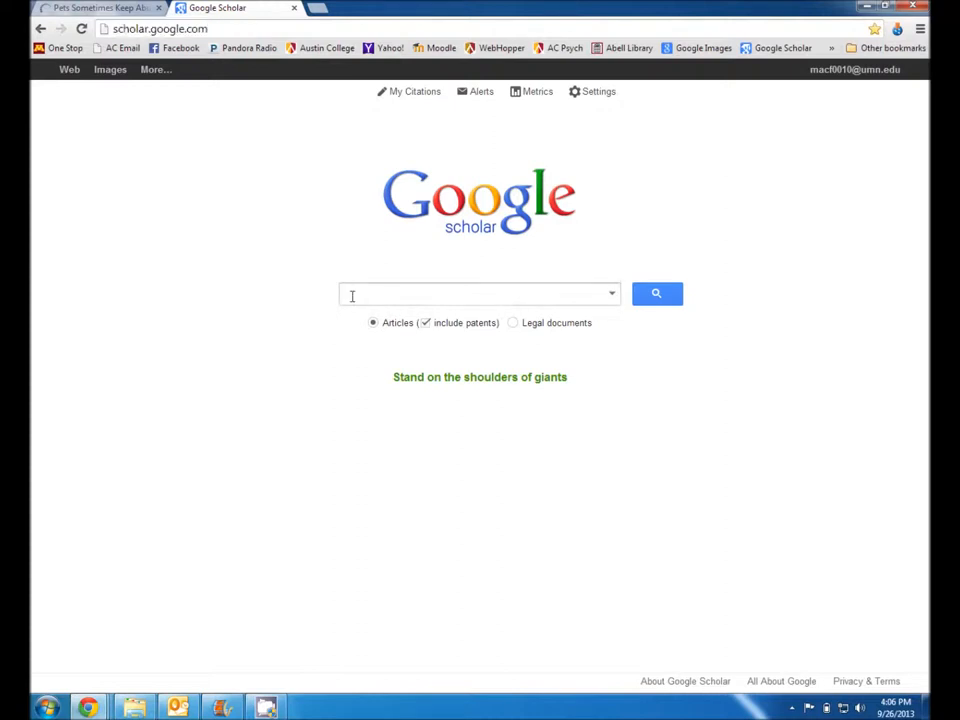
left_click(478, 292)
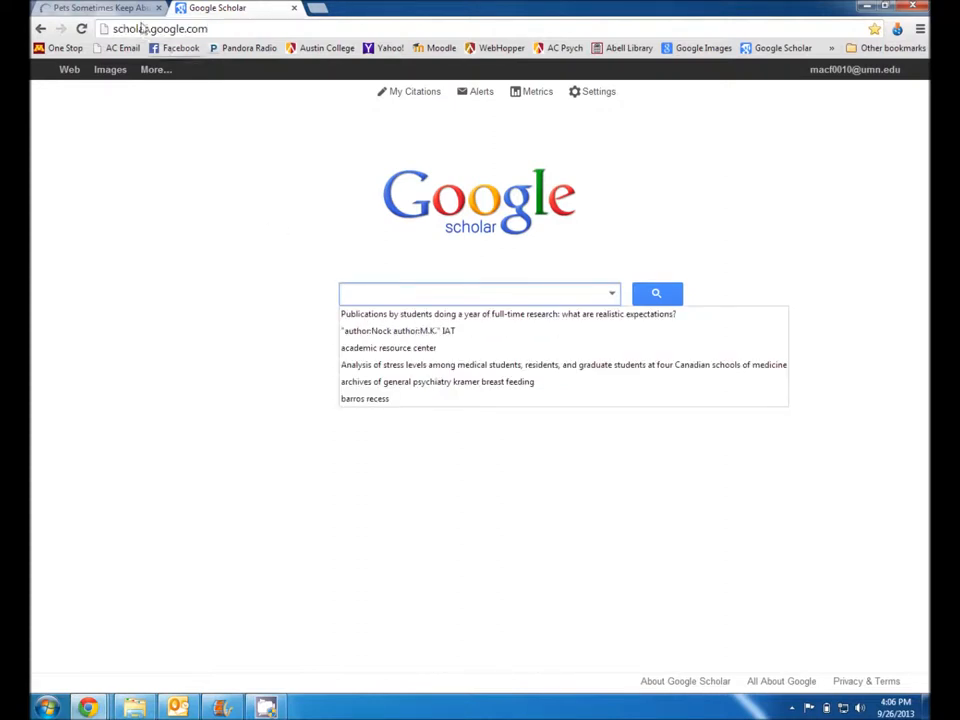
Confirm Hardesty's name in the PsychCentral pets article, then enter 'hardesty pets' as the Scholar search.
left_click(100, 8)
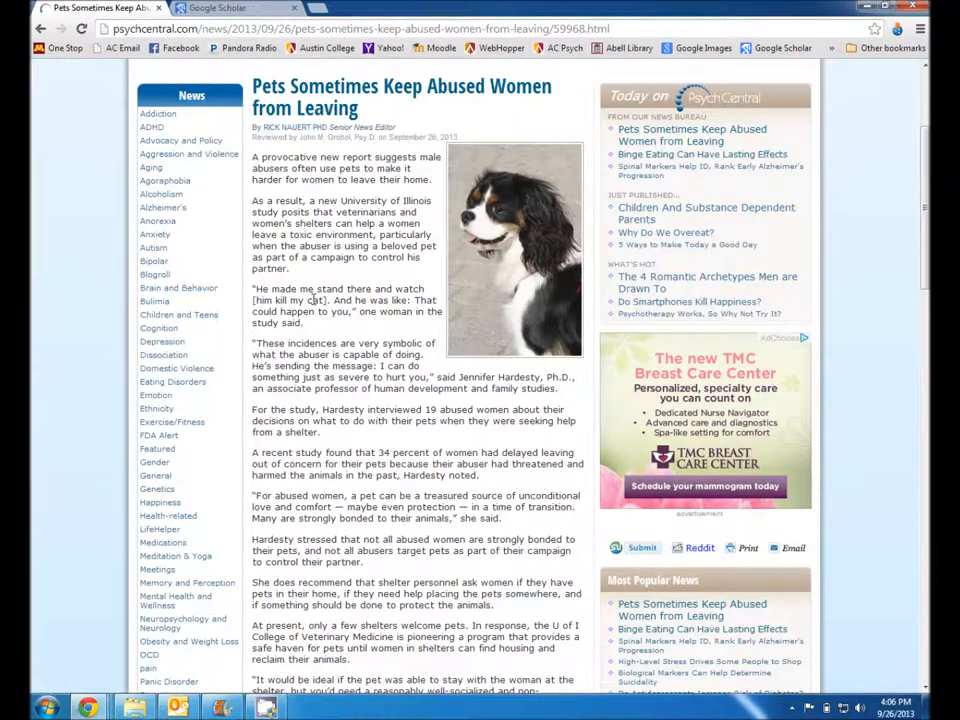
mouse_move(444, 376)
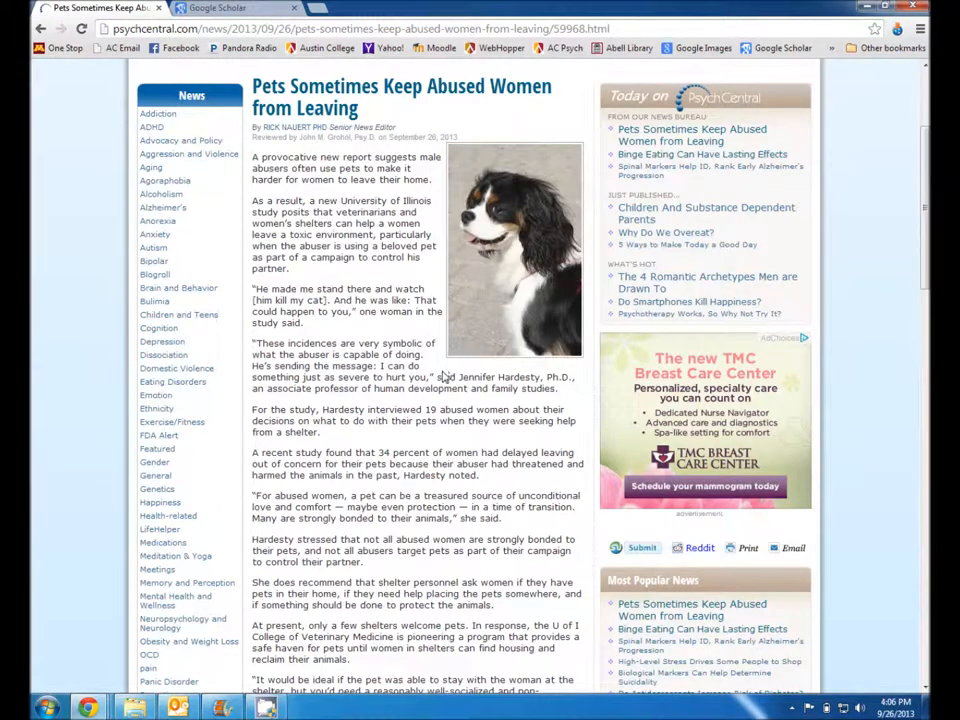
mouse_move(324, 410)
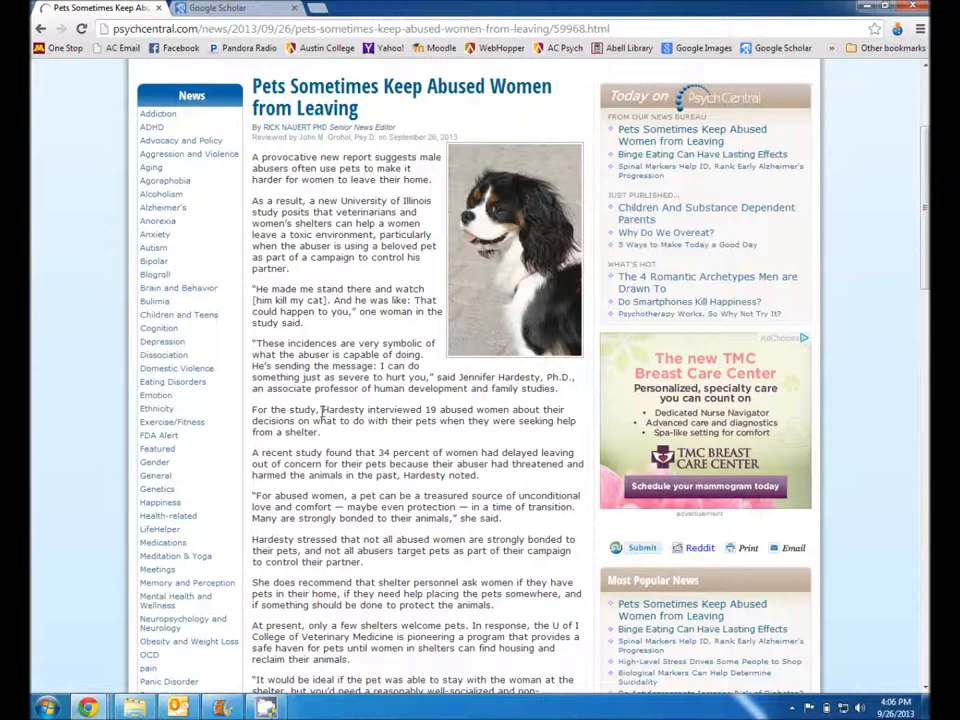
left_click_drag(320, 410, 508, 410)
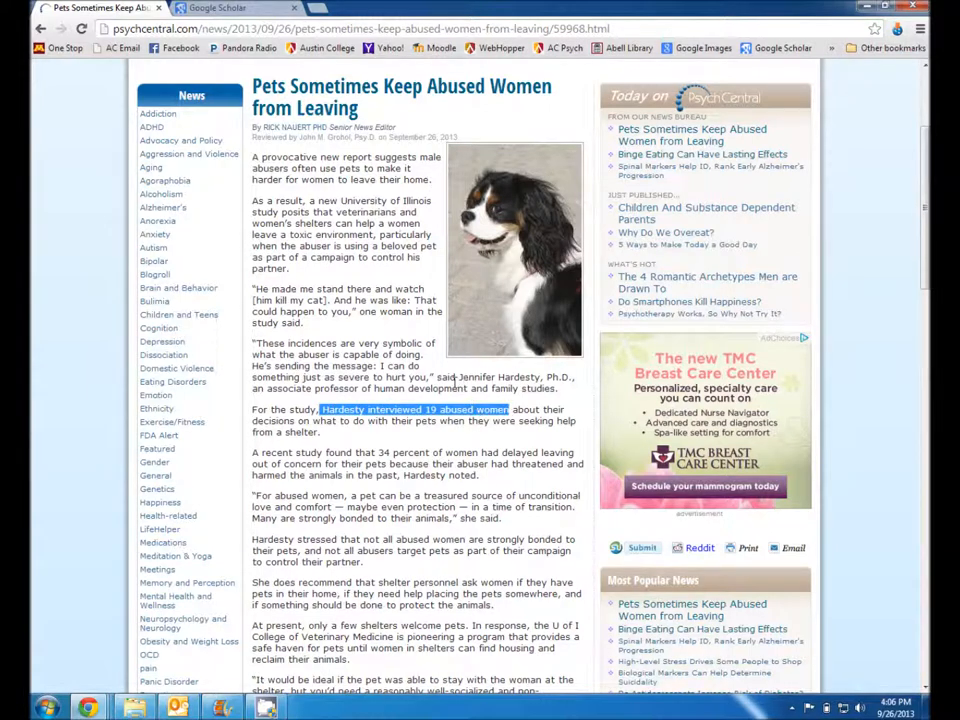
left_click(236, 8)
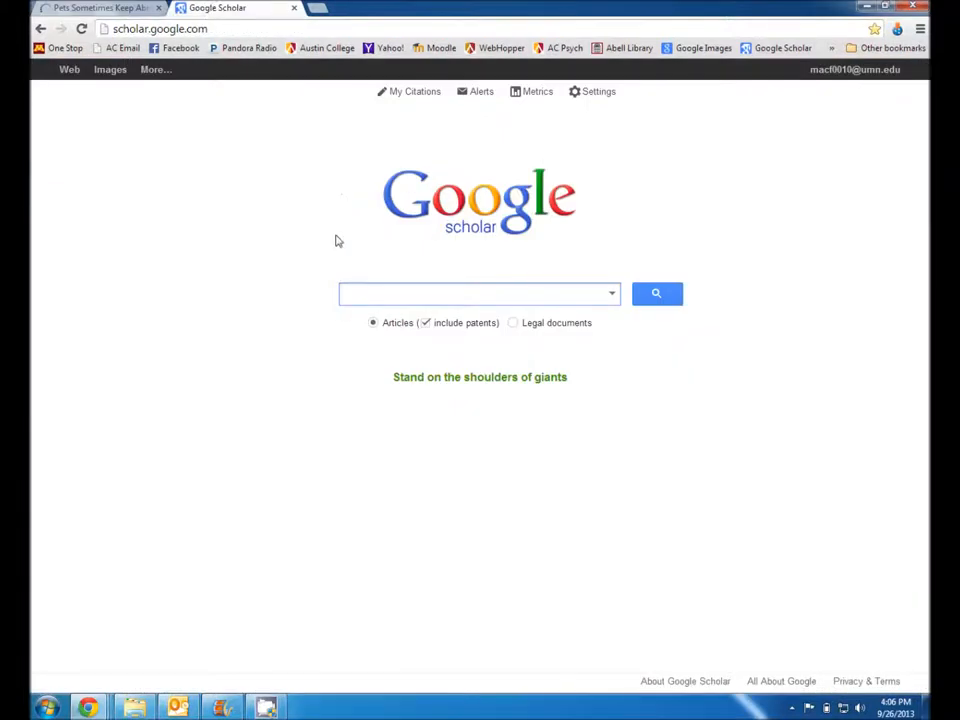
type("hares")
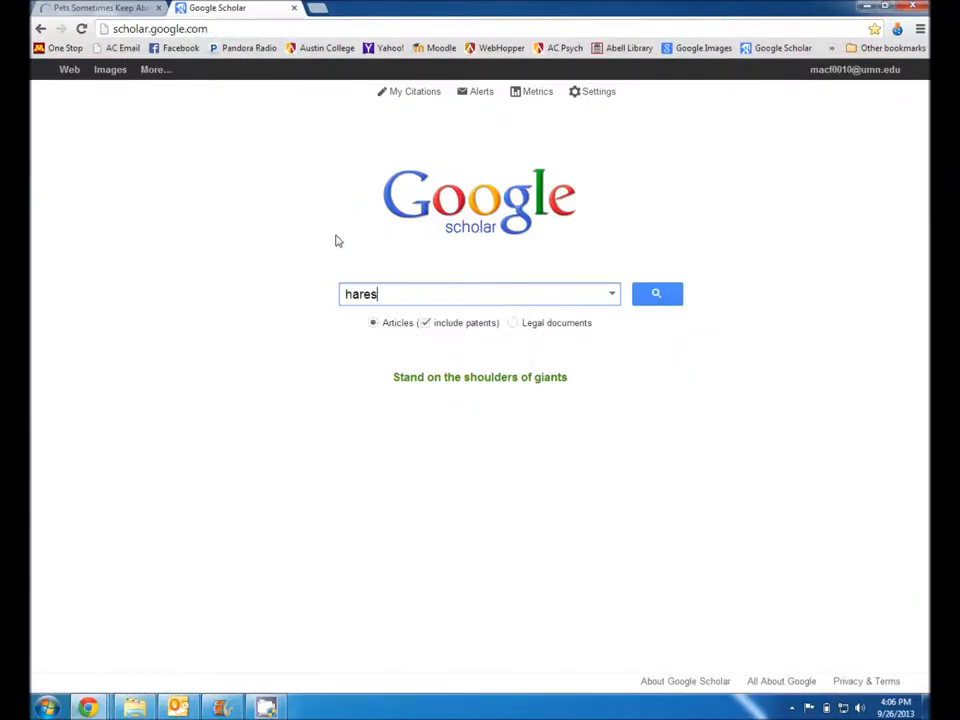
type("ty")
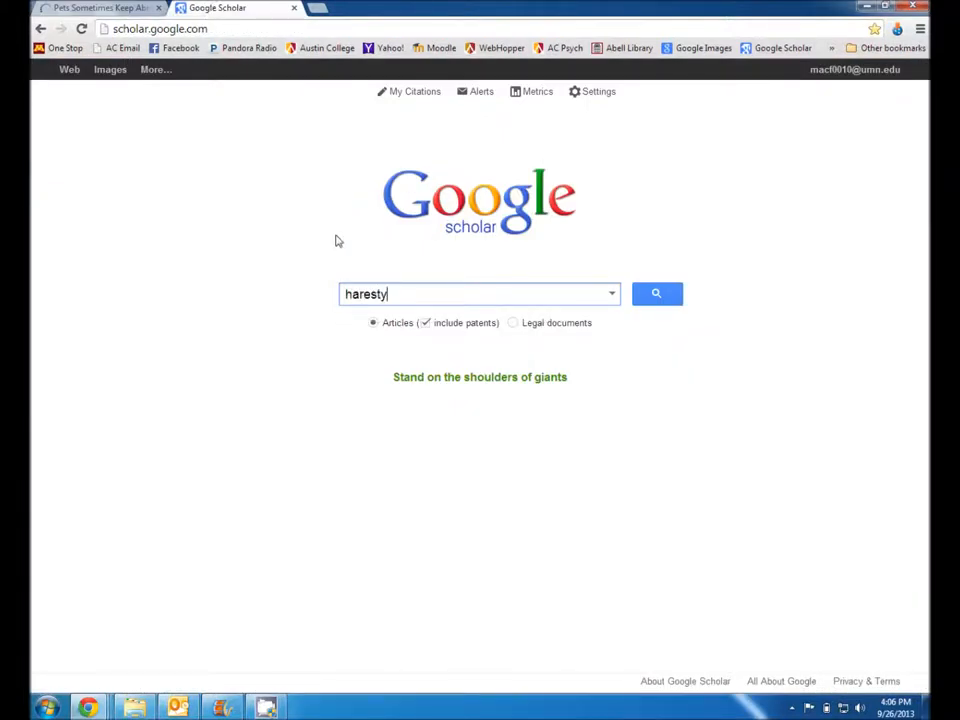
type("hard")
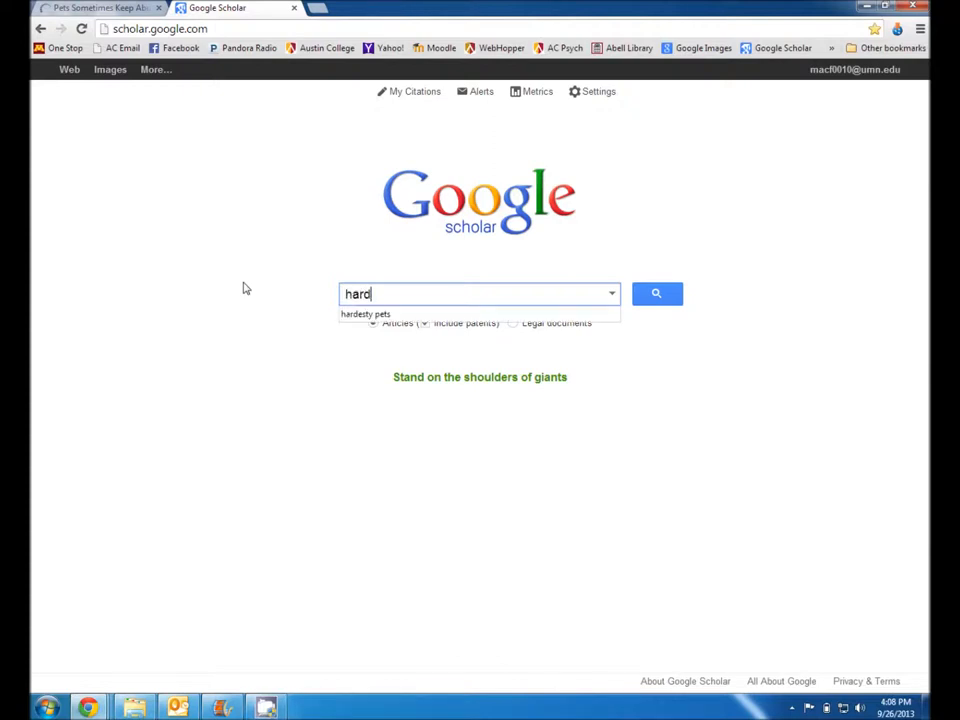
type("esty pets")
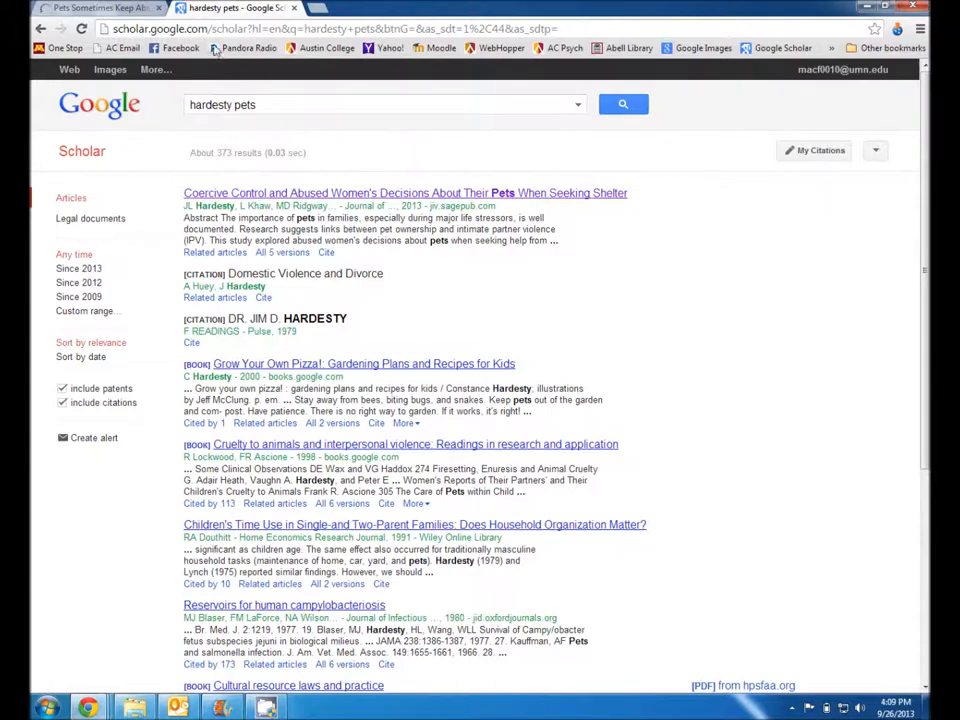
Check co-author Marcella Ridgway's name in the article, then load the 'Coercive Control and Abused Women's Decisions About Their Pets' result from Scholar.
left_click(404, 192)
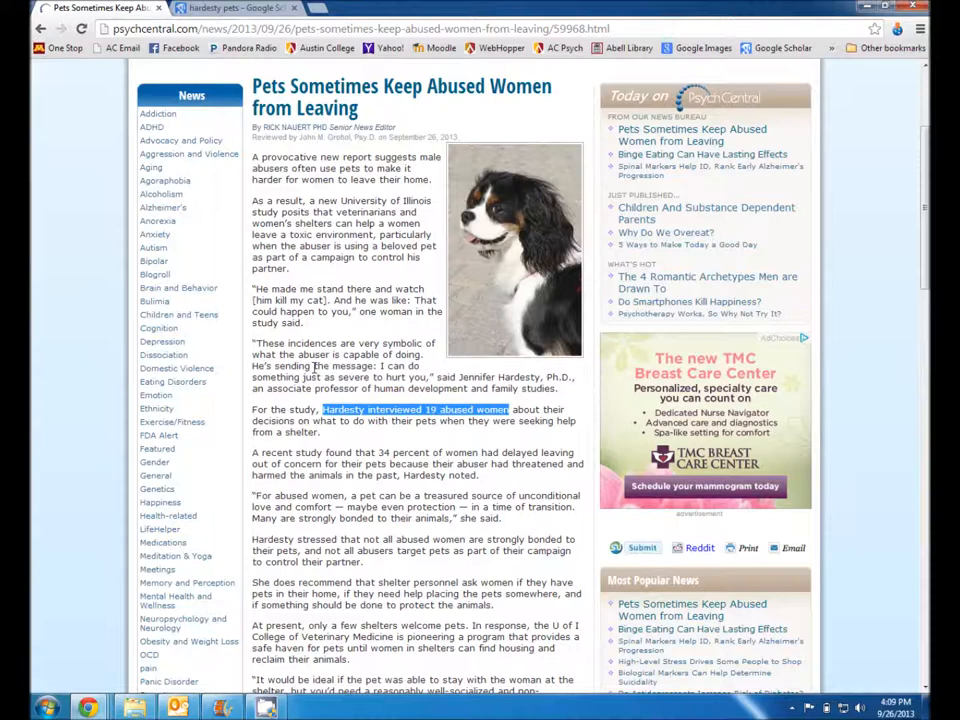
scroll("down", 3)
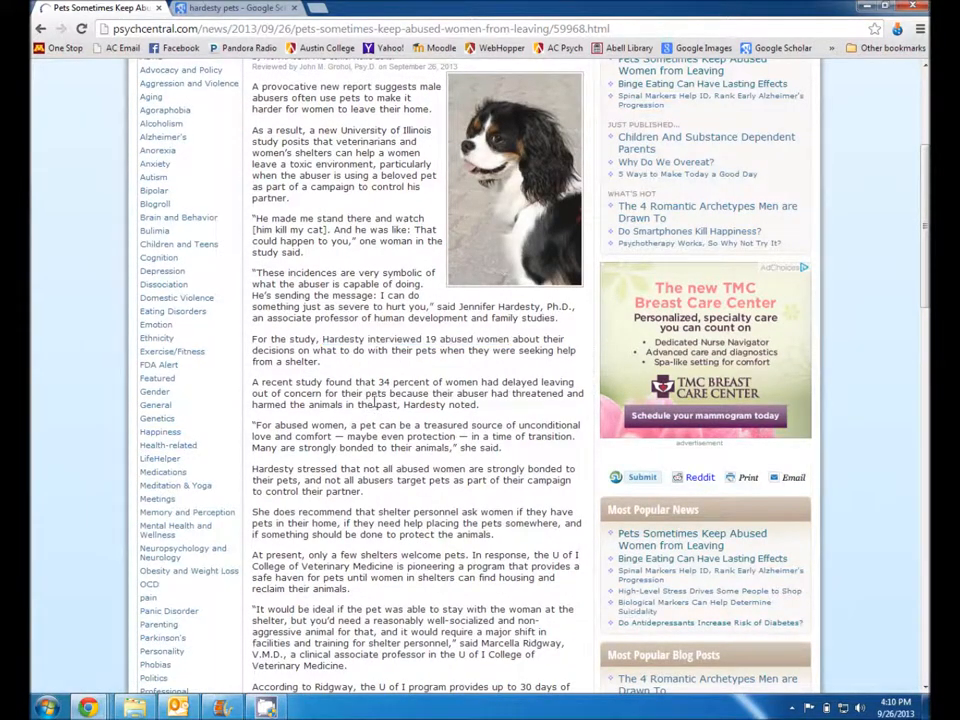
scroll("down", 3)
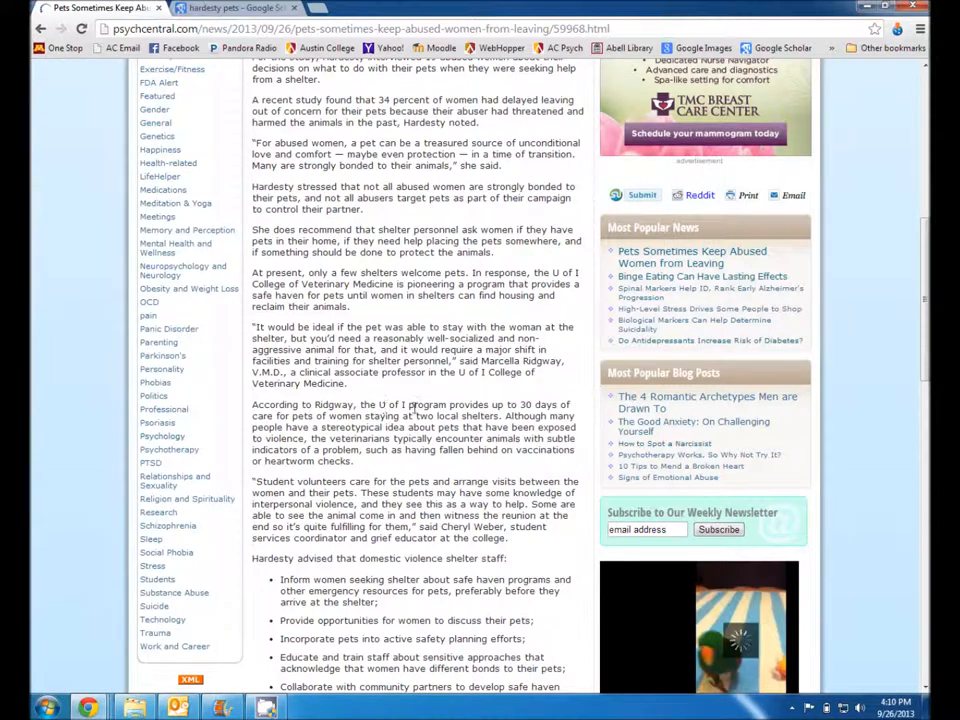
double_click(492, 360)
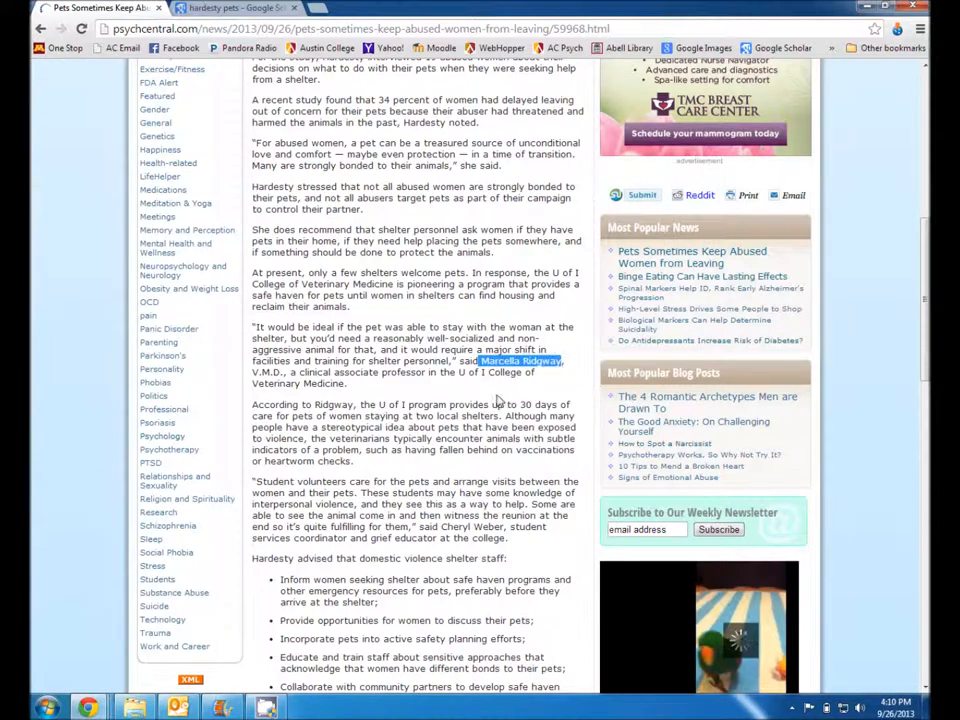
left_click(236, 8)
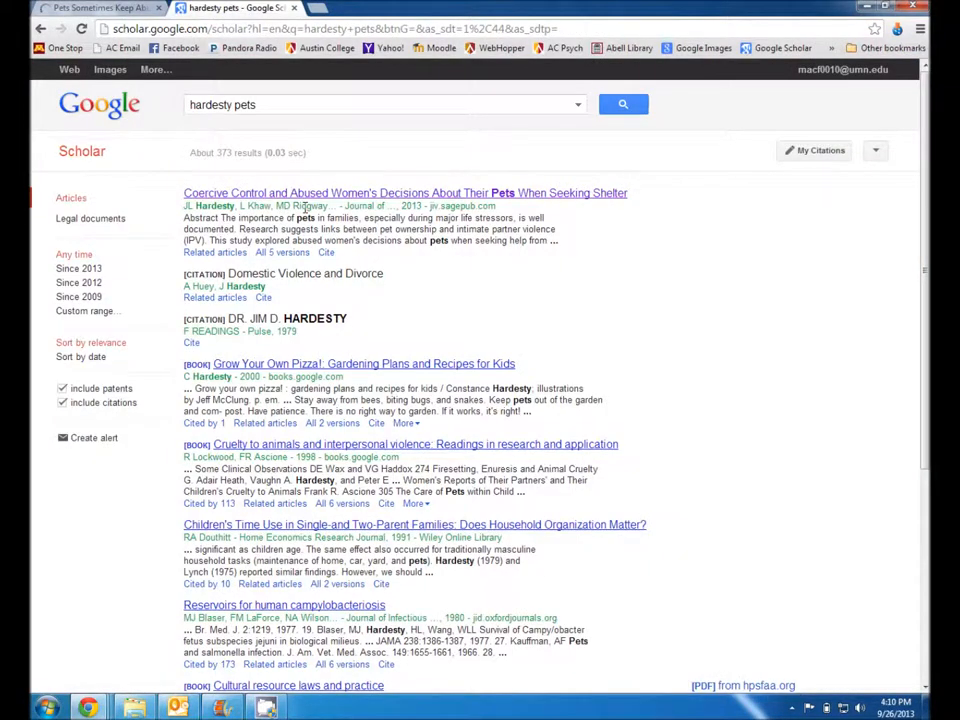
left_click(404, 192)
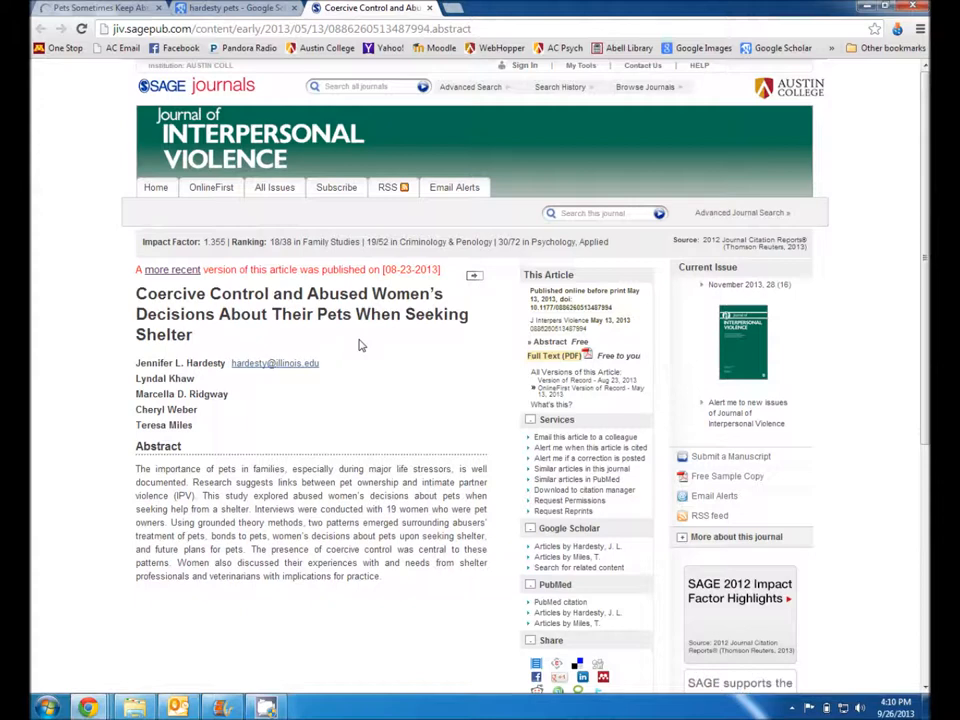
mouse_move(400, 360)
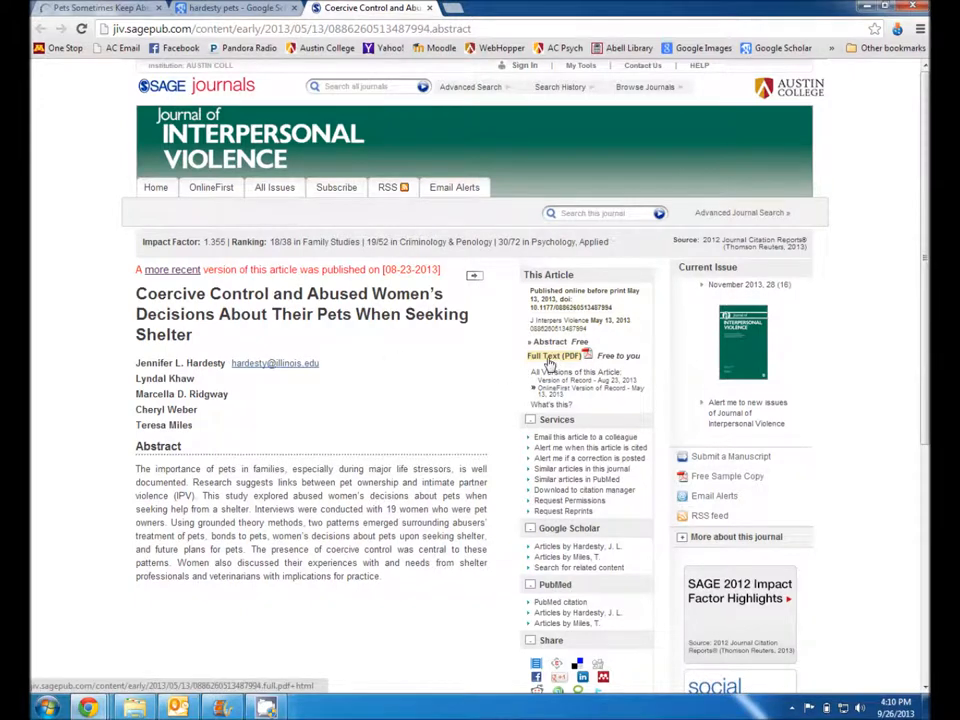
mouse_move(504, 360)
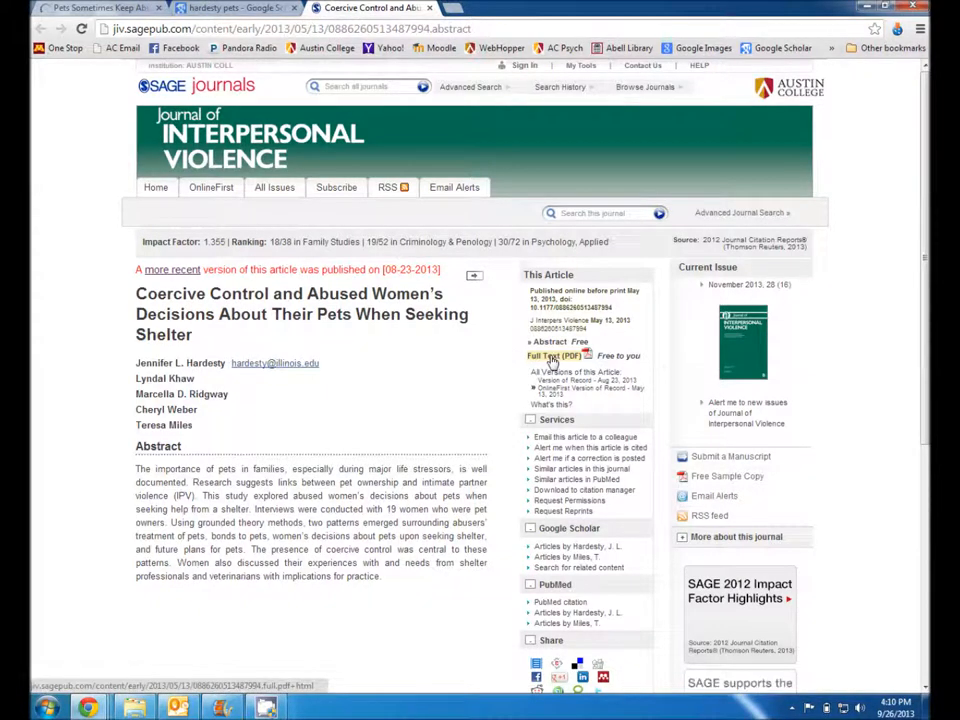
View the Coercive Control article's full-text PDF down to the 19-women sentence, then return to PsychCentral.
left_click(552, 356)
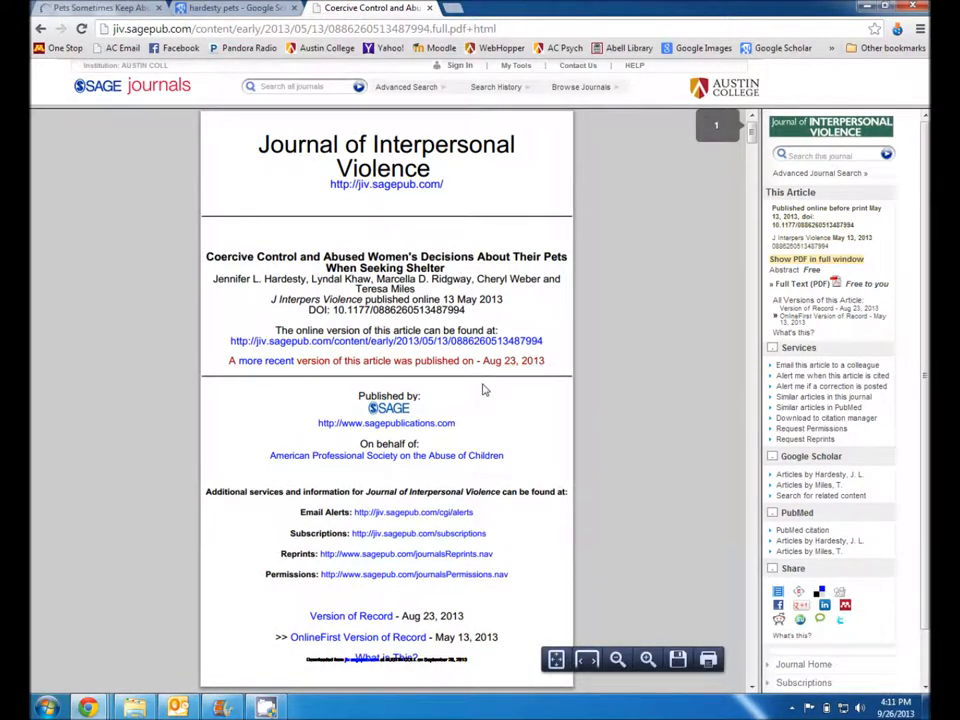
scroll("down", 3)
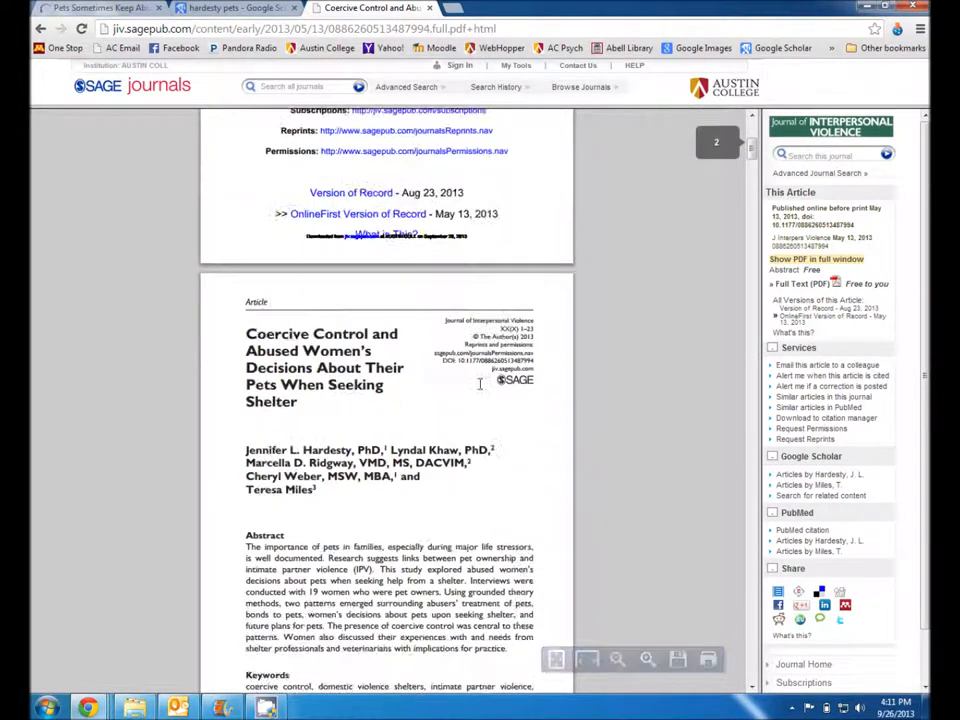
scroll("down", 3)
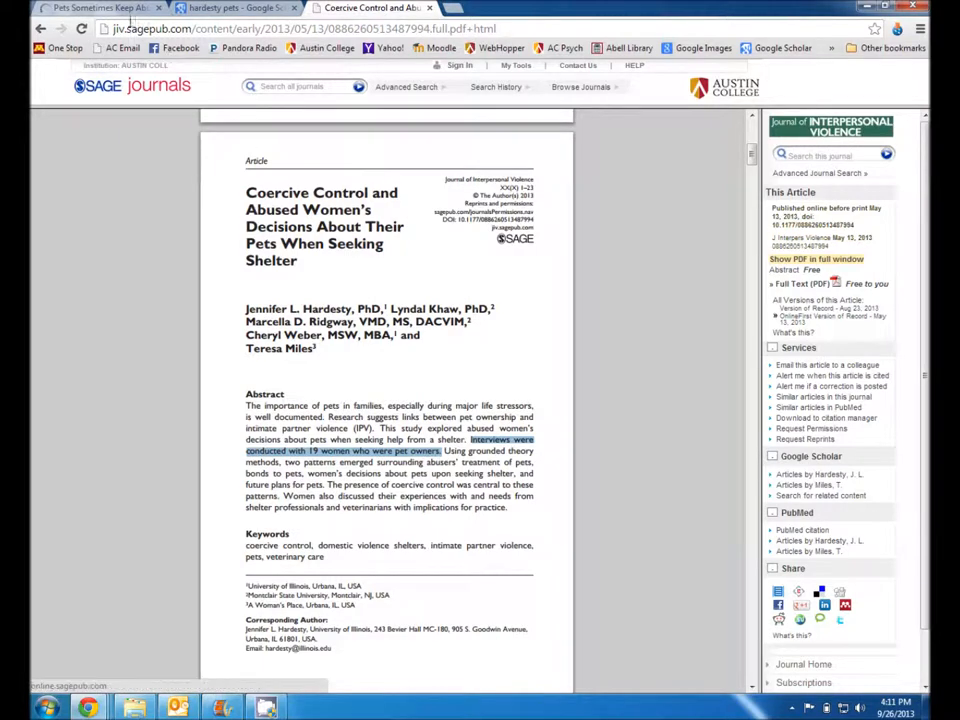
left_click(96, 8)
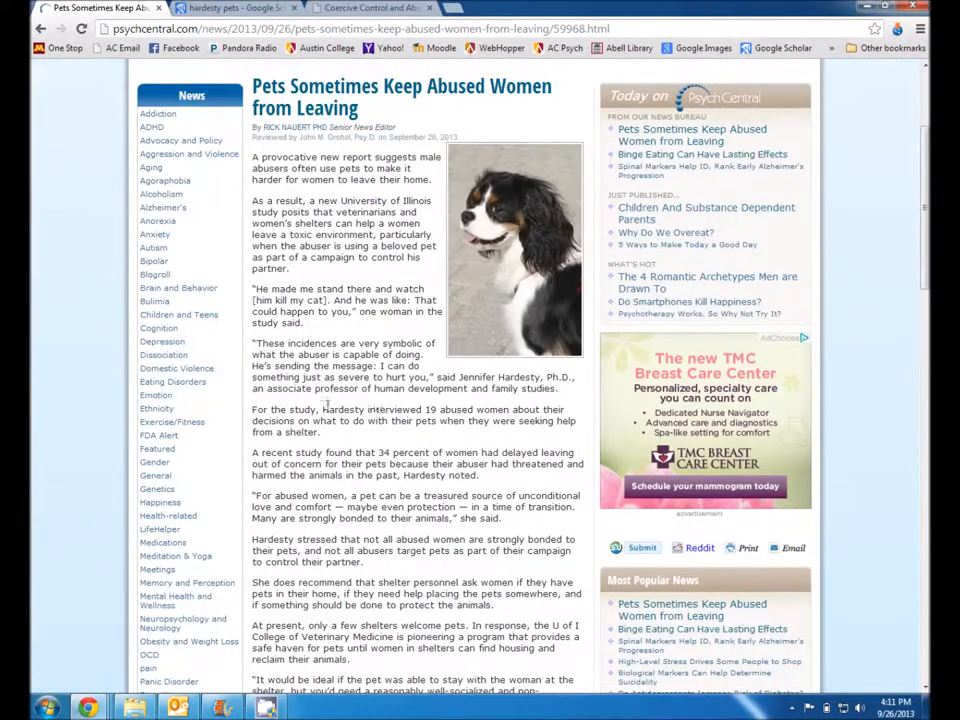
Mark 'Hardesty interviewed 19 abused women', then start saving the SAGE article PDF.
left_click_drag(320, 408, 512, 408)
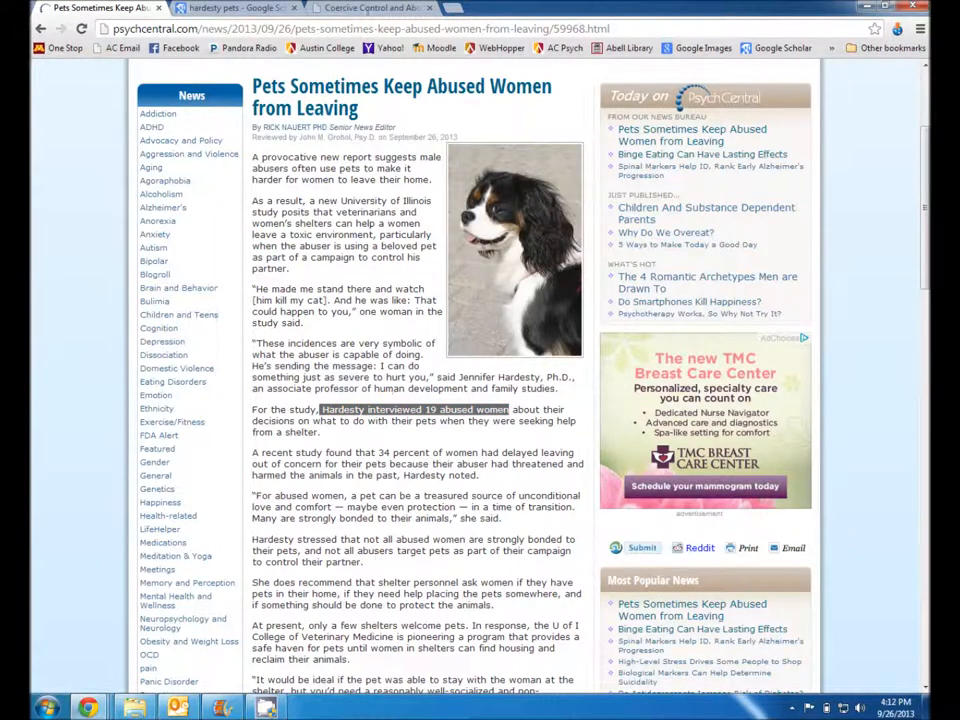
left_click(370, 8)
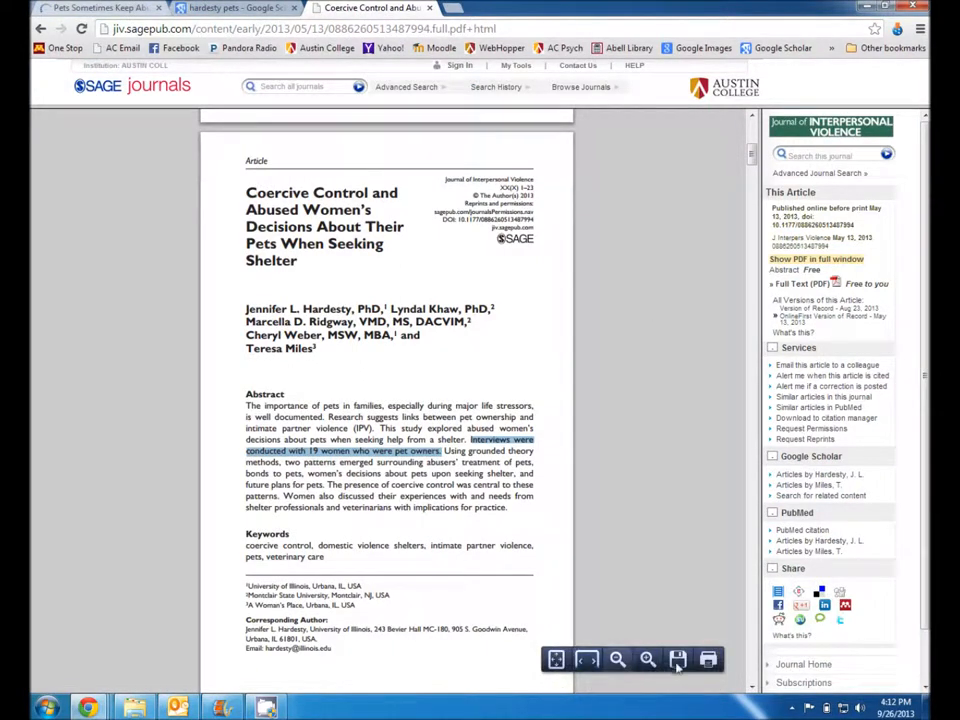
left_click(678, 660)
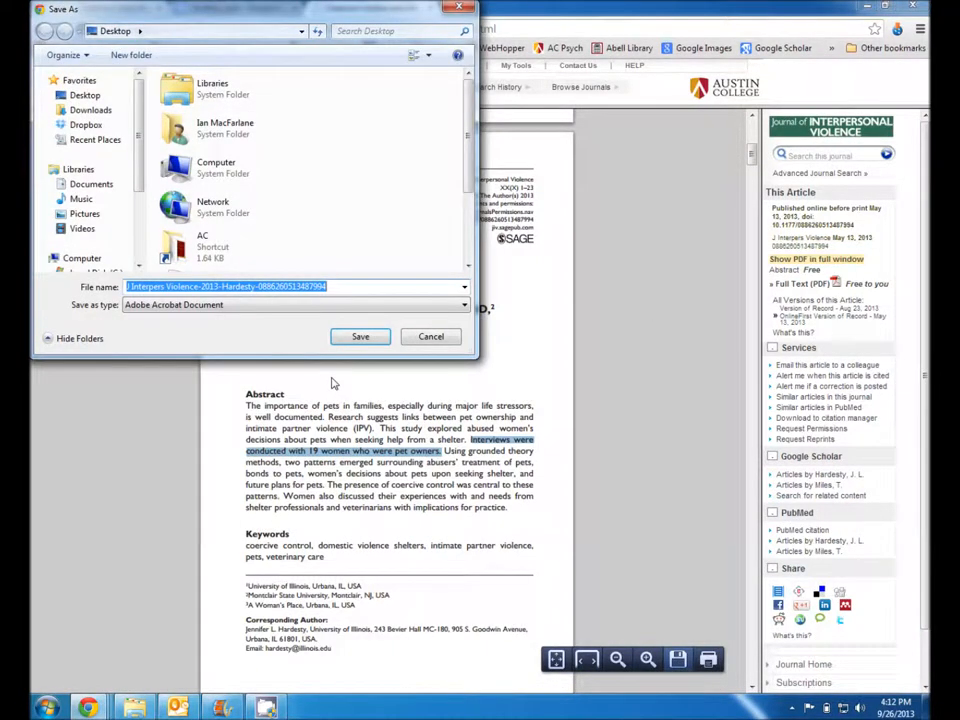
Save the PDF to the Desktop as 'My other article.pdf'.
type("My other article")
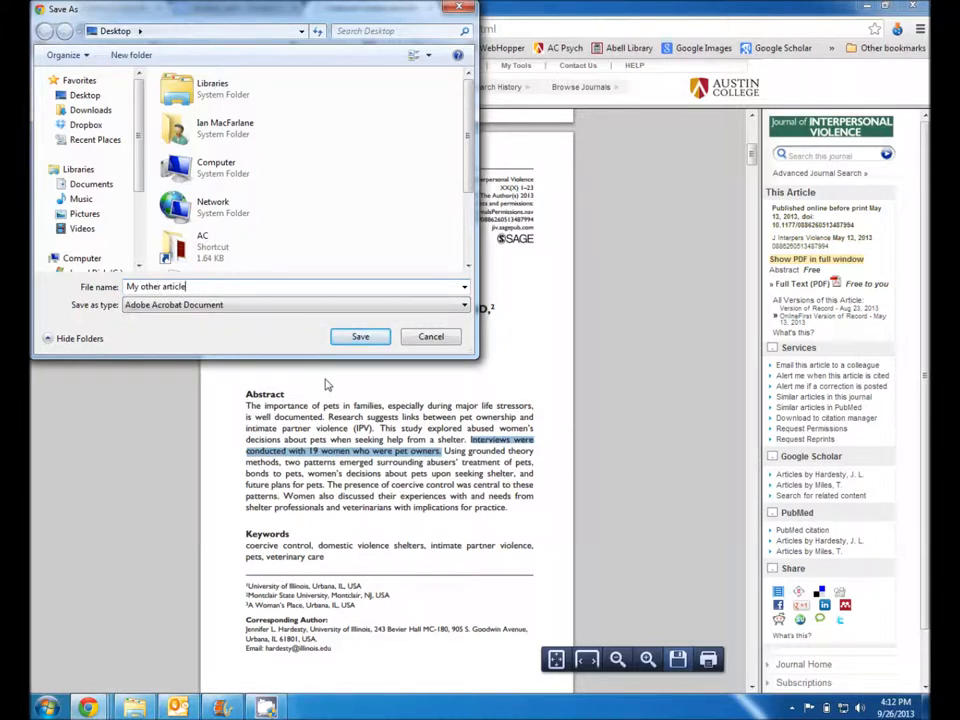
left_click(360, 336)
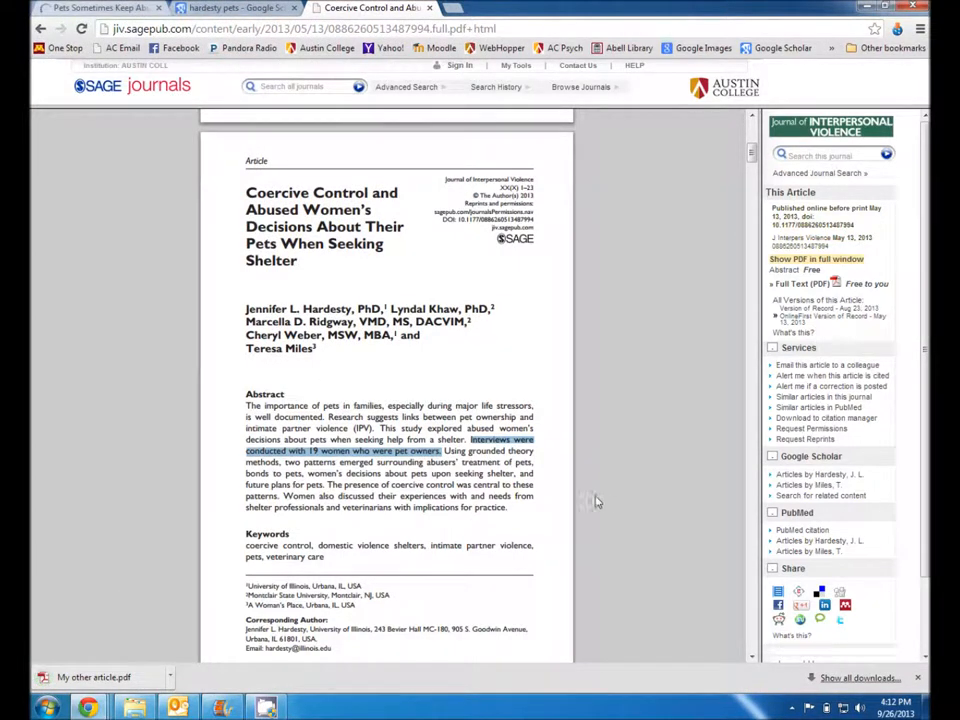
mouse_move(580, 496)
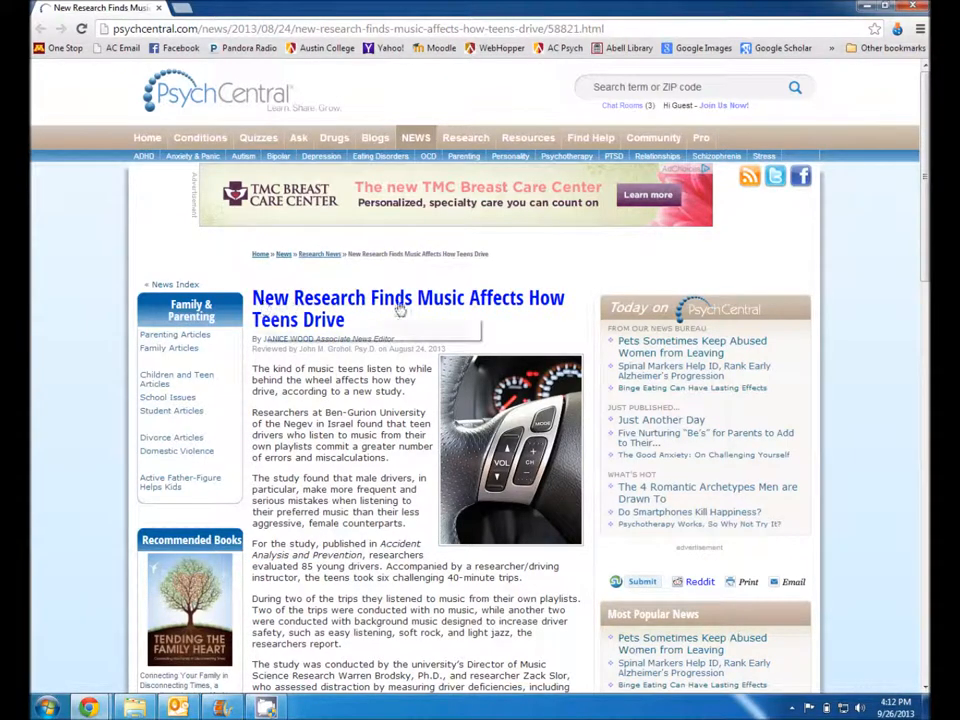
Find 'Accident Analysis and Prevention' in the music article, then go to the Abell Library home page.
scroll("down", 3)
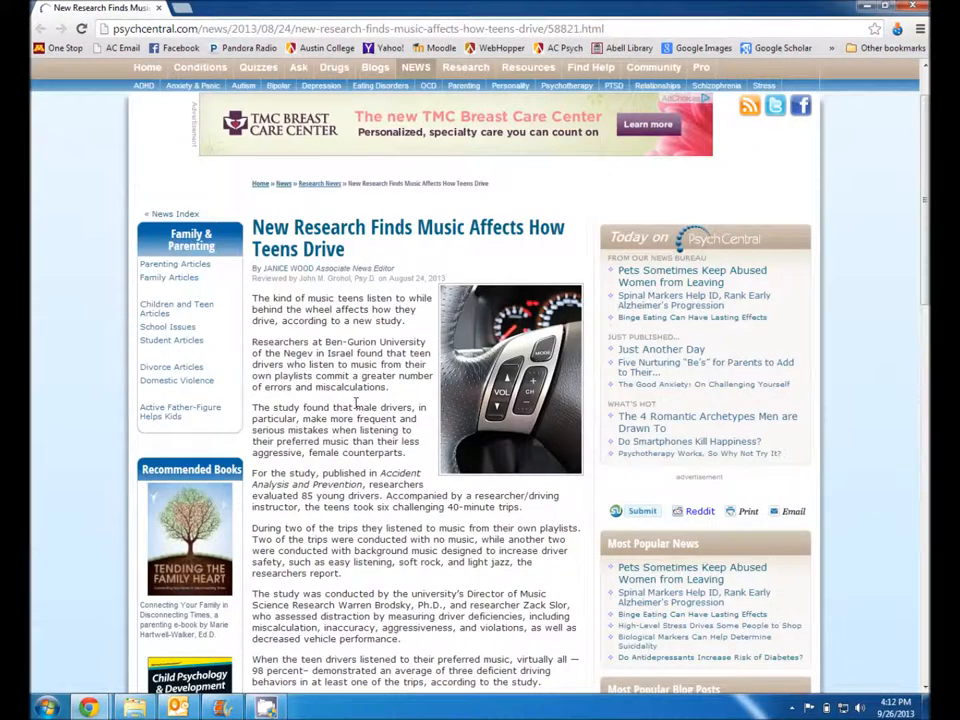
scroll("down", 3)
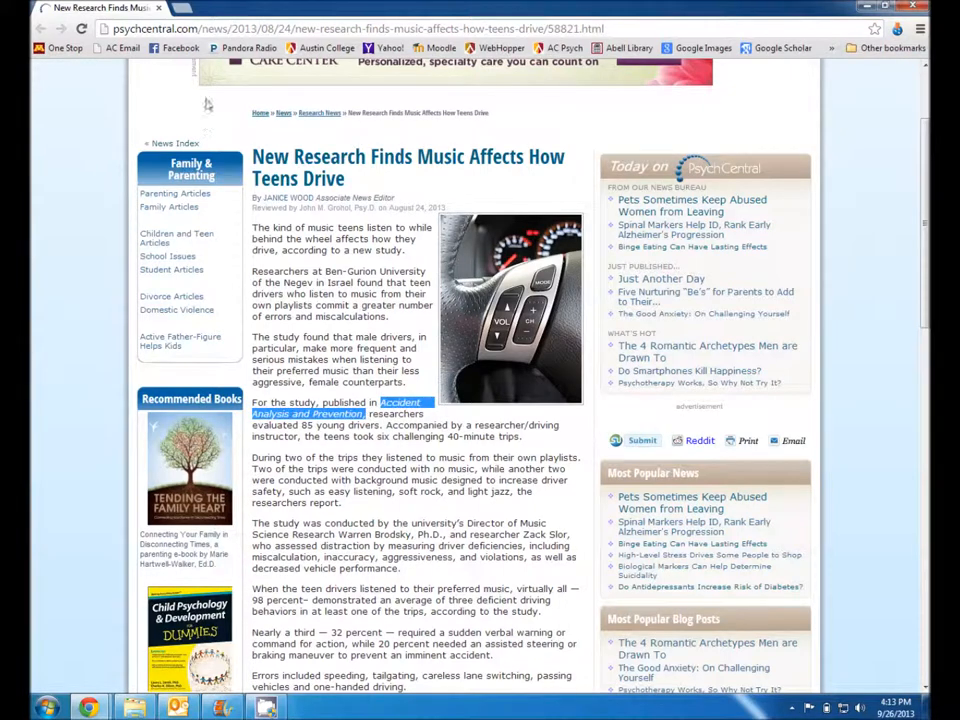
left_click(316, 8)
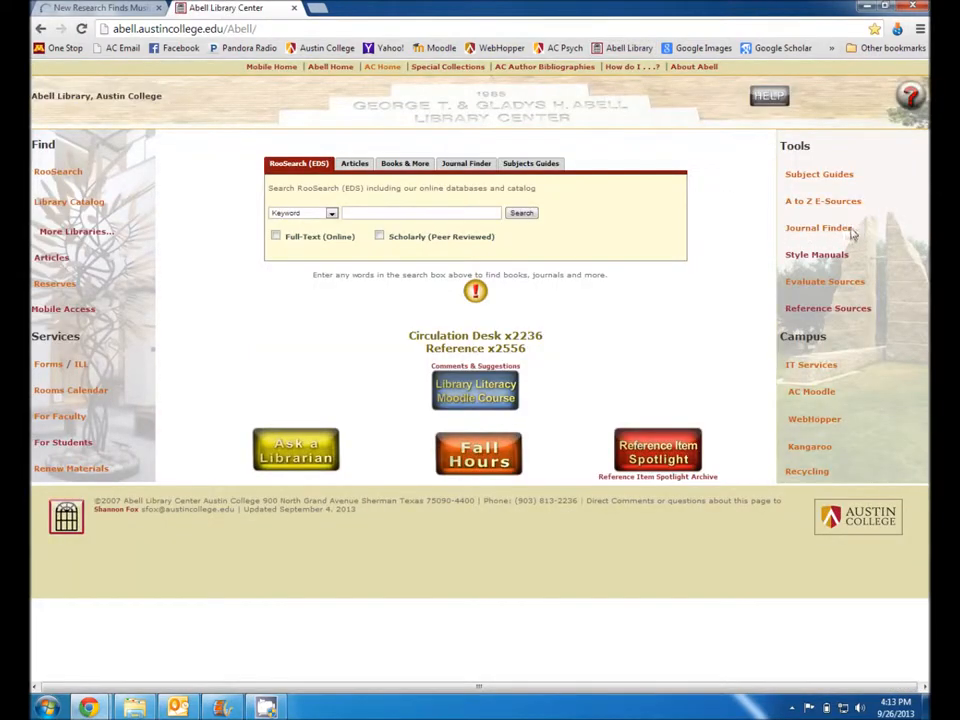
Run a journals-only Journal Finder title search for 'accident analysis and prevention', getting no results.
left_click(818, 228)
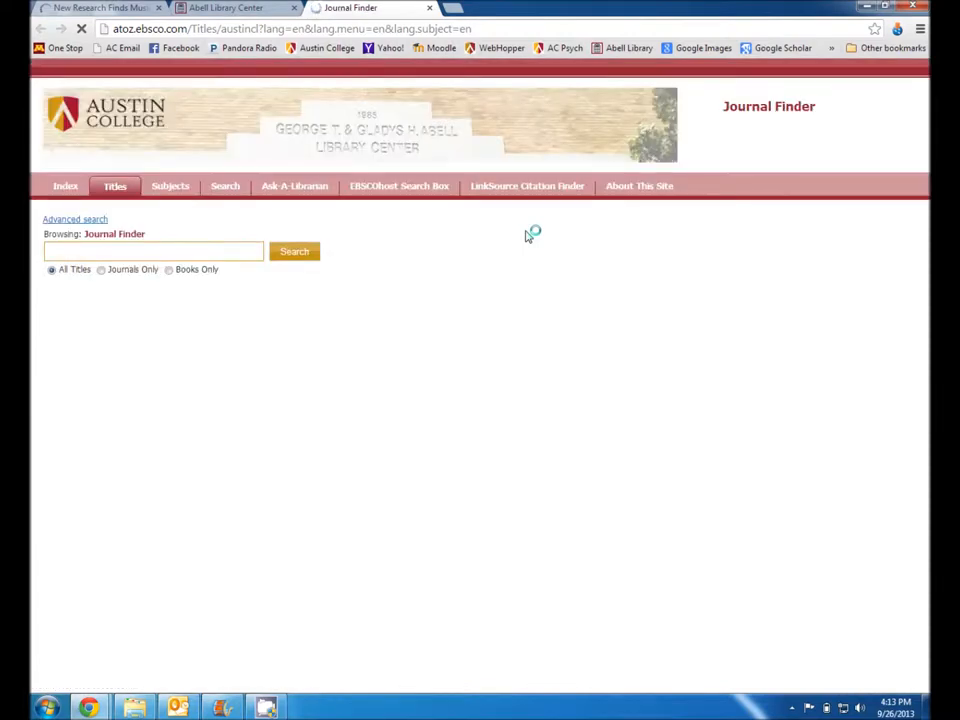
type("a")
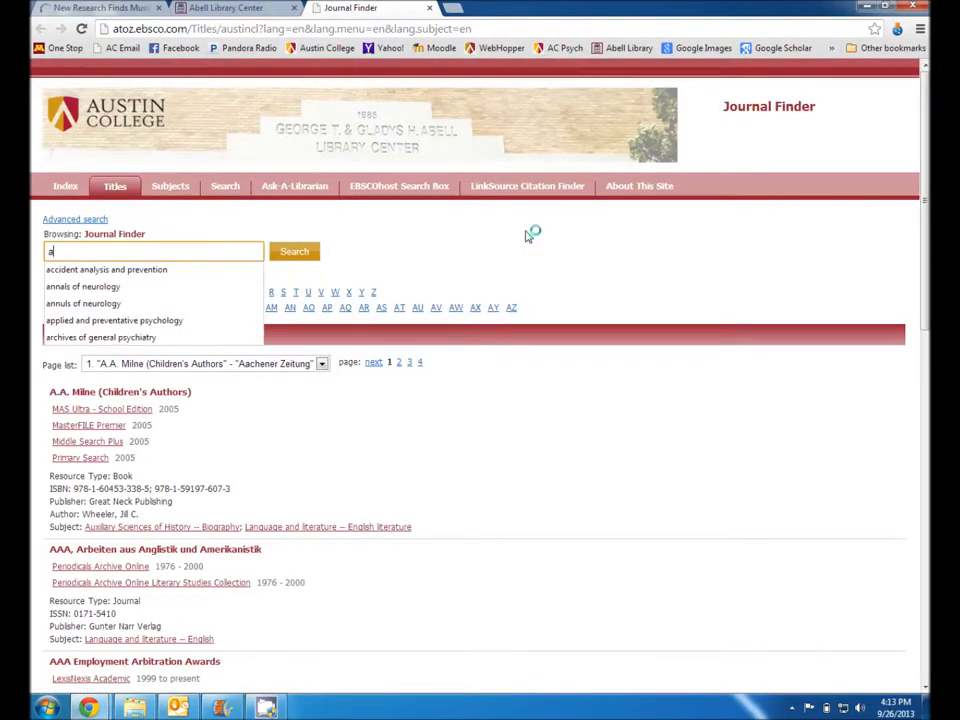
type("ccident analysis and prevention")
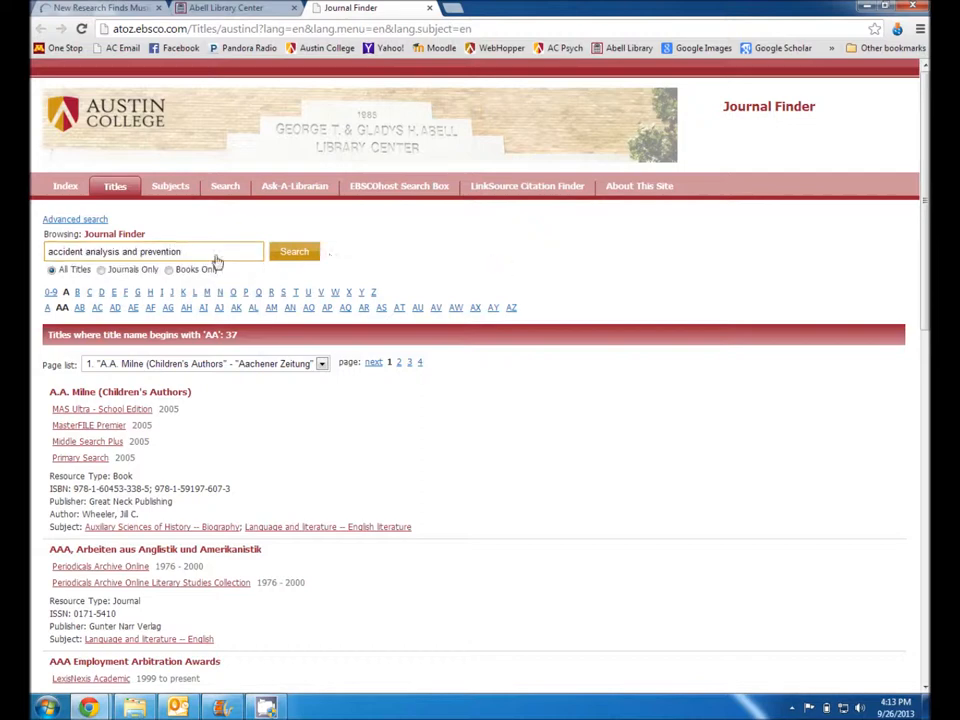
left_click(100, 268)
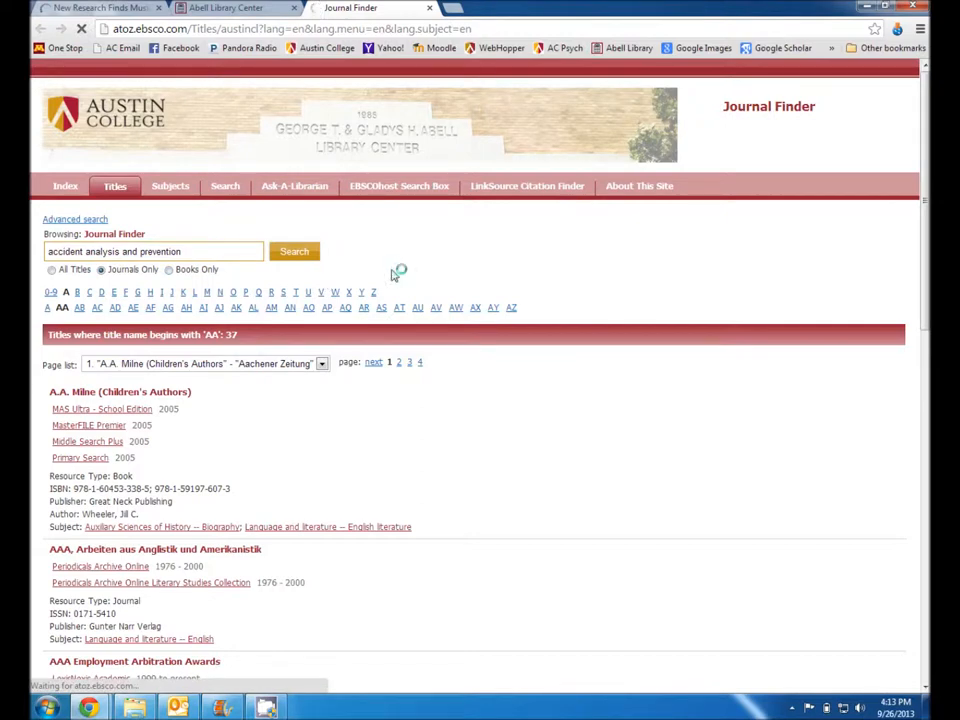
left_click(294, 252)
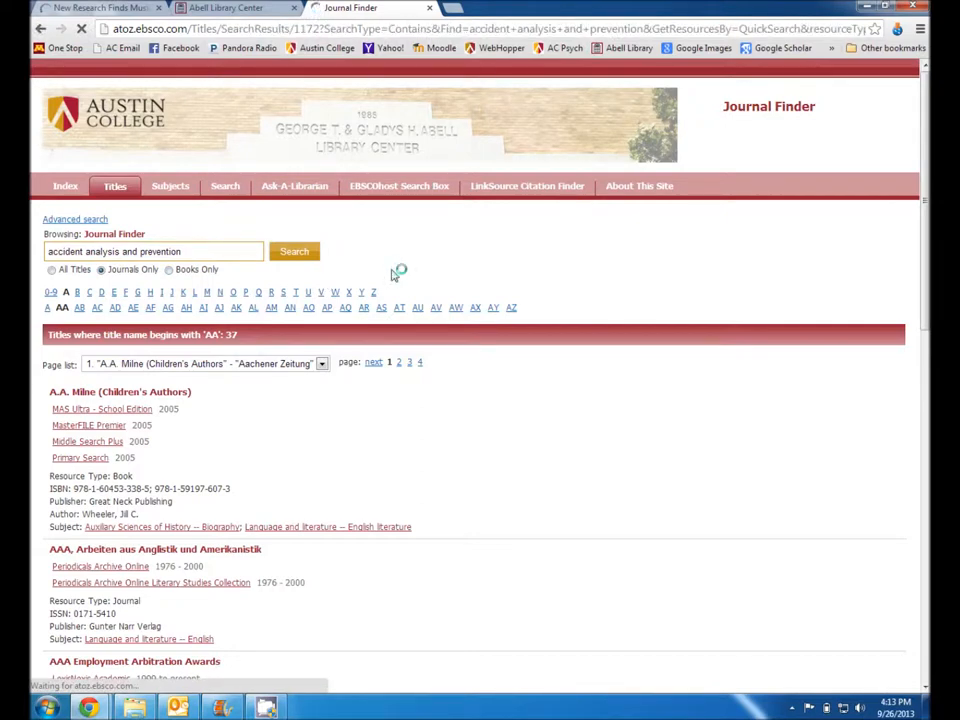
left_click(294, 252)
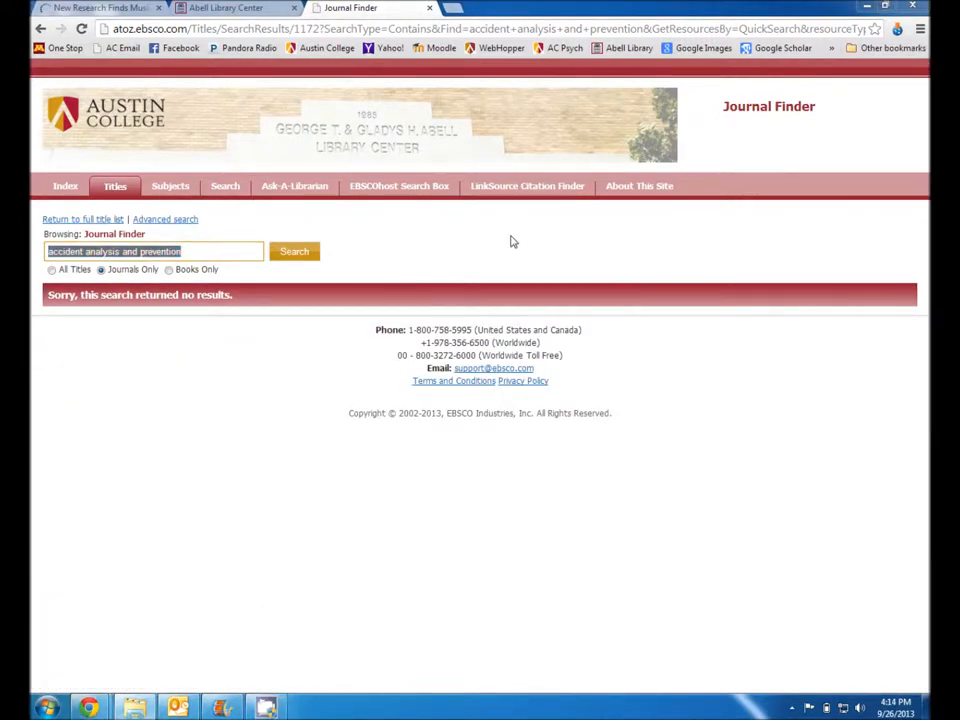
mouse_move(238, 304)
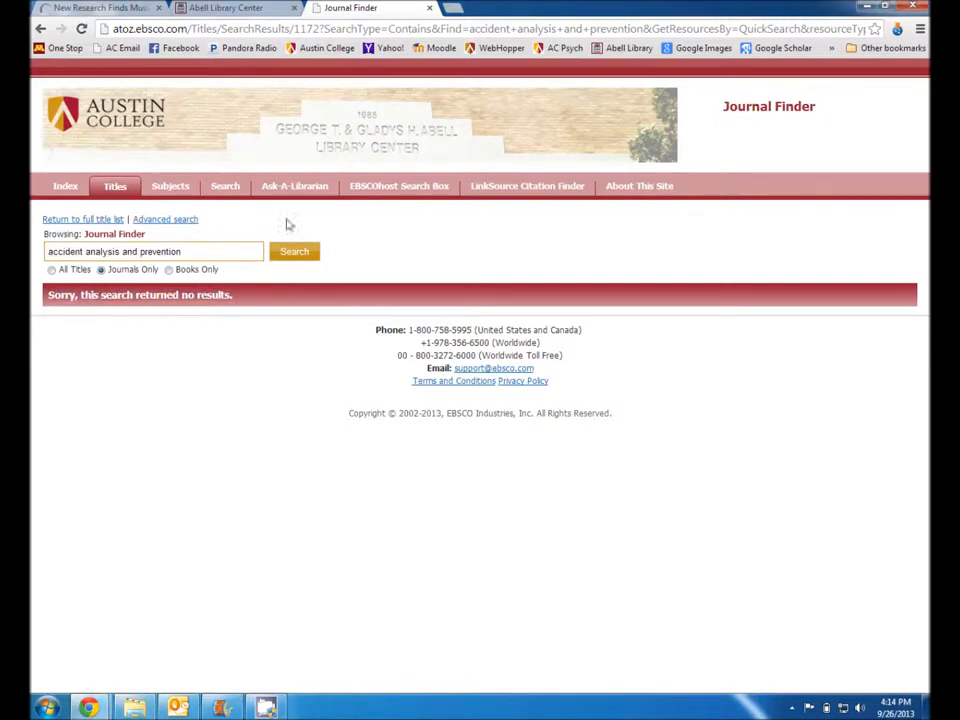
Go to Abell Library's Interlibrary Loan page and mark the Circulation Desk pickup note.
left_click(236, 8)
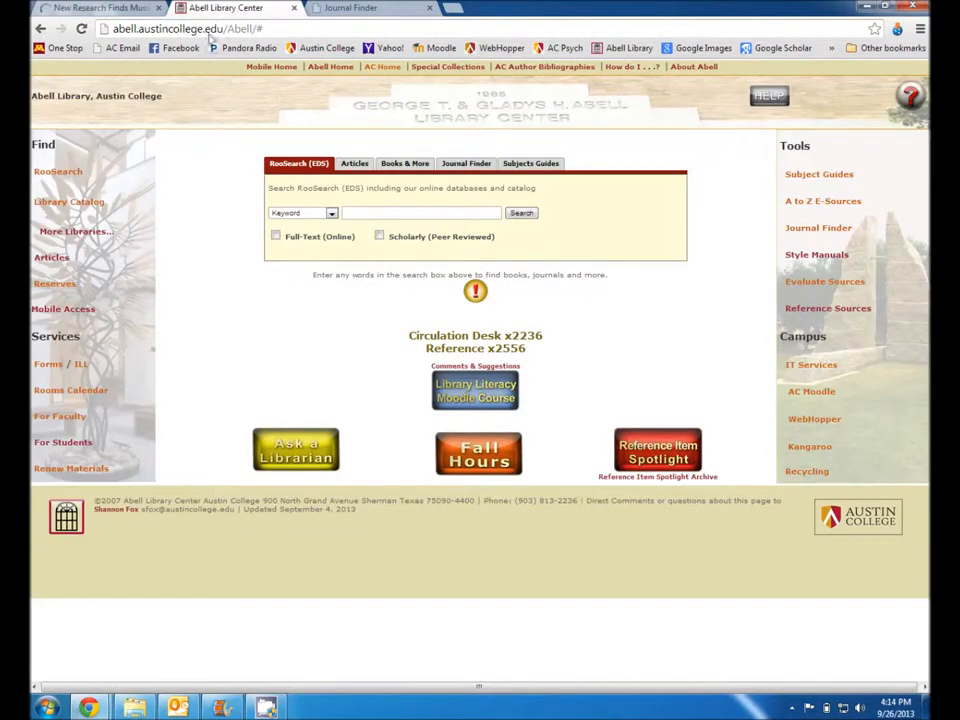
mouse_move(96, 370)
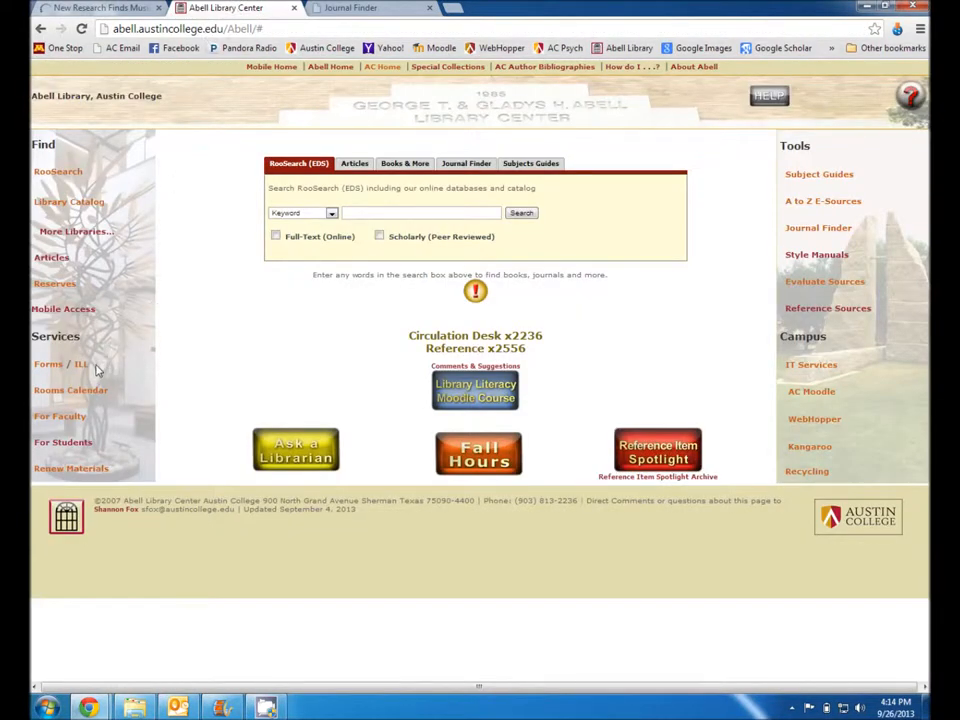
mouse_move(80, 364)
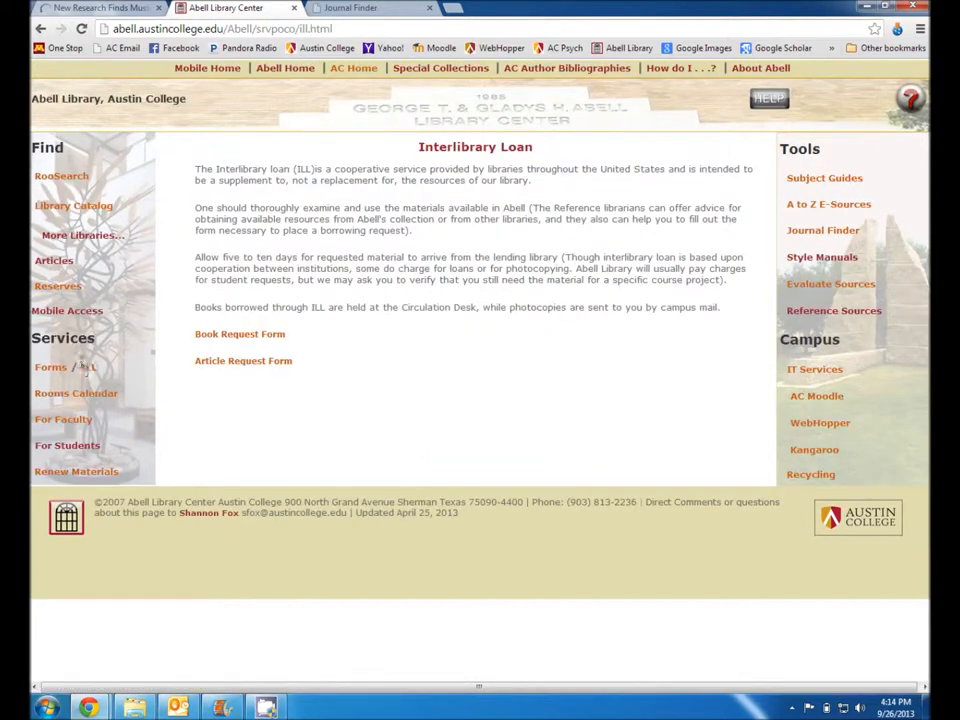
mouse_move(290, 388)
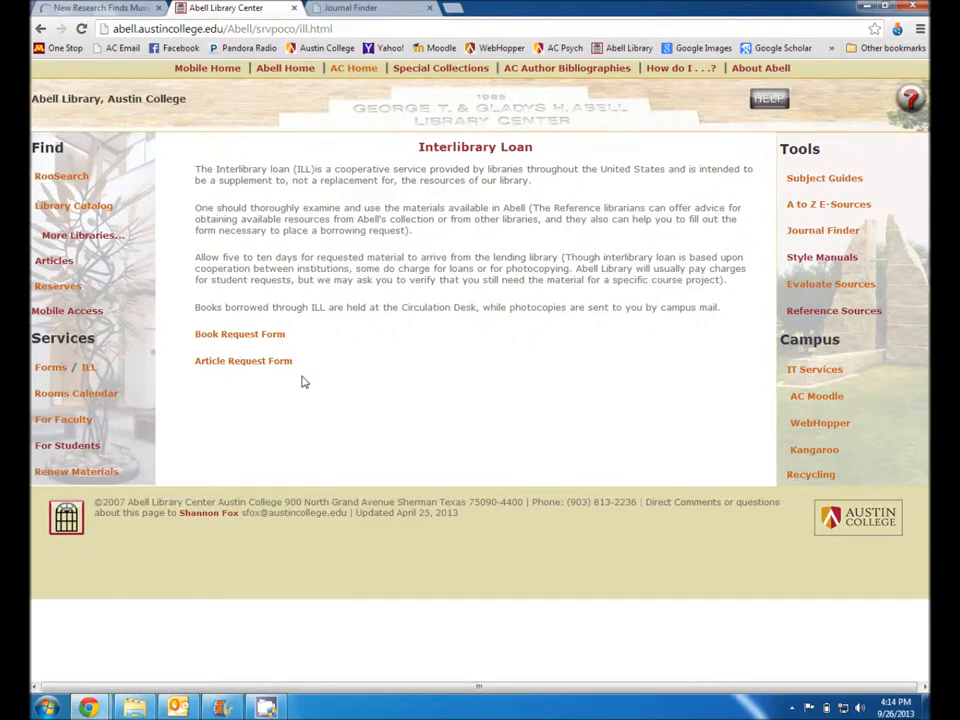
mouse_move(192, 256)
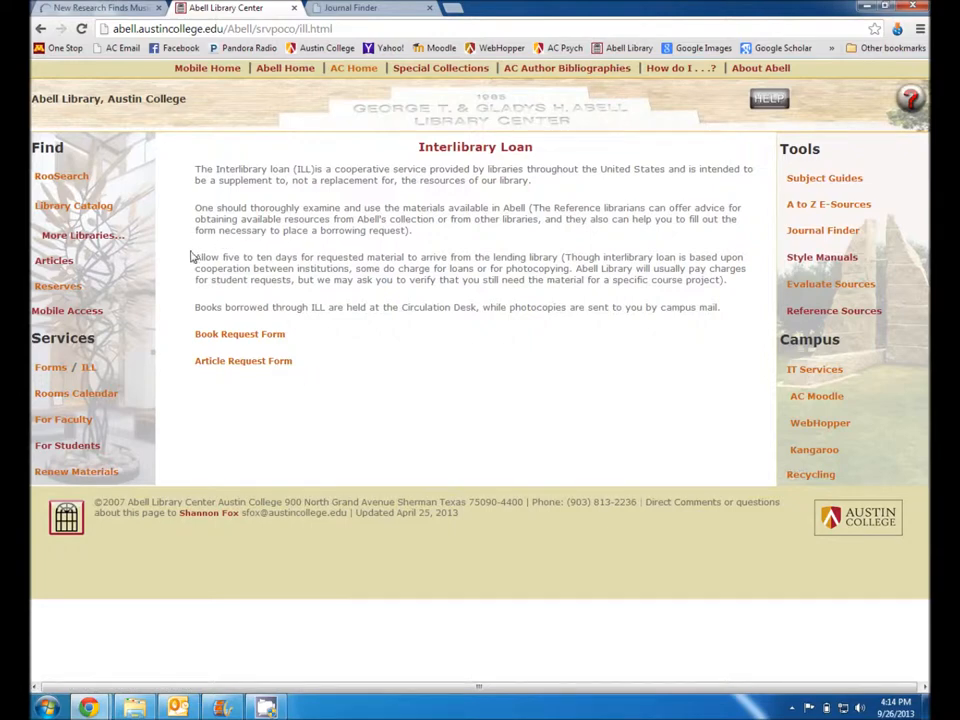
left_click_drag(196, 256, 556, 256)
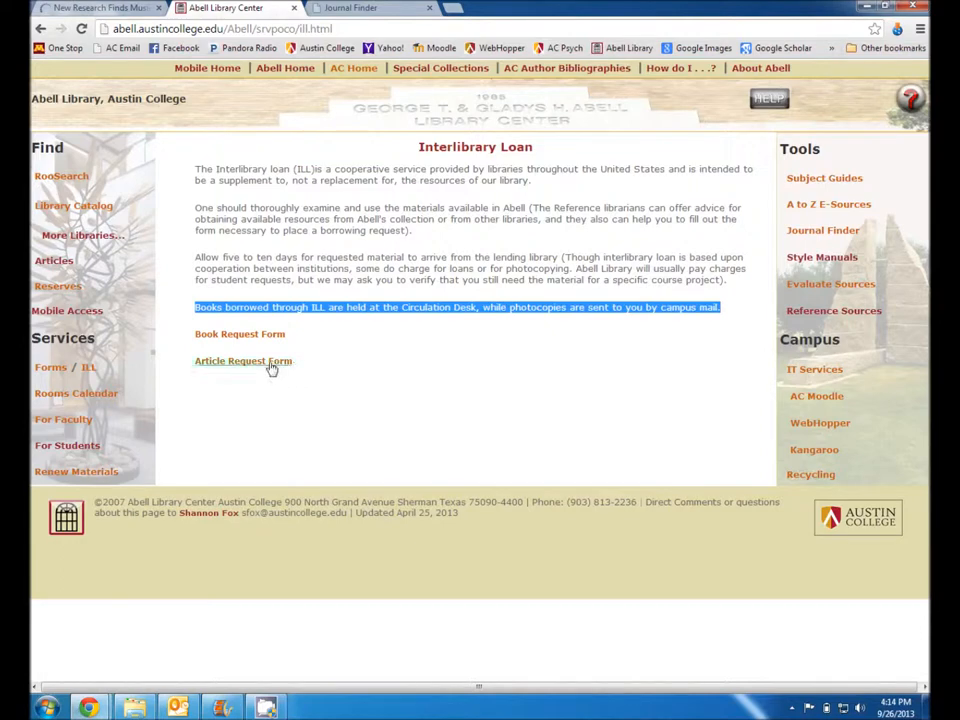
left_click(242, 360)
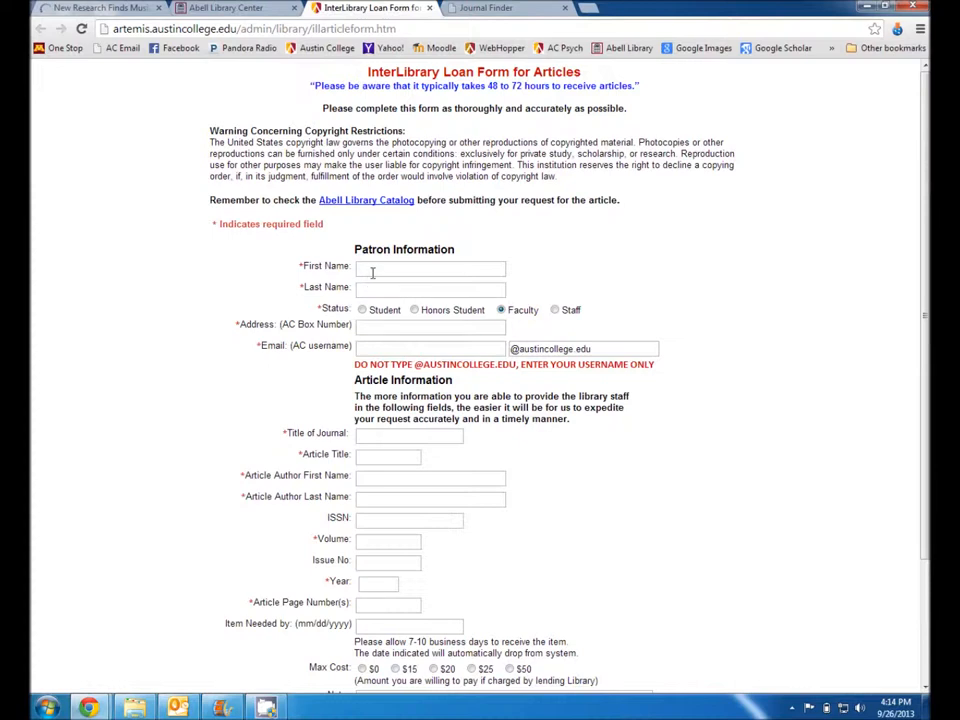
type("lam")
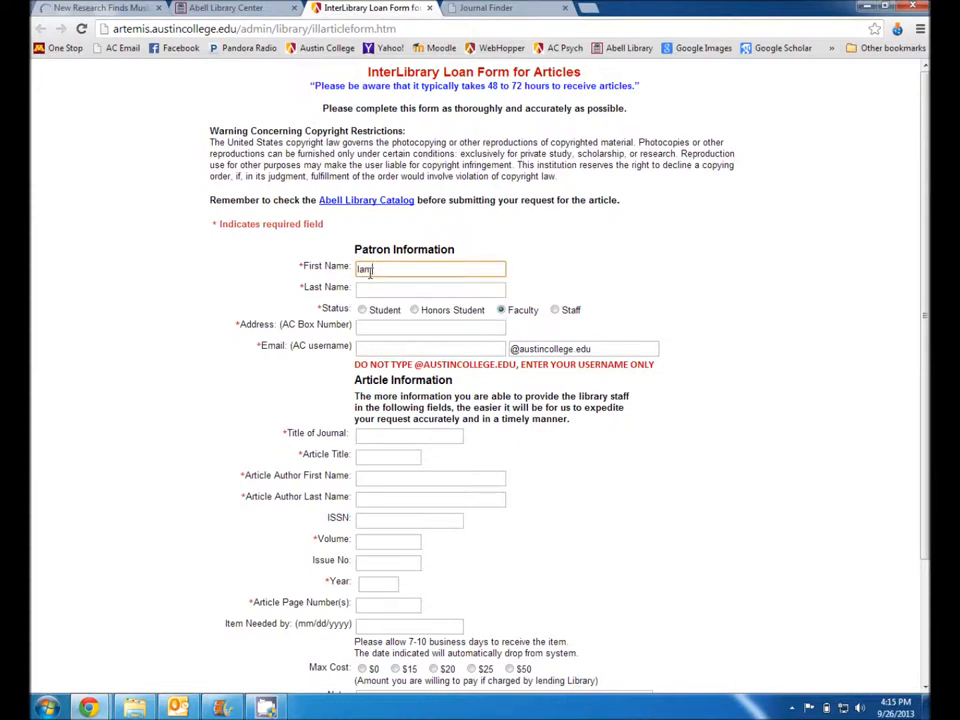
type("MacFarlane")
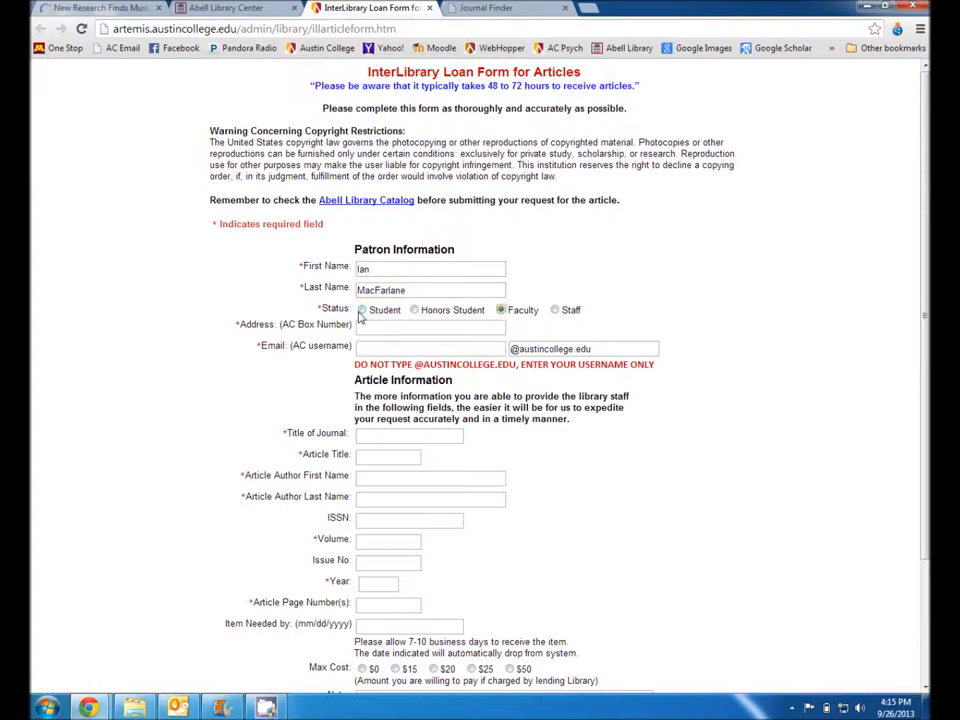
left_click(362, 308)
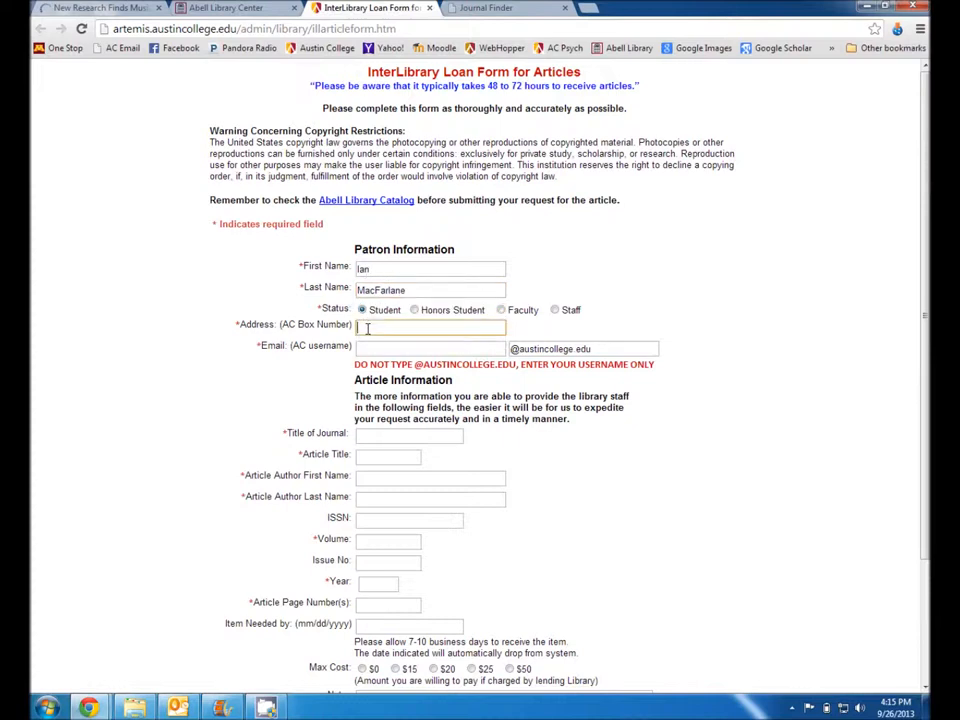
left_click(500, 308)
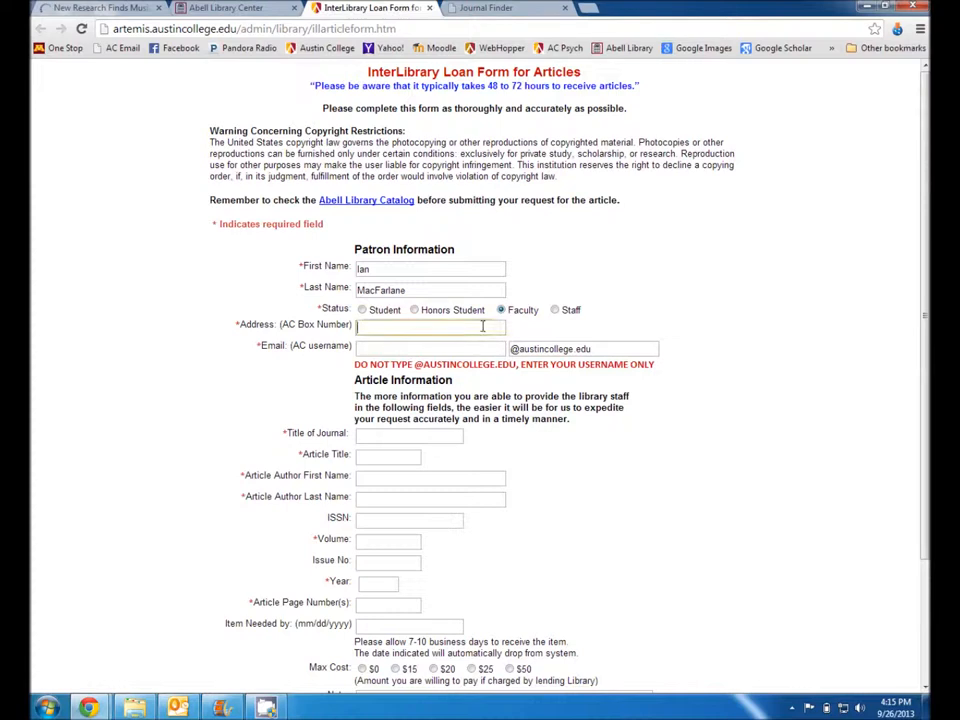
type("61557")
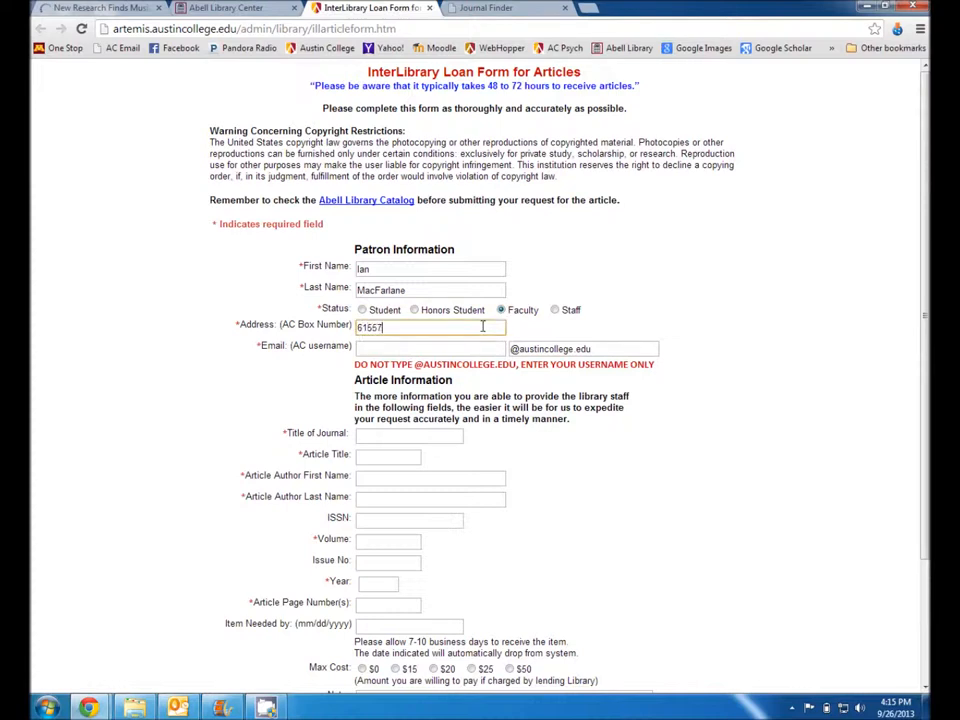
type("imacfarlane")
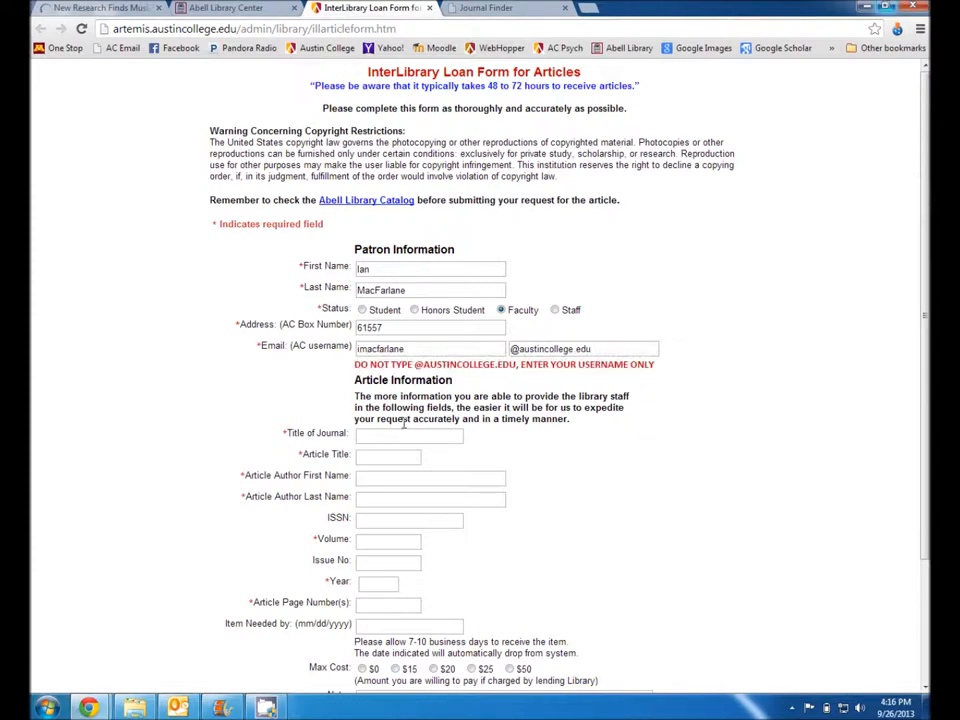
Enter journal title 'Accident analysis and prevention', then return to the Journal Finder results.
type("Arc")
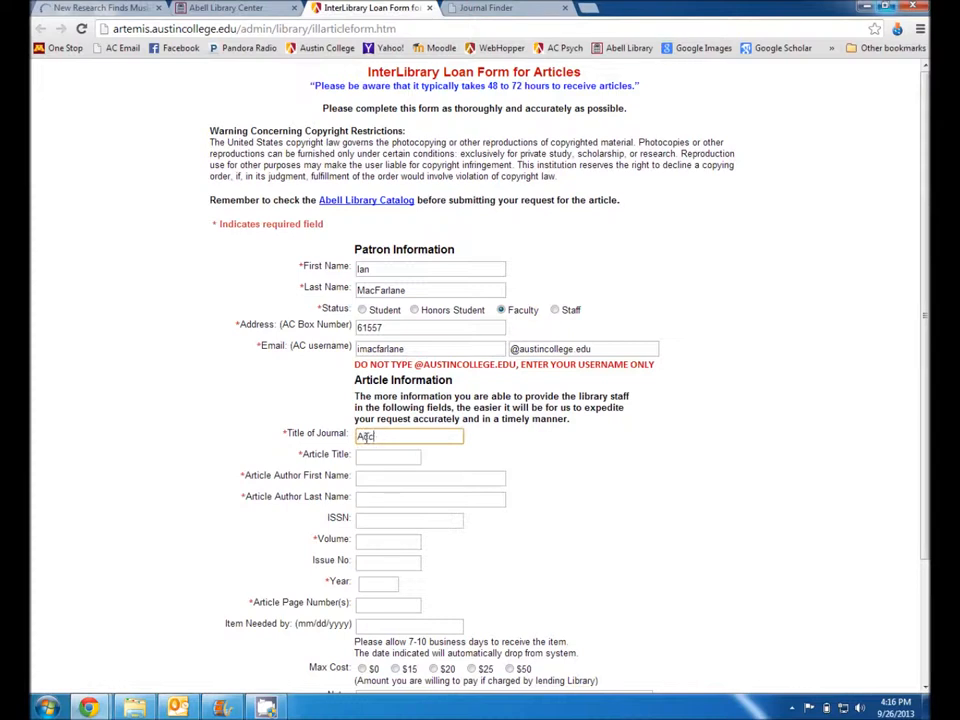
type("ccident")
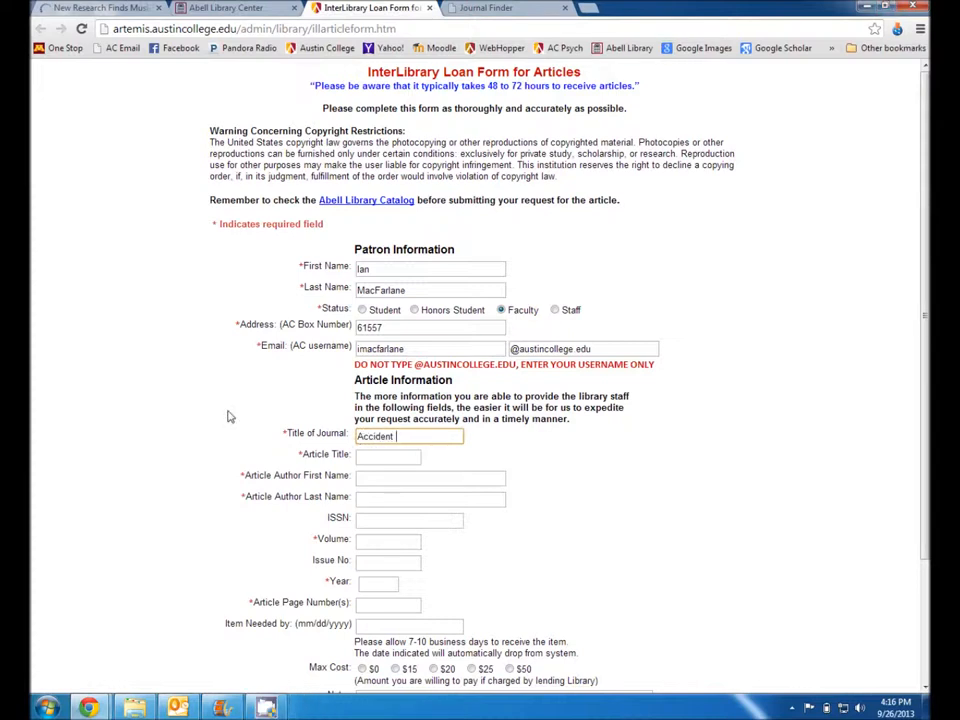
type("analysis and preventio")
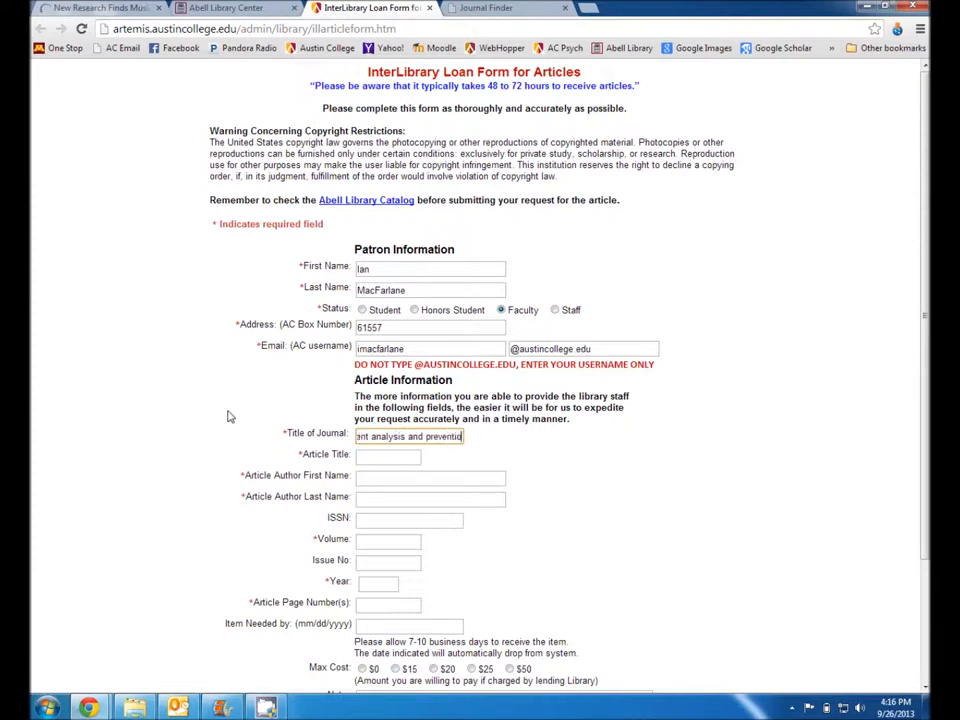
left_click(388, 456)
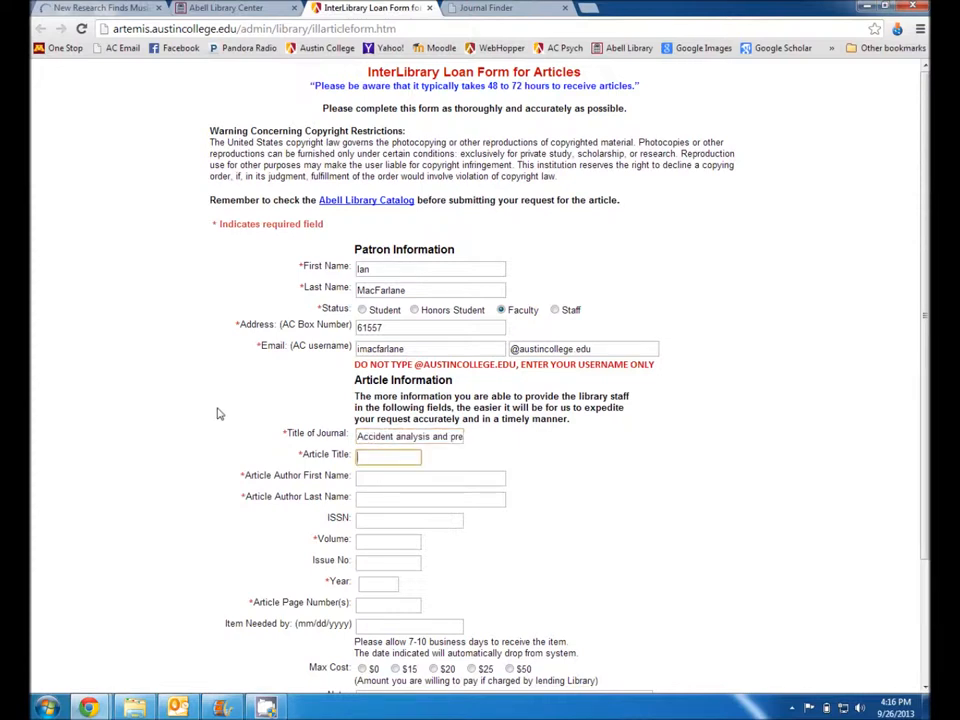
left_click(388, 456)
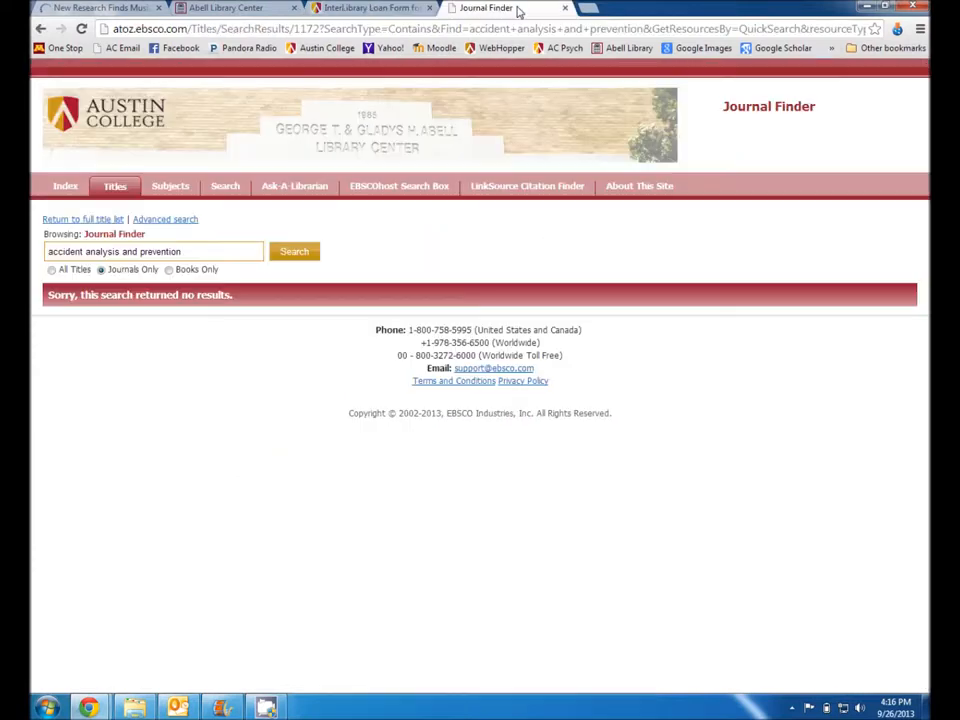
Recheck the journal name in PsychCentral's teen driving article, then start a new blank tab.
left_click(96, 8)
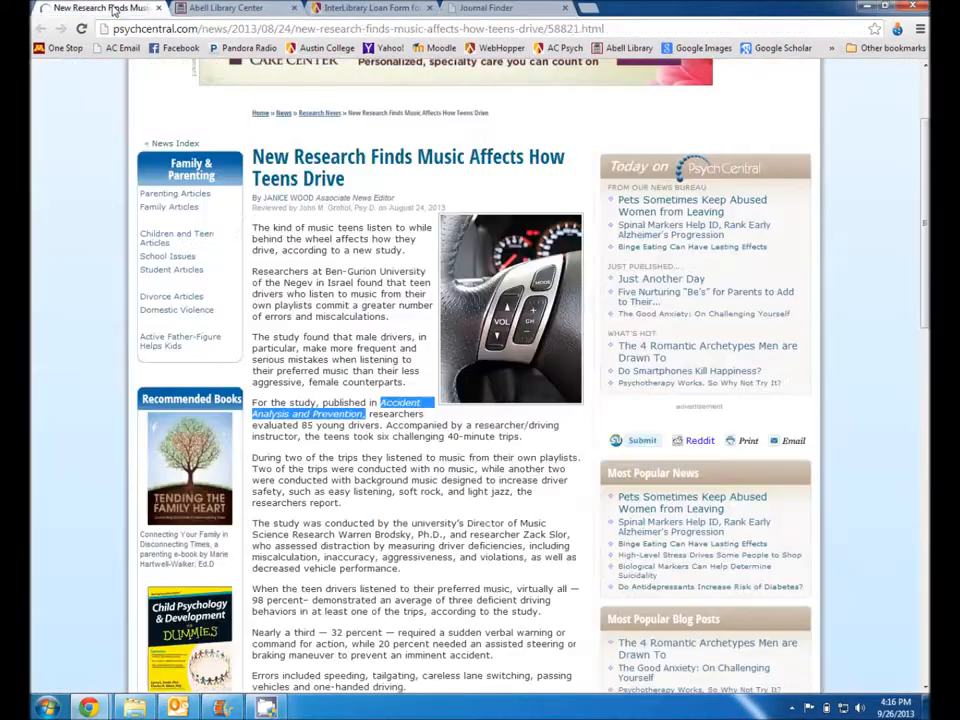
scroll("down", 3)
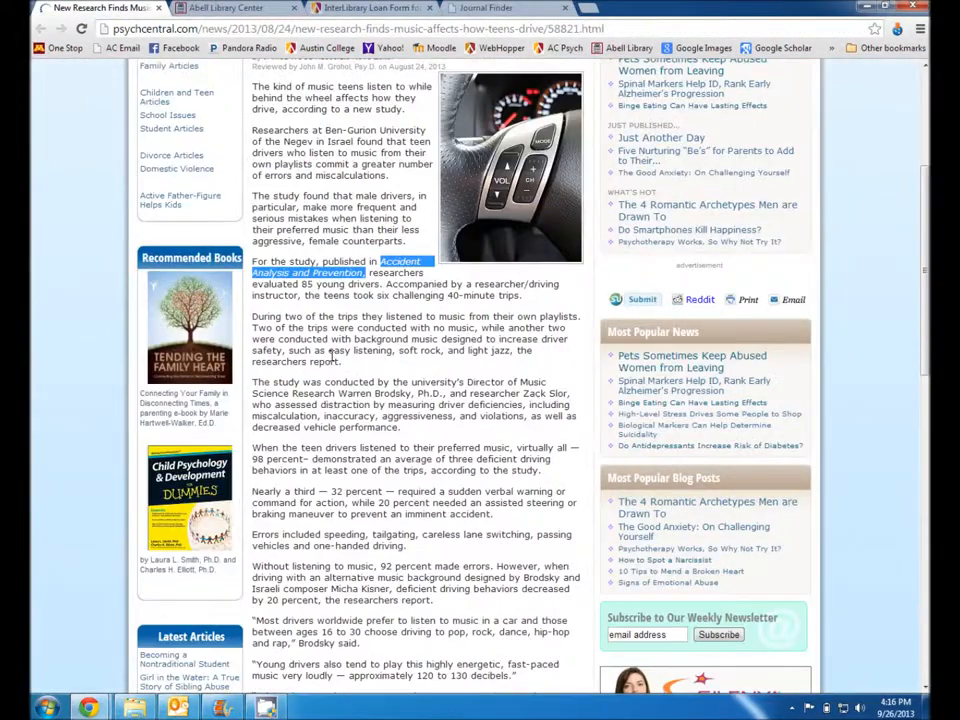
scroll("down", 3)
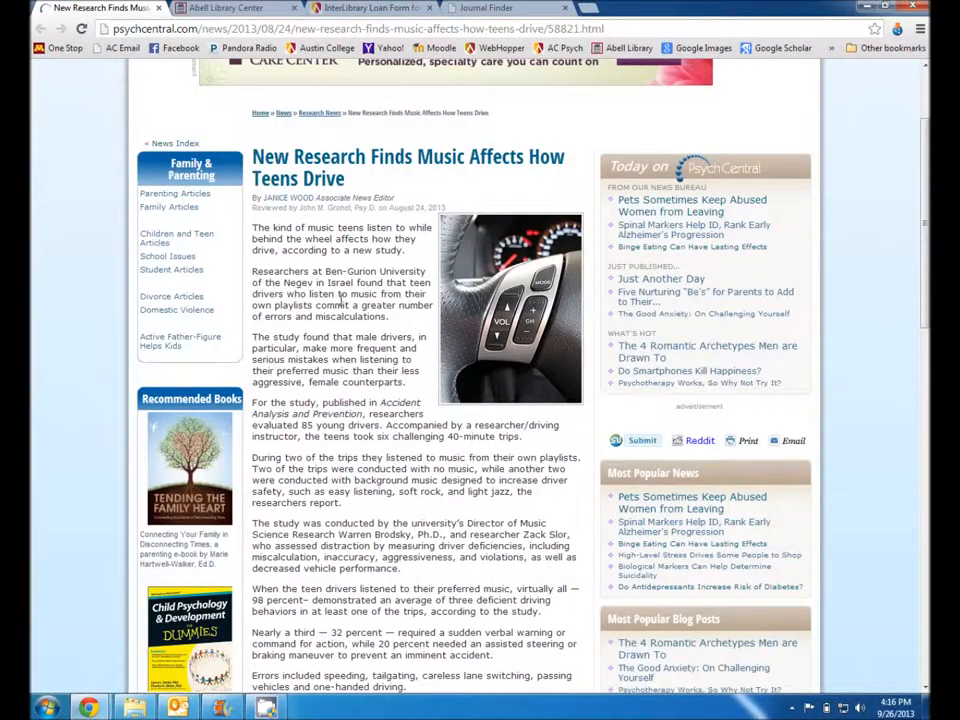
left_click(640, 8)
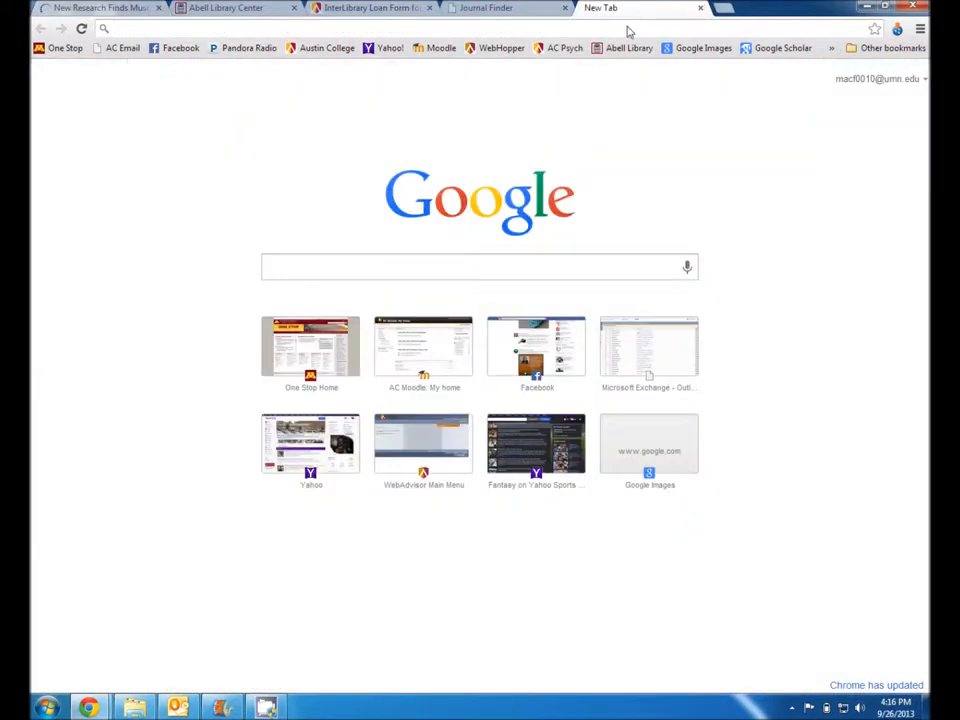
Search Google Scholar for 'brodsky slor teenage driving', returning about 1,780 results.
left_click(784, 48)
type("b")
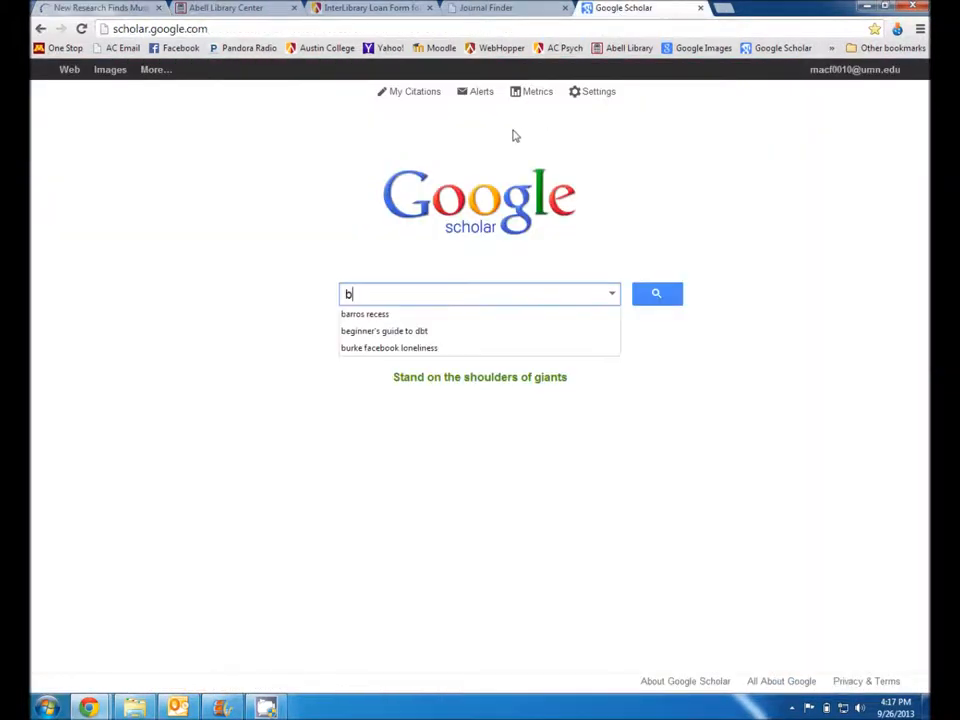
type("rodsky")
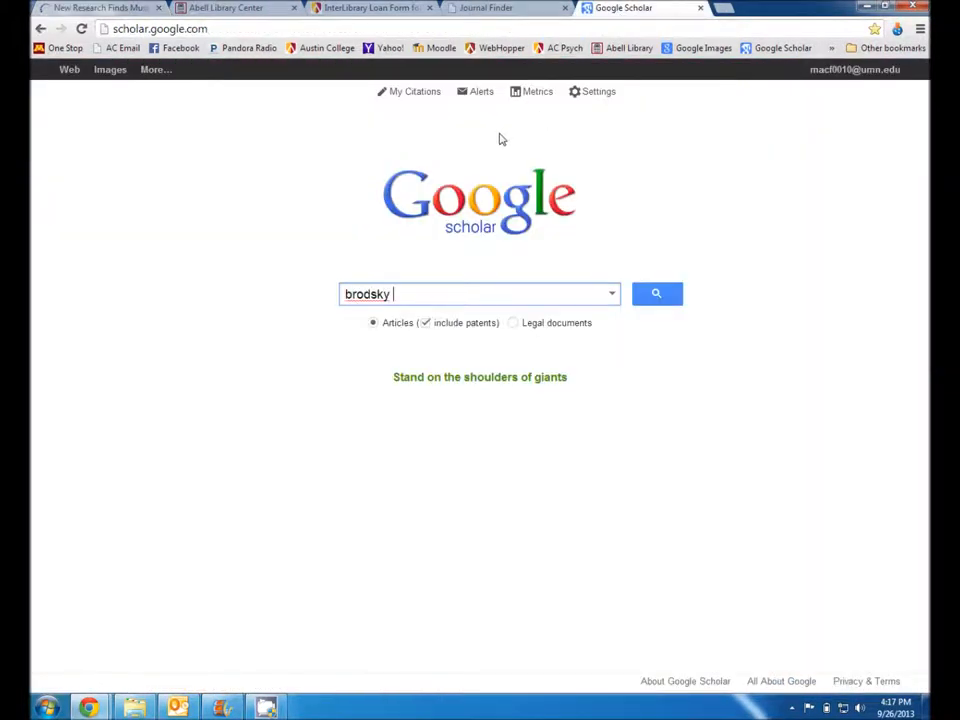
type("slor")
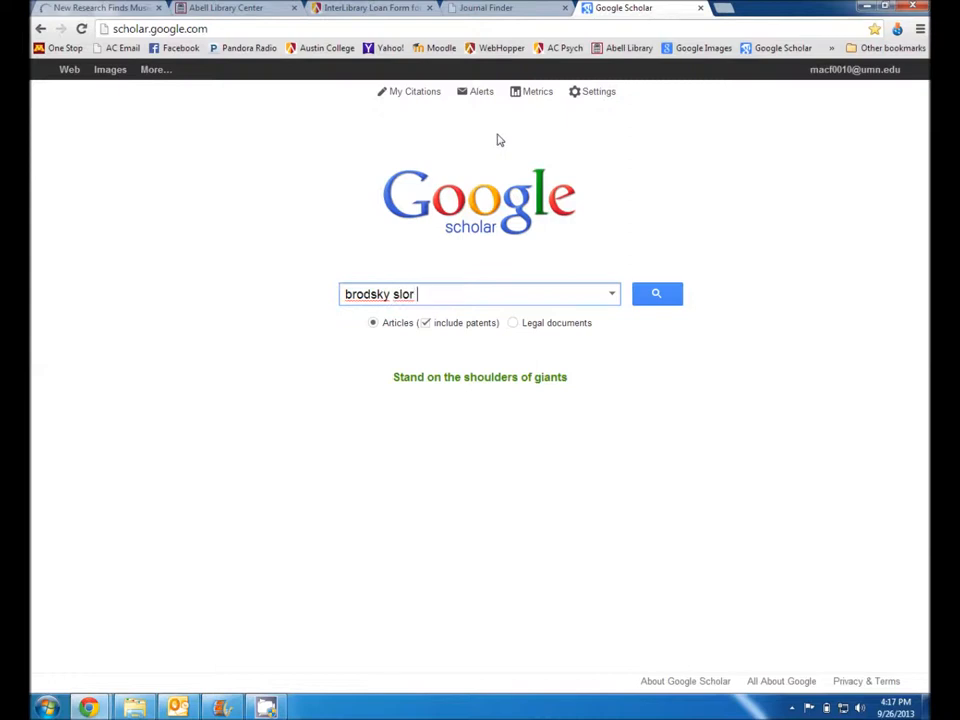
type("teenag")
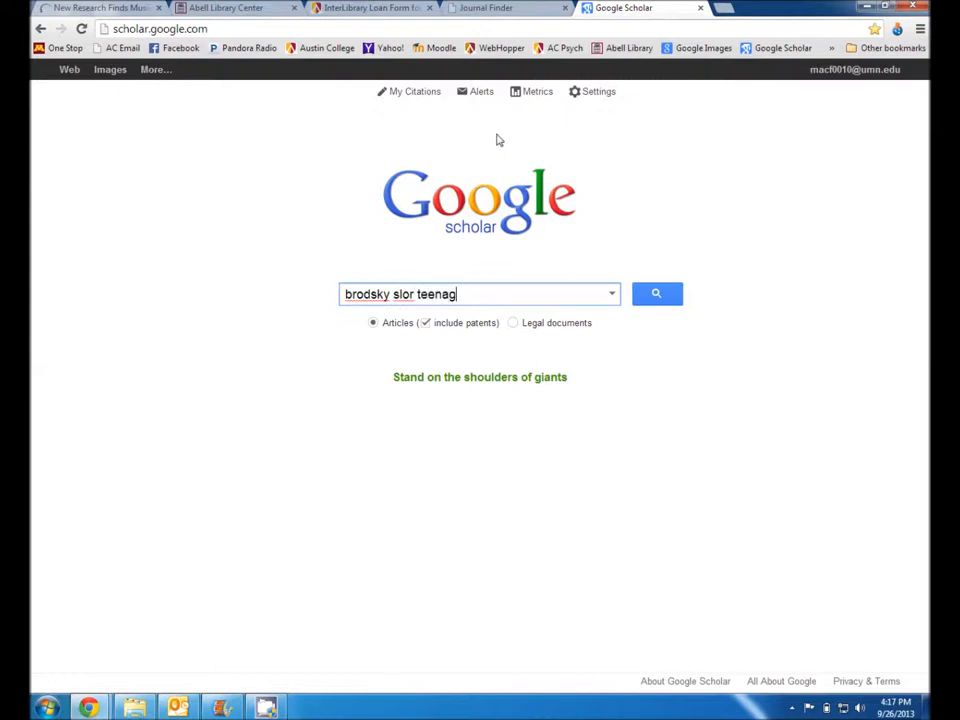
left_click(656, 292)
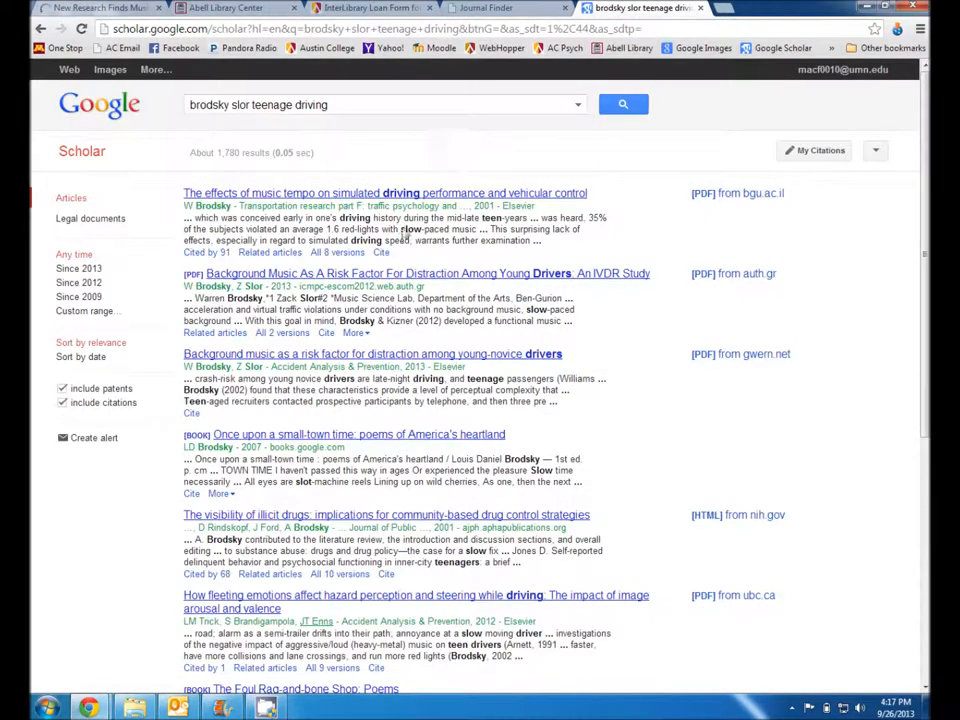
mouse_move(184, 196)
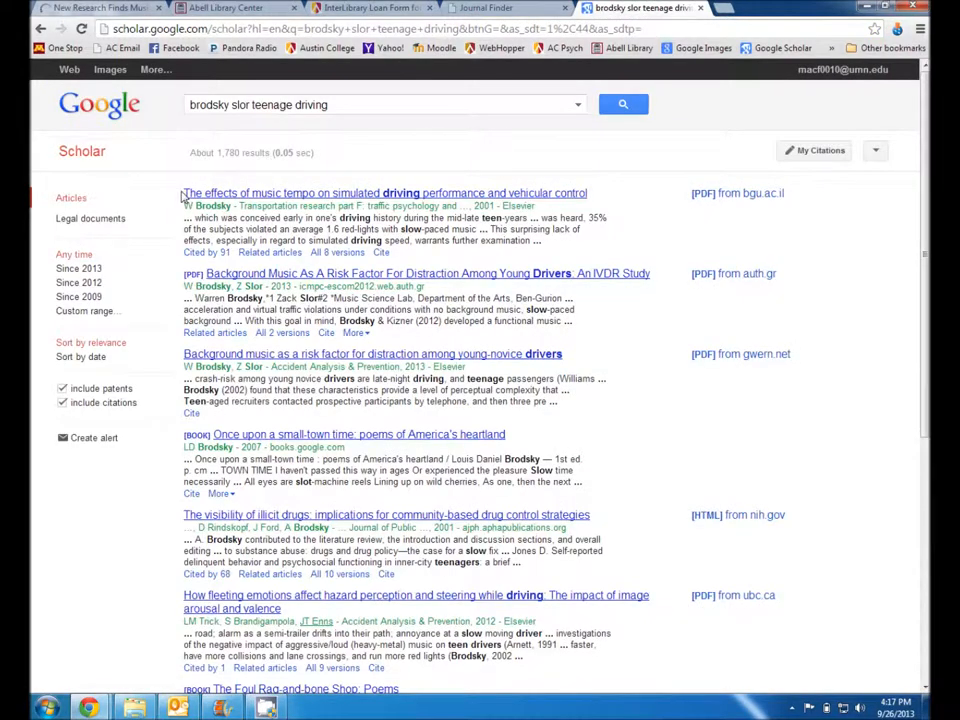
mouse_move(544, 200)
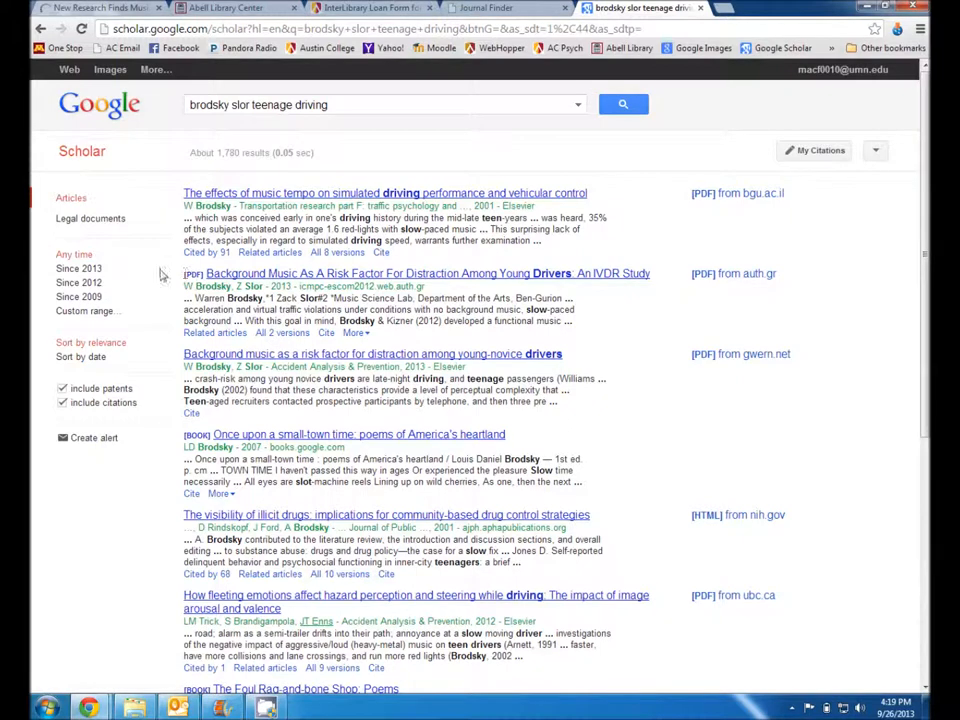
mouse_move(472, 284)
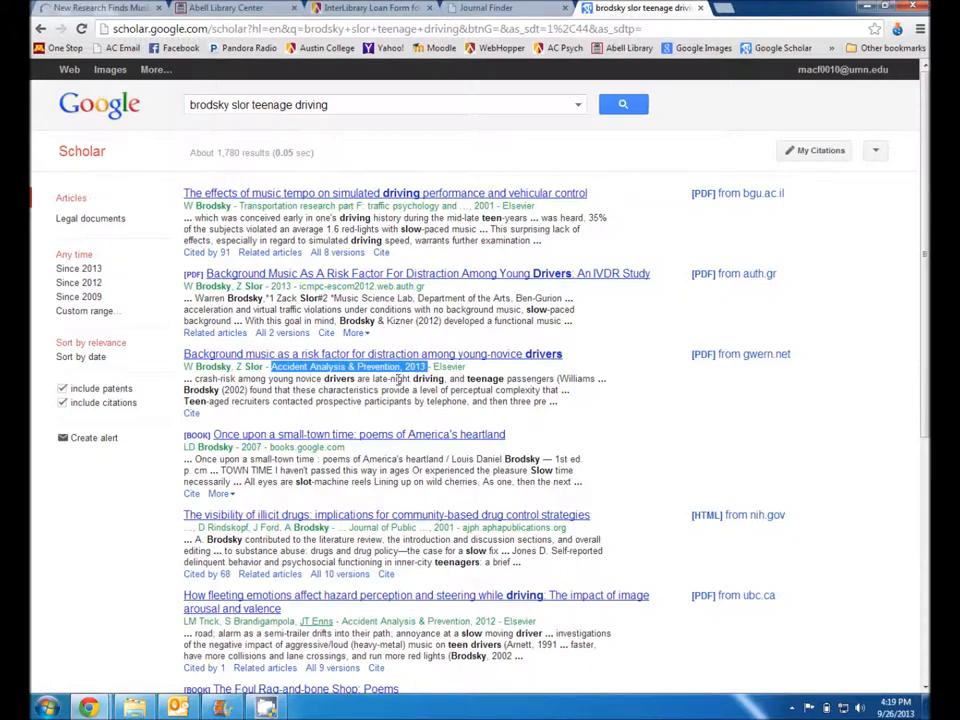
mouse_move(516, 370)
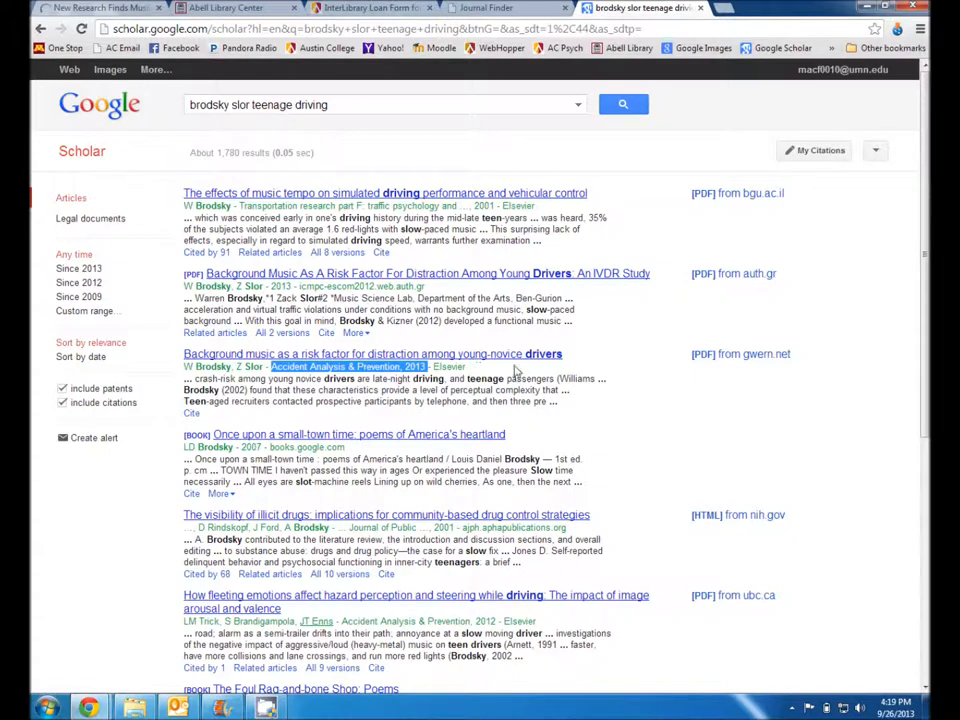
mouse_move(740, 354)
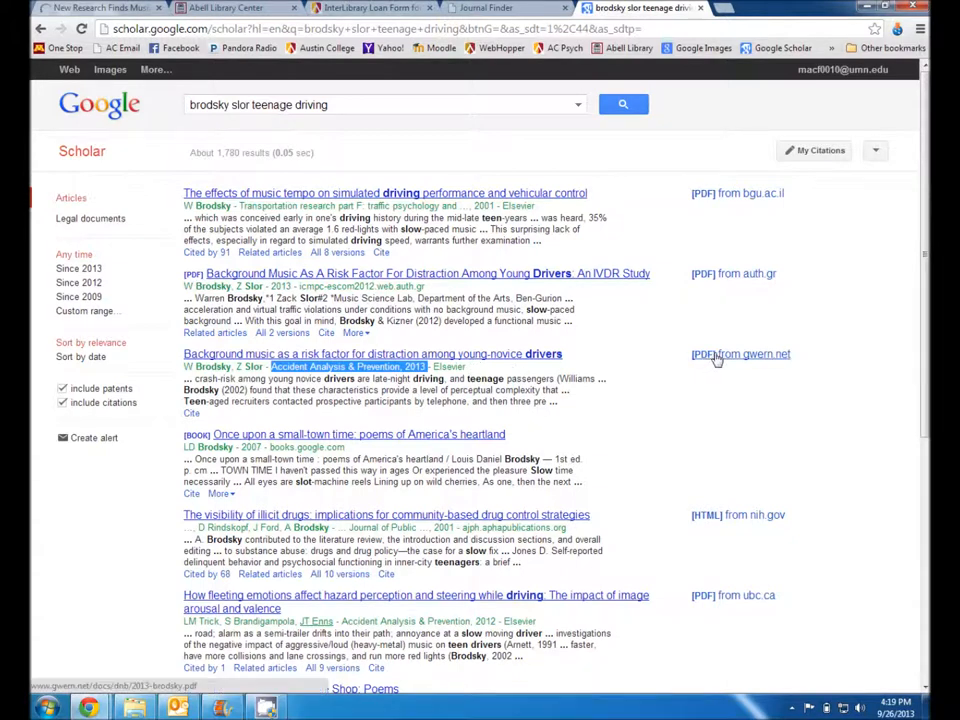
Read the gwern.net PDF of Brodsky & Slor's Background music article, then go to its ScienceDirect page.
left_click(740, 354)
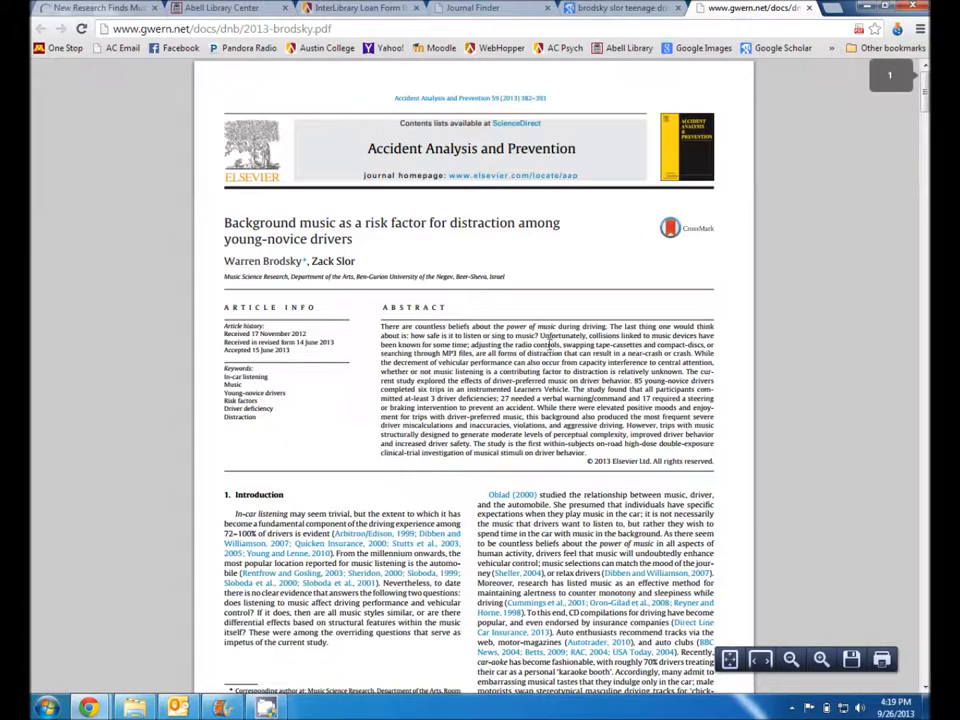
scroll("down", 3)
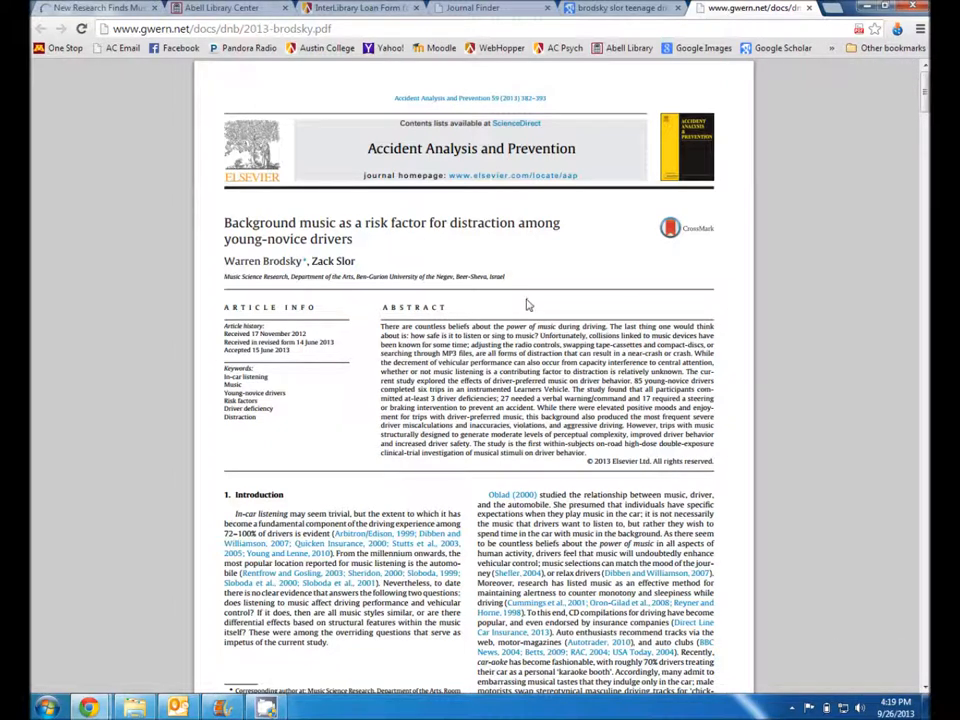
mouse_move(660, 208)
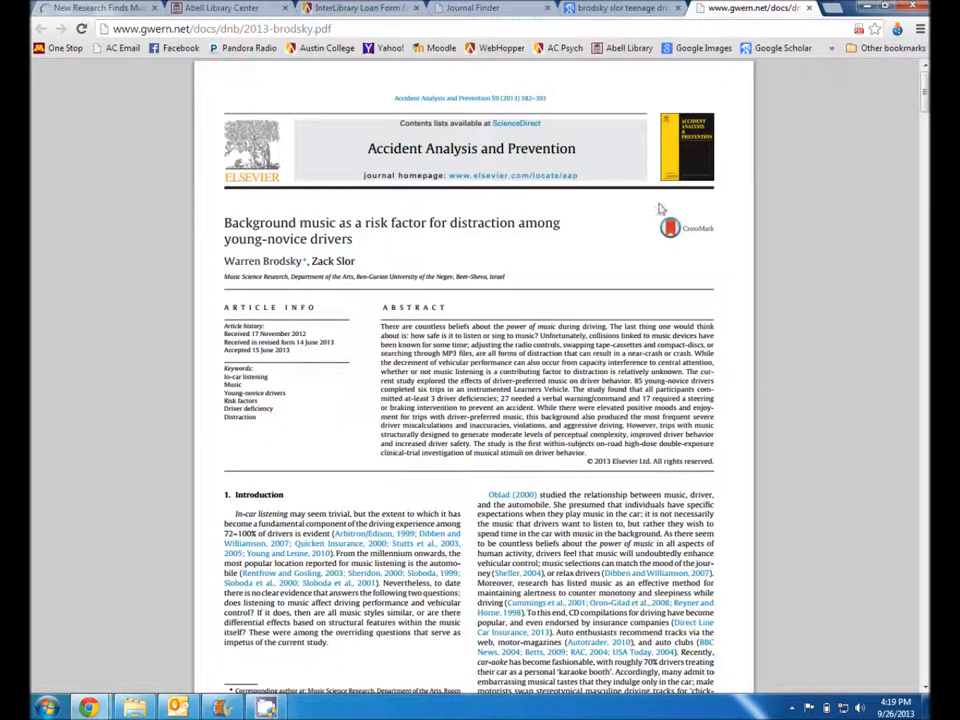
left_click(620, 8)
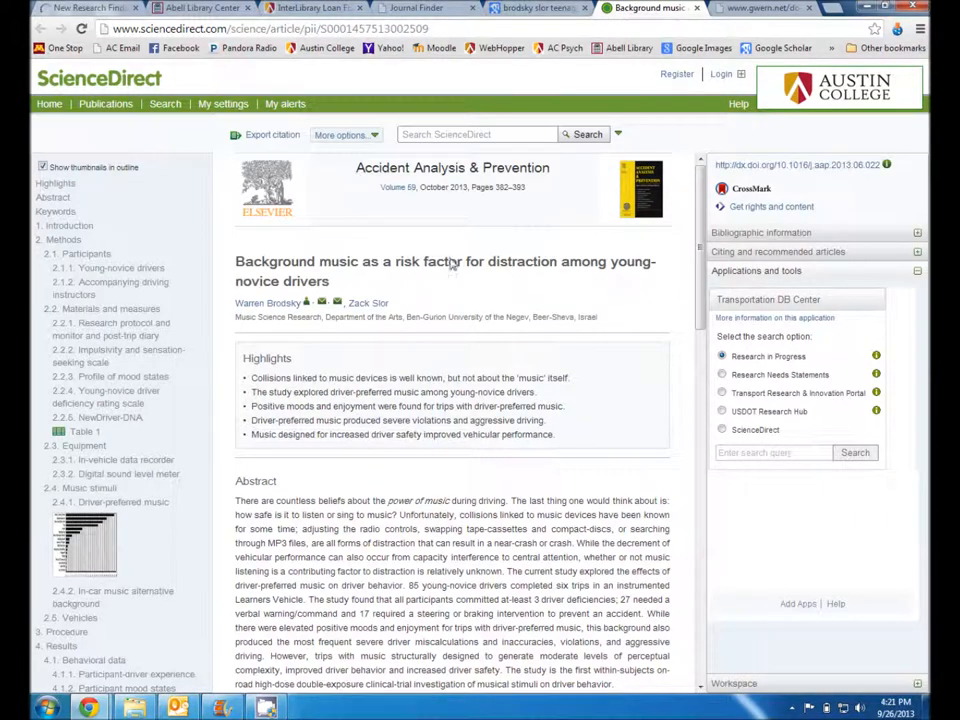
mouse_move(500, 200)
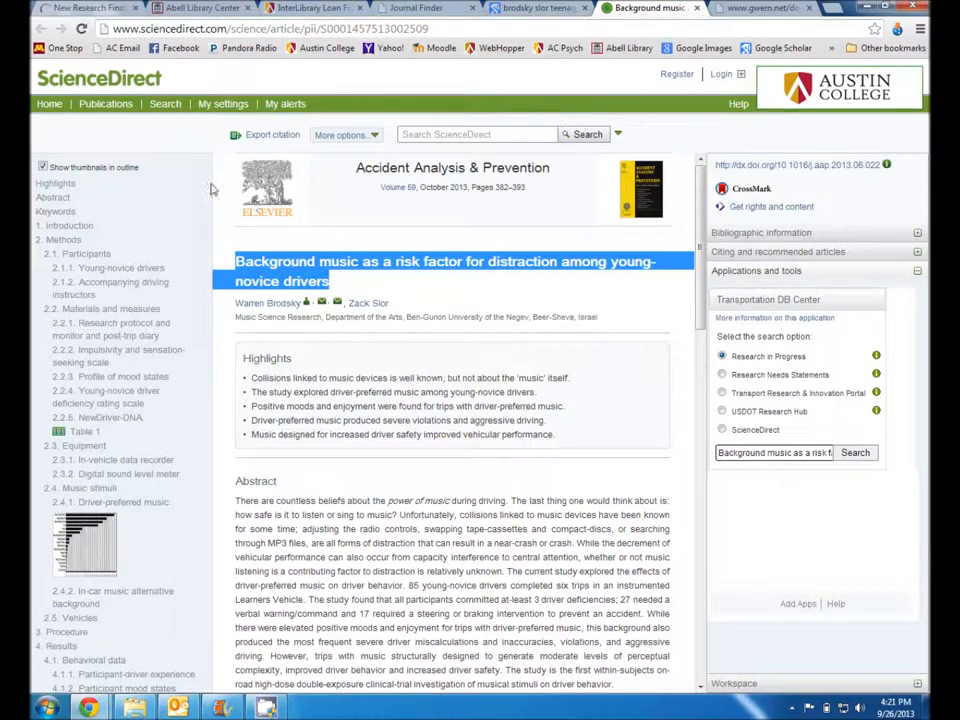
Fill the Article Title field with the copied Brodsky & Slor title about novice drivers.
left_click(310, 8)
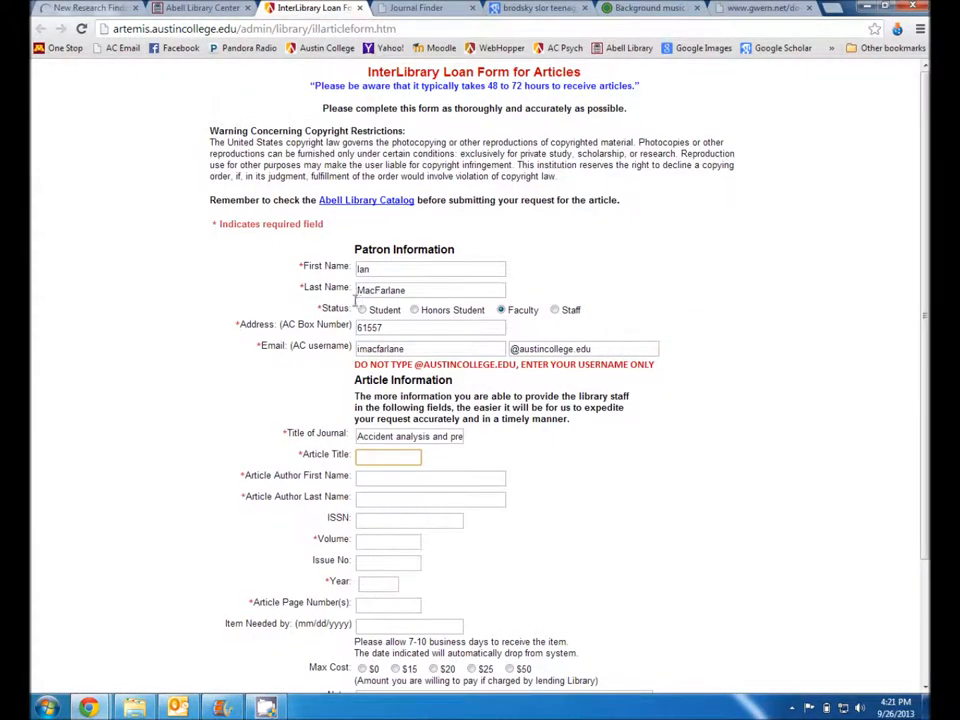
type("g-novice drivers")
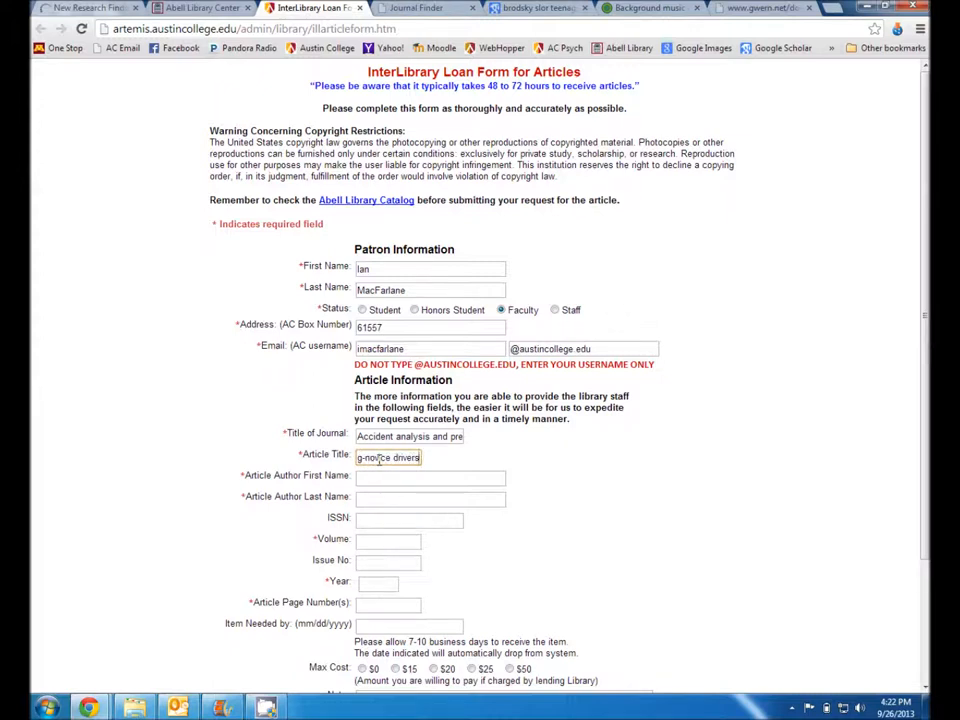
left_click(430, 478)
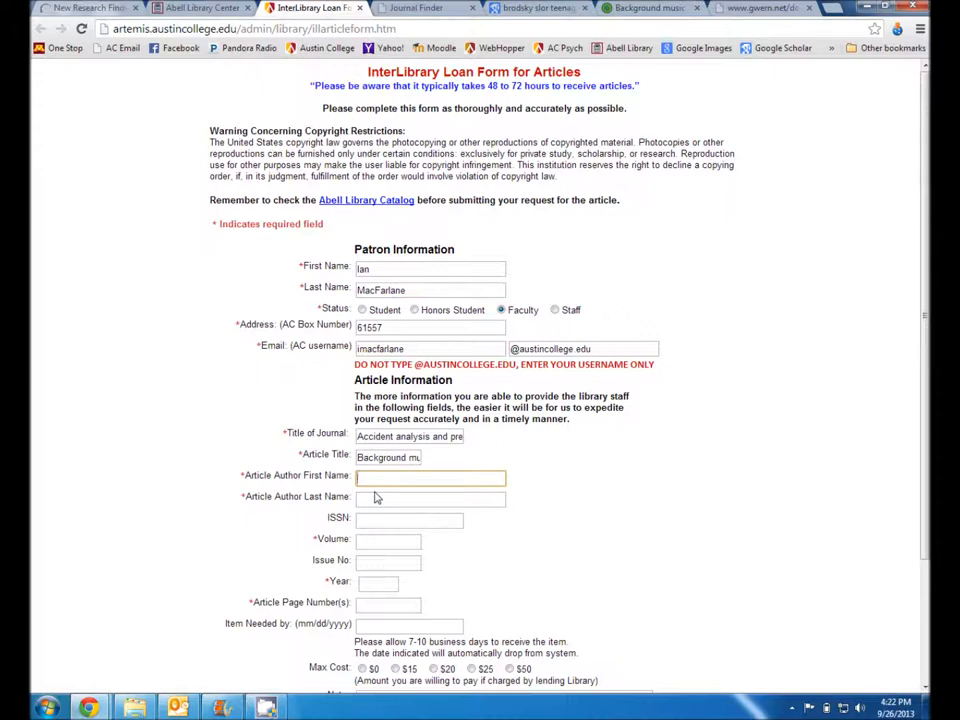
left_click(430, 478)
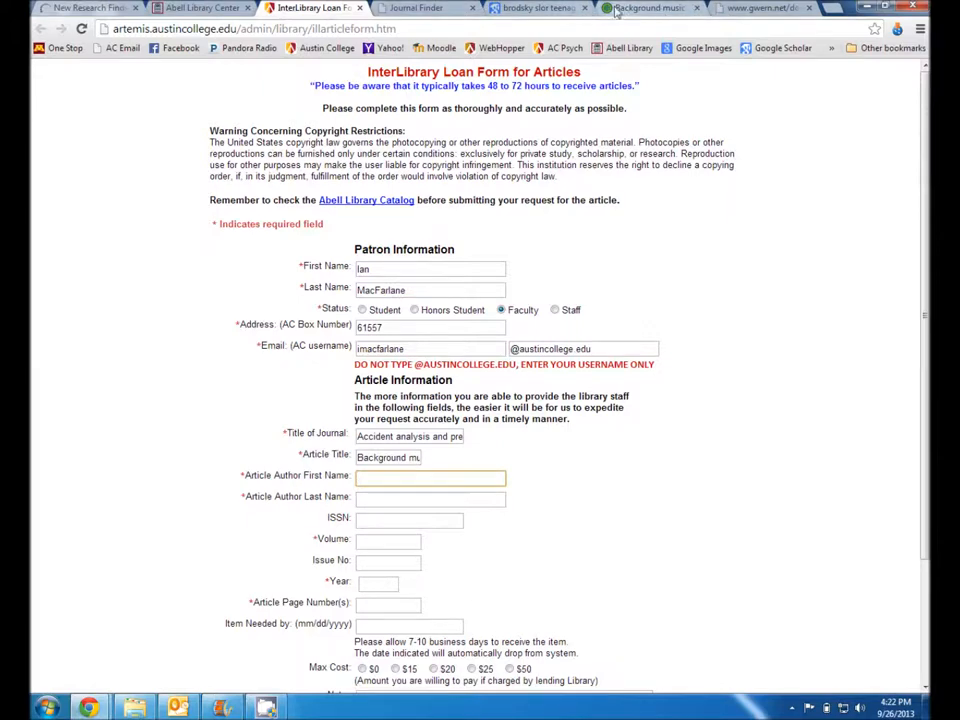
Enter the author as first name Warren, last name Brodsky, checking against the article page.
left_click(650, 8)
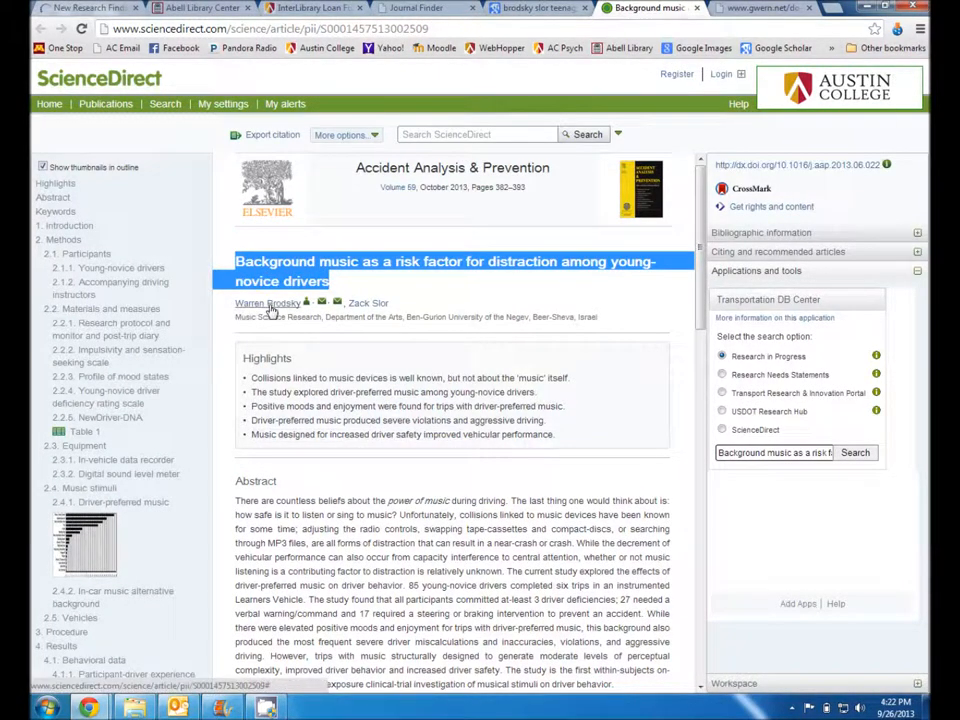
left_click(316, 8)
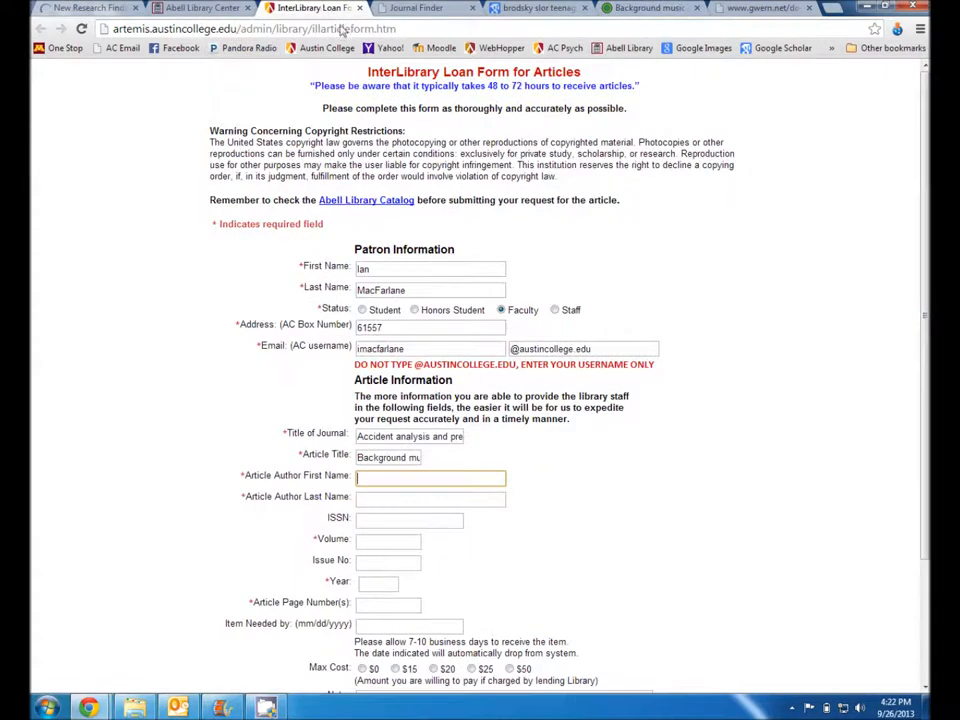
type("W")
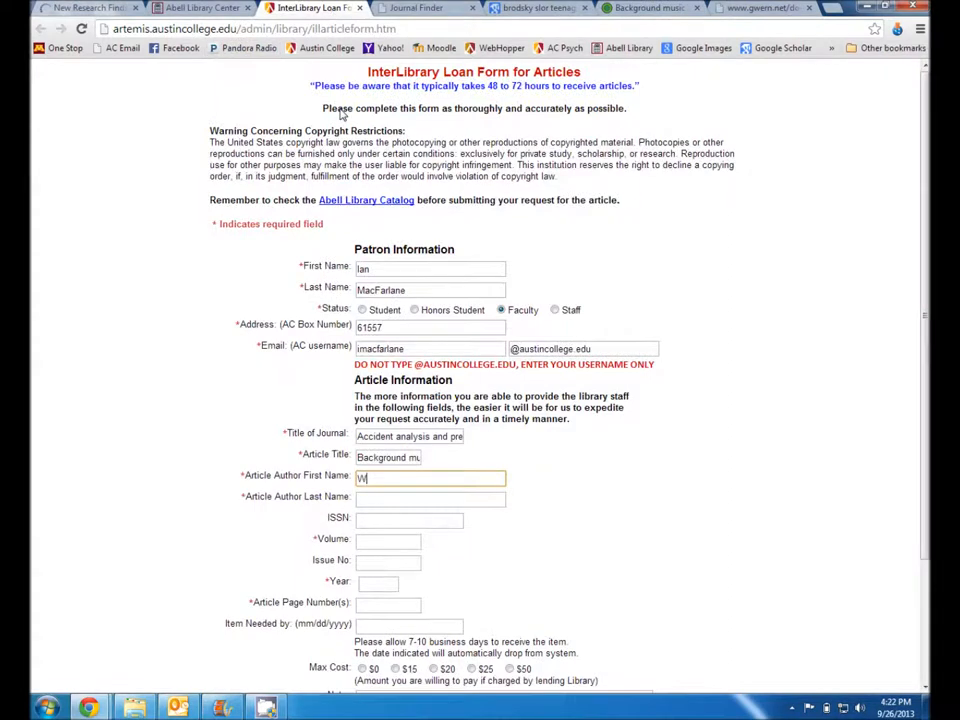
type("arren")
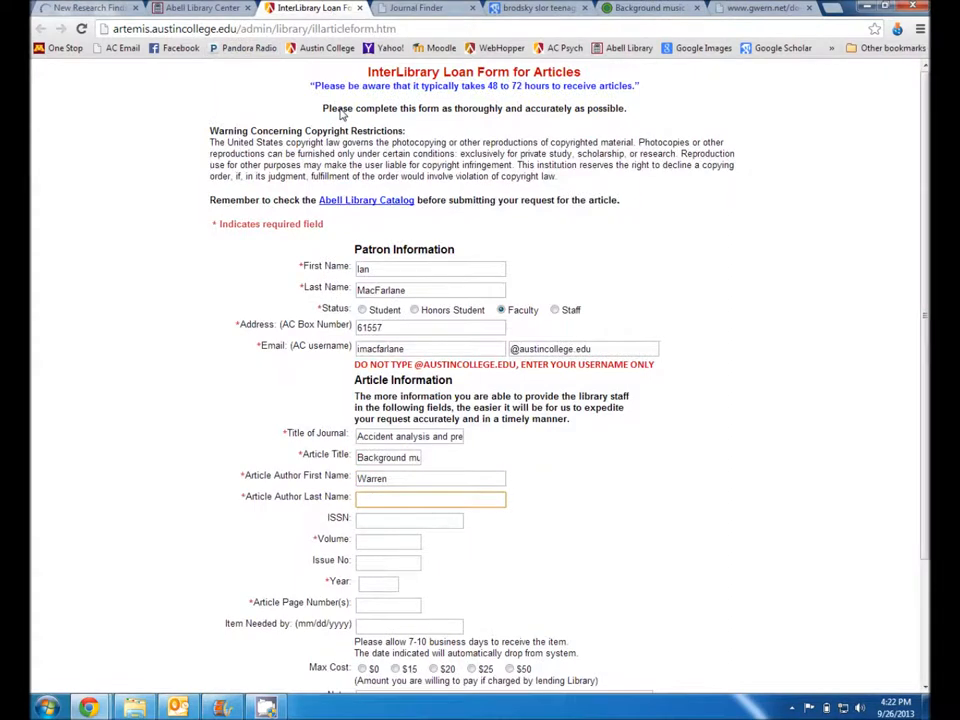
type("Brodsky")
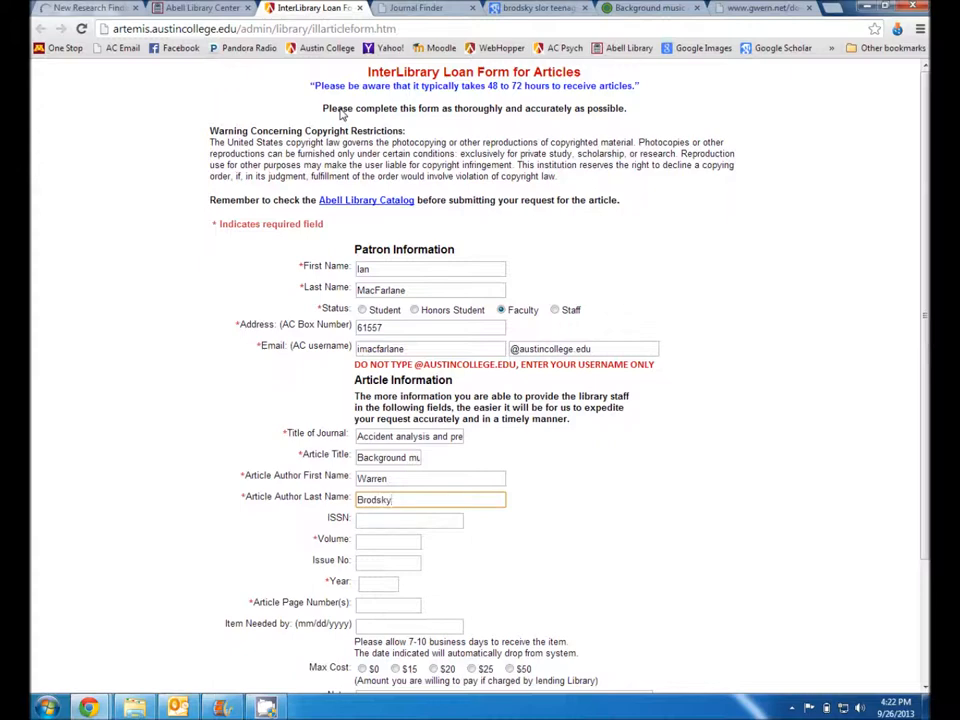
Look up the volume on the article page and return to enter volume 59.
left_click(388, 540)
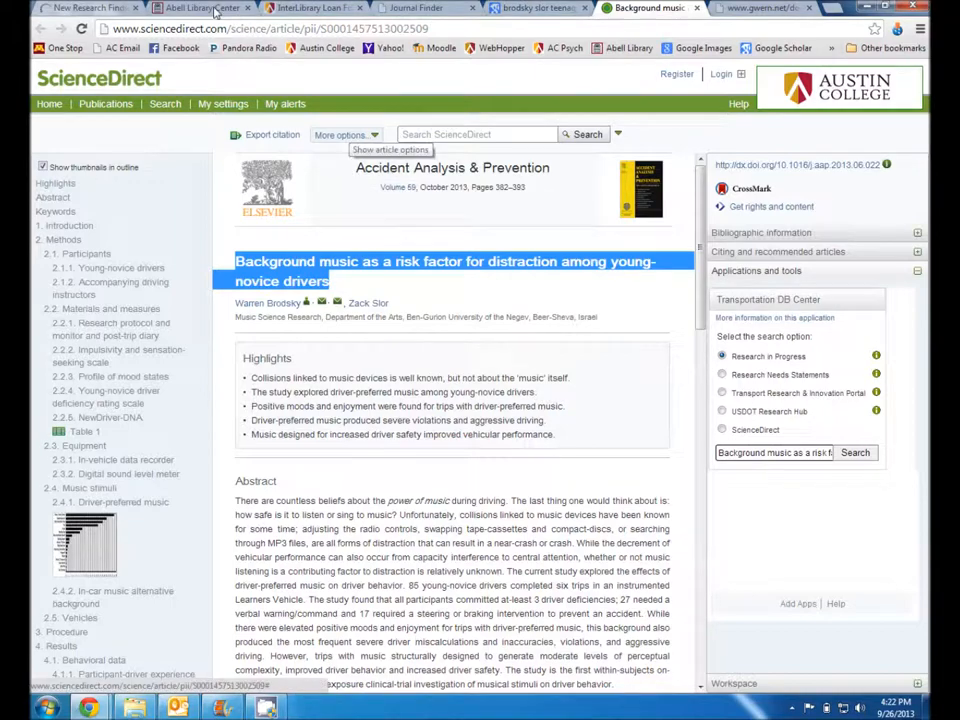
left_click(310, 8)
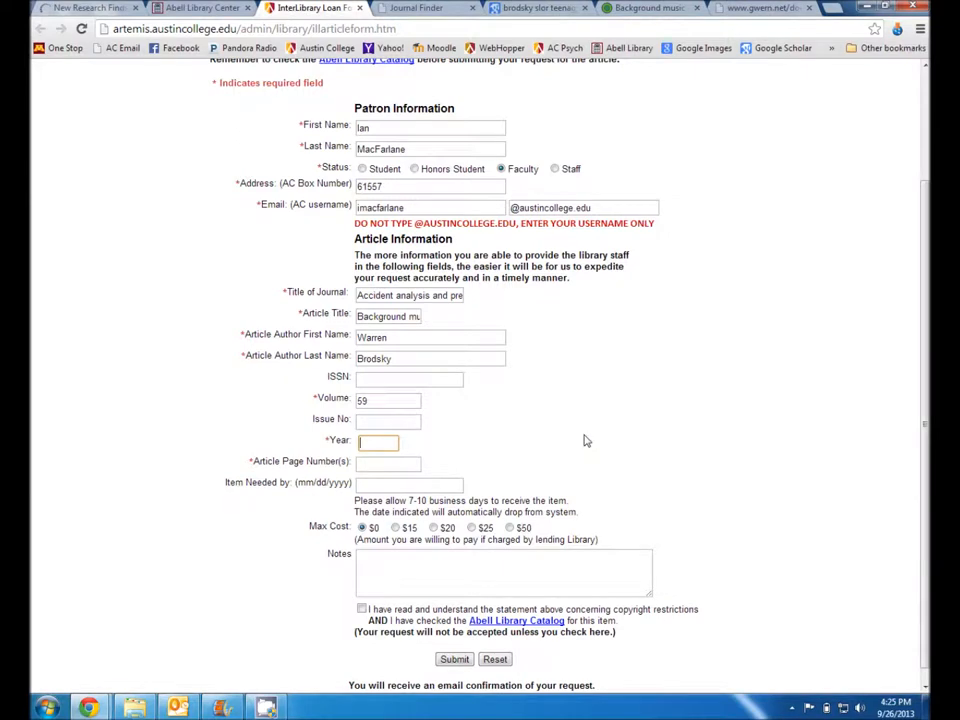
Enter year 2013 and article page numbers 382-393.
type("20")
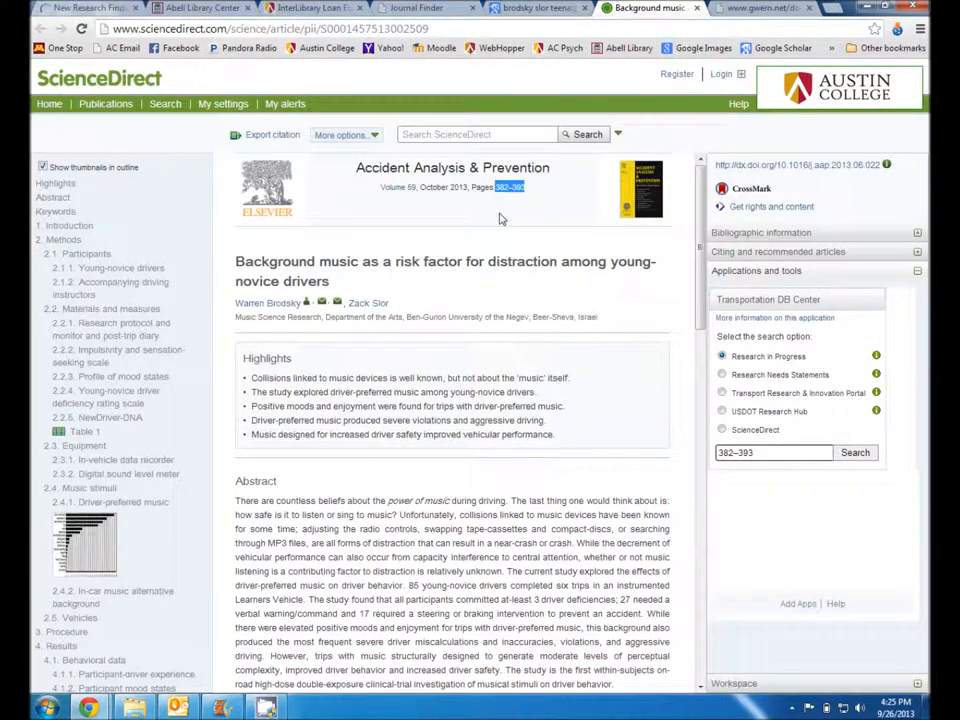
left_click(310, 8)
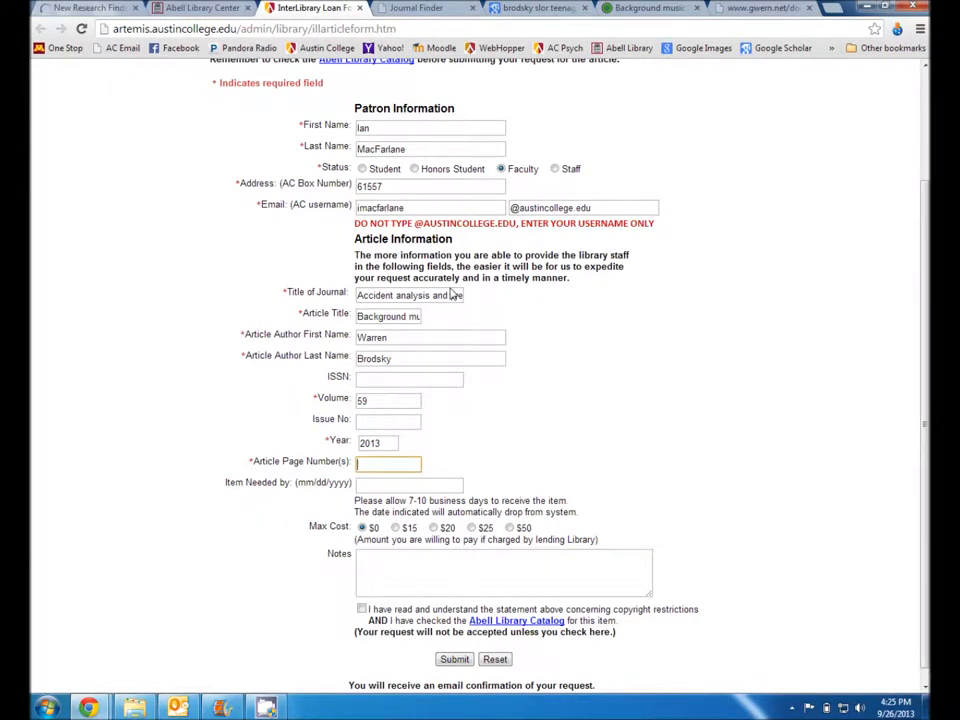
type("382-393")
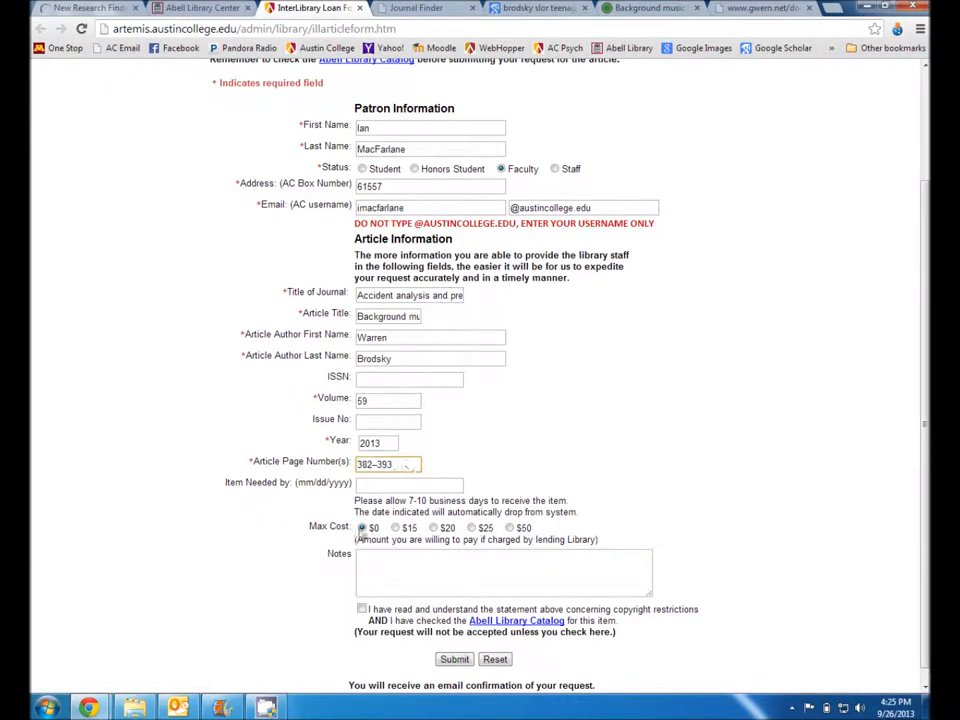
Keep maximum cost at $0, add a 'Thank you' note, and acknowledge the copyright statement.
left_click(432, 528)
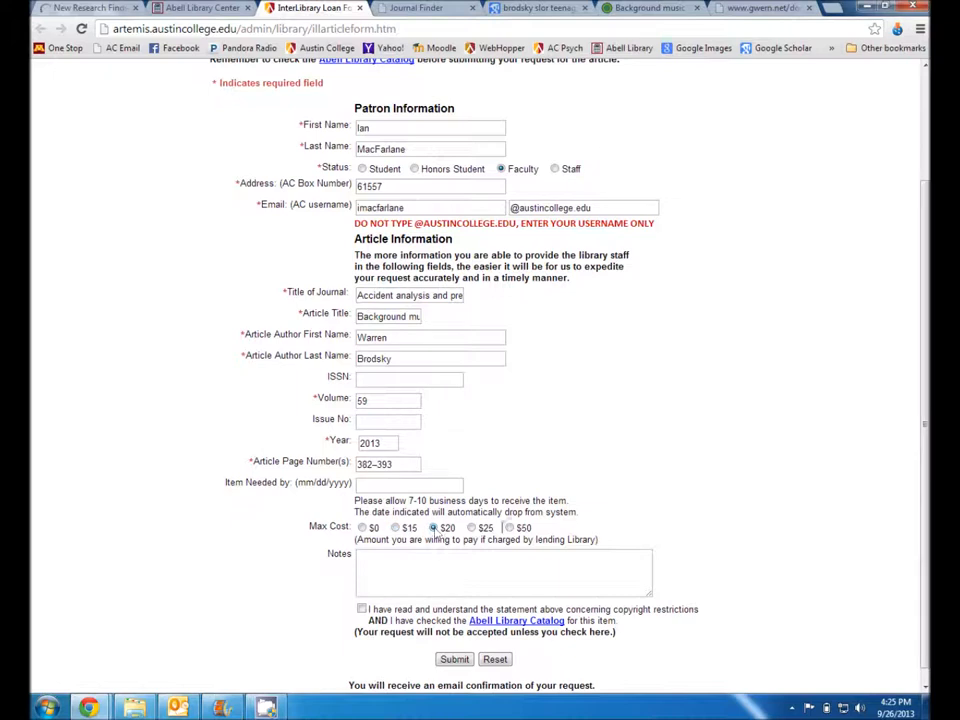
left_click(362, 528)
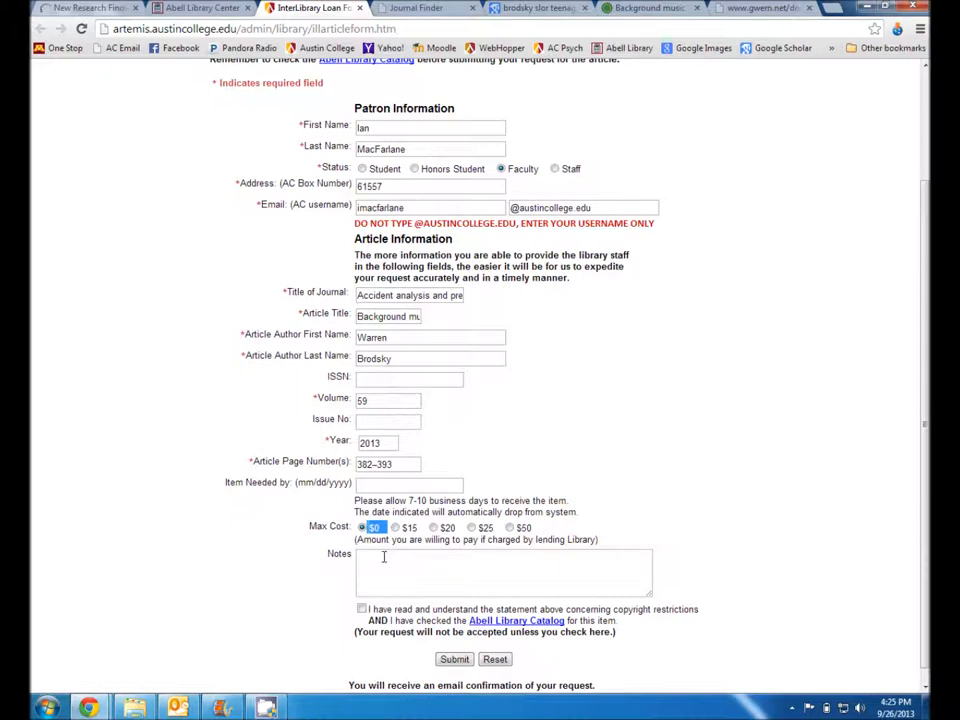
left_click(500, 572)
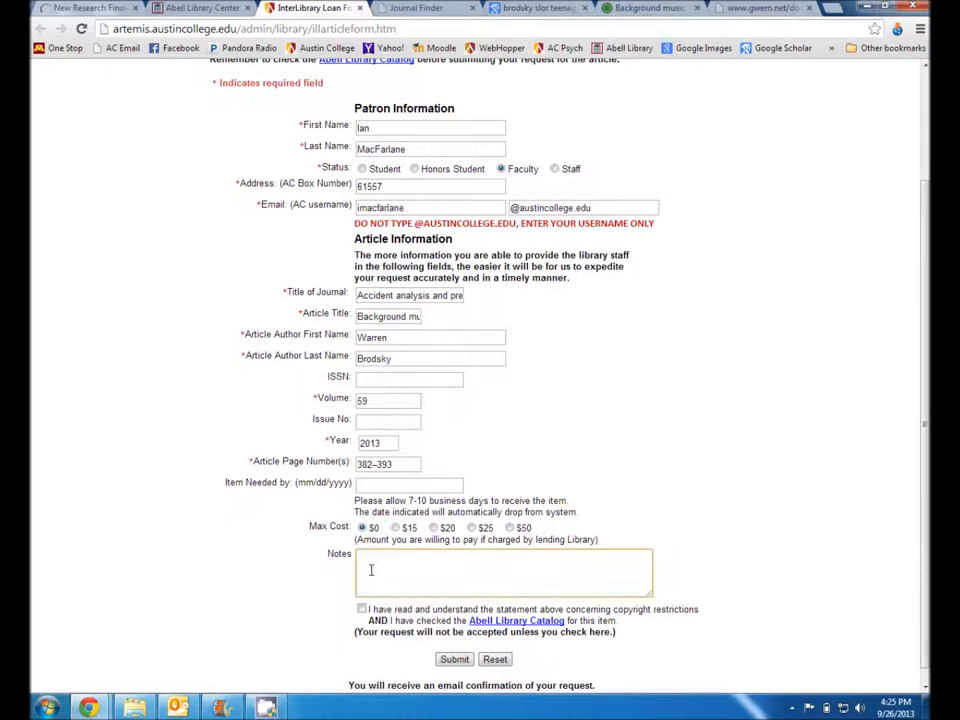
type("Thank you")
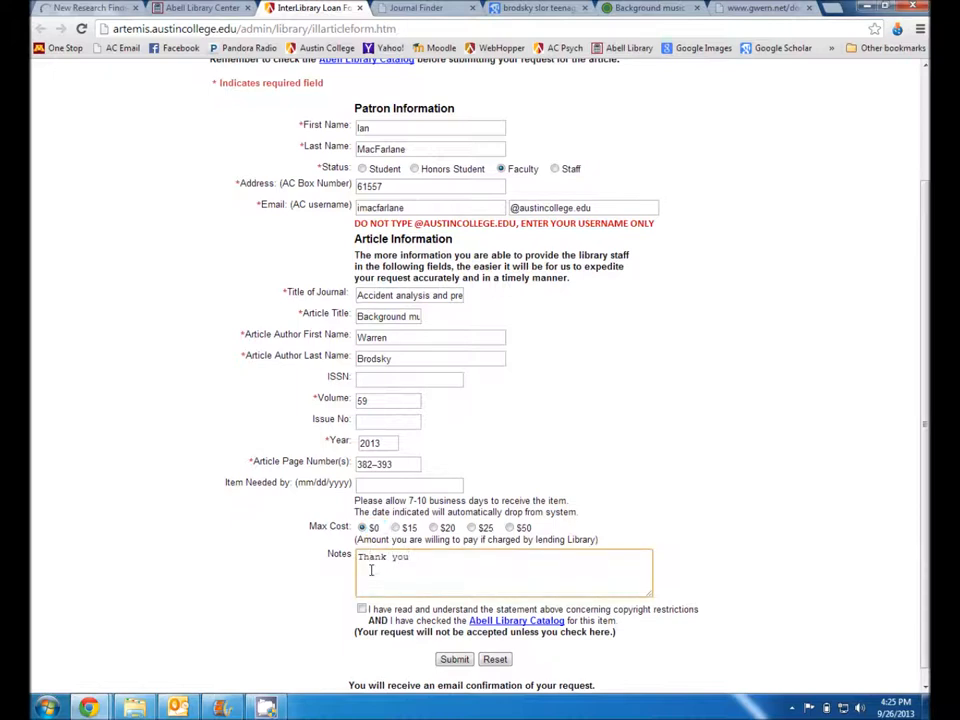
left_click(362, 608)
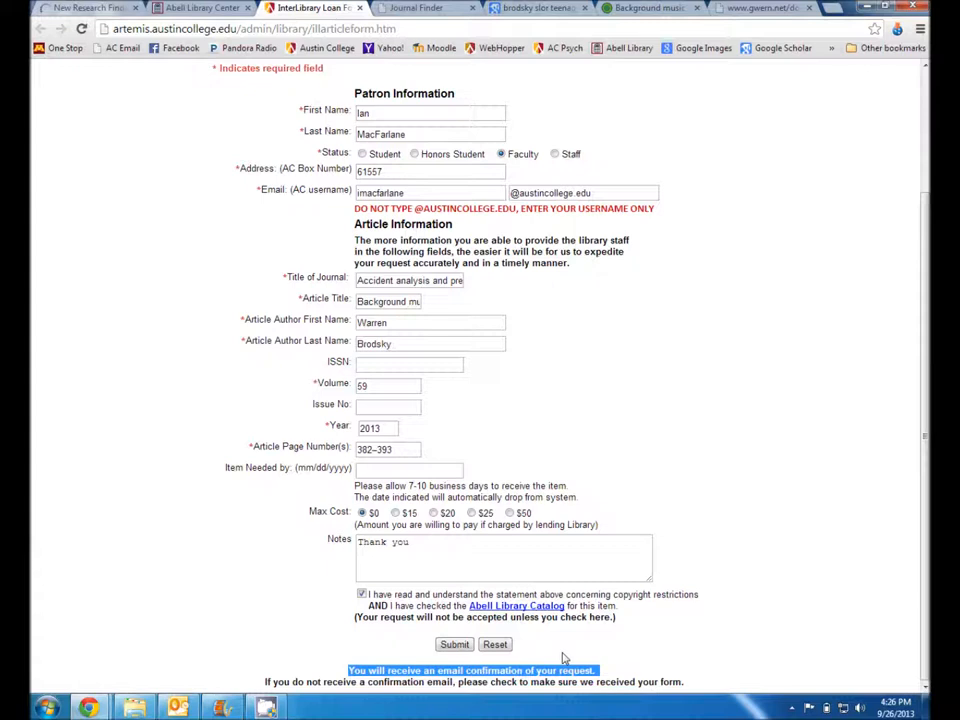
mouse_move(540, 650)
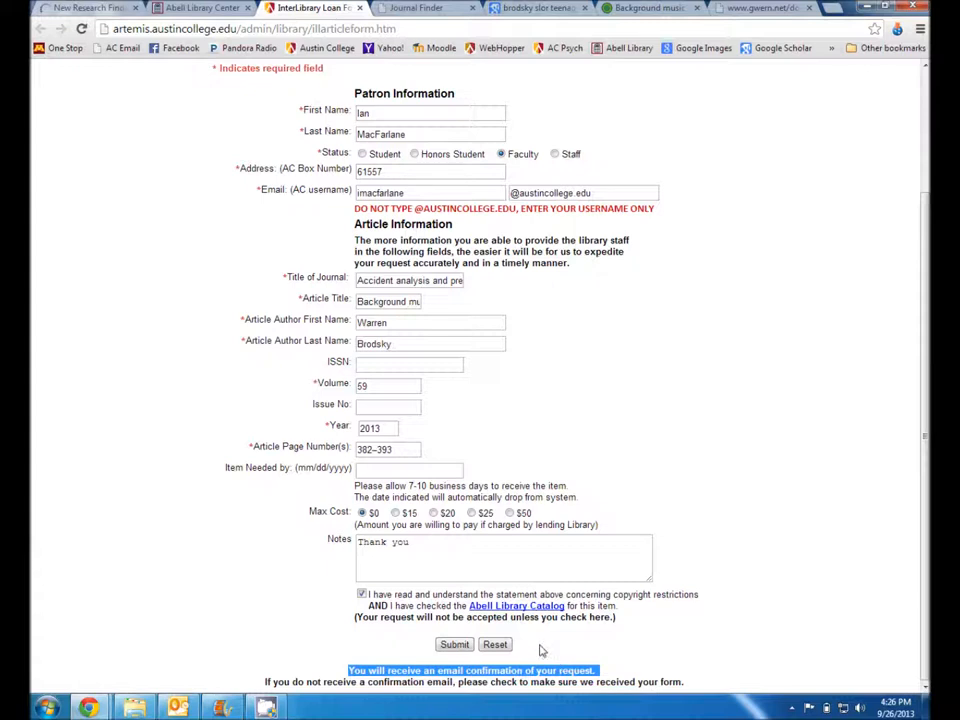
mouse_move(538, 648)
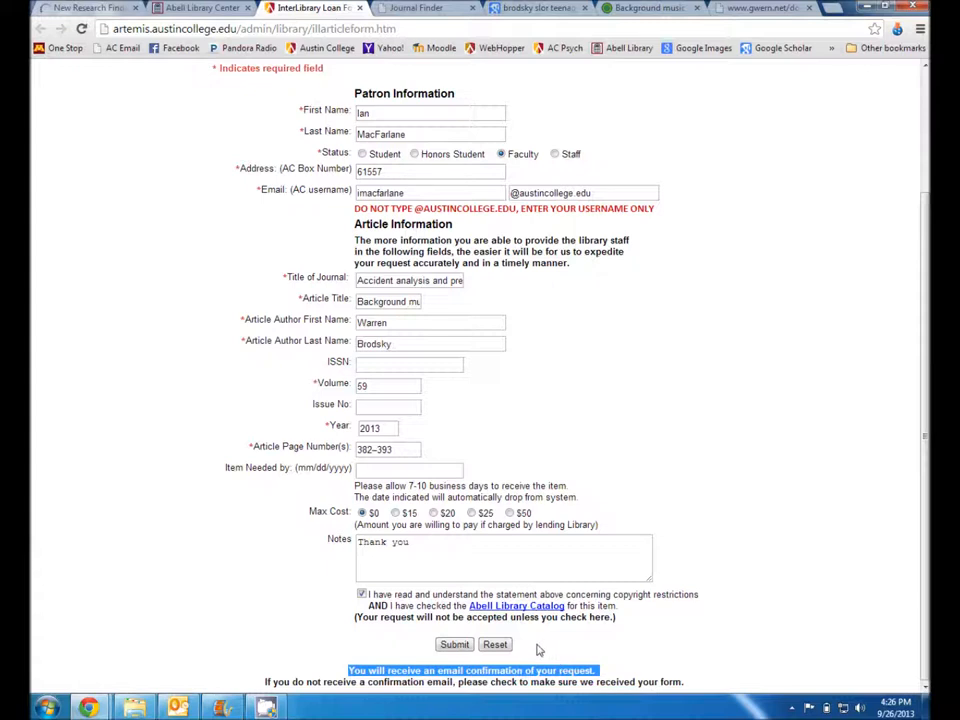